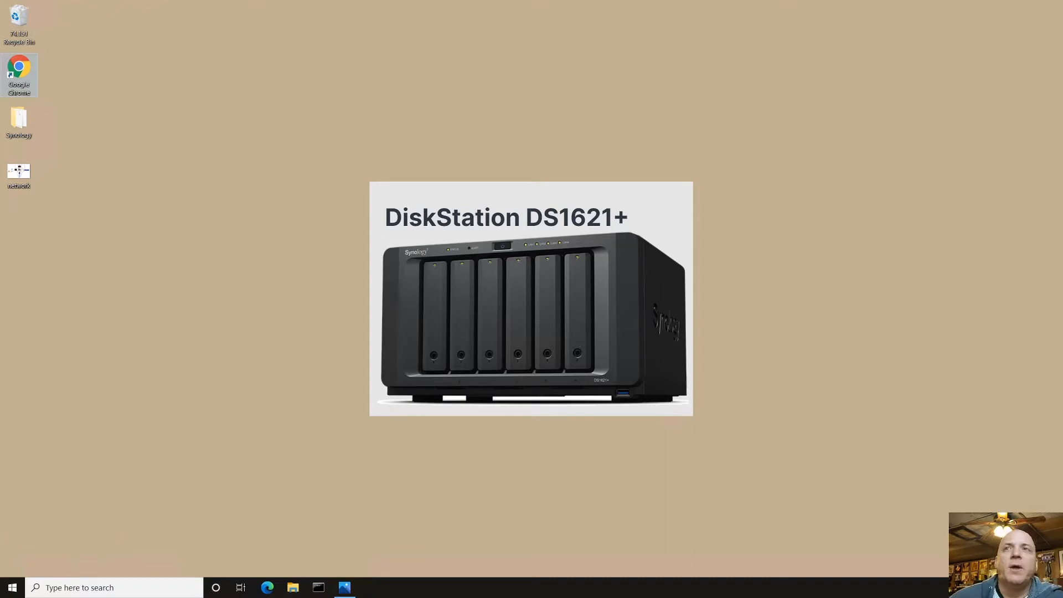
mouse_move(359, 350)
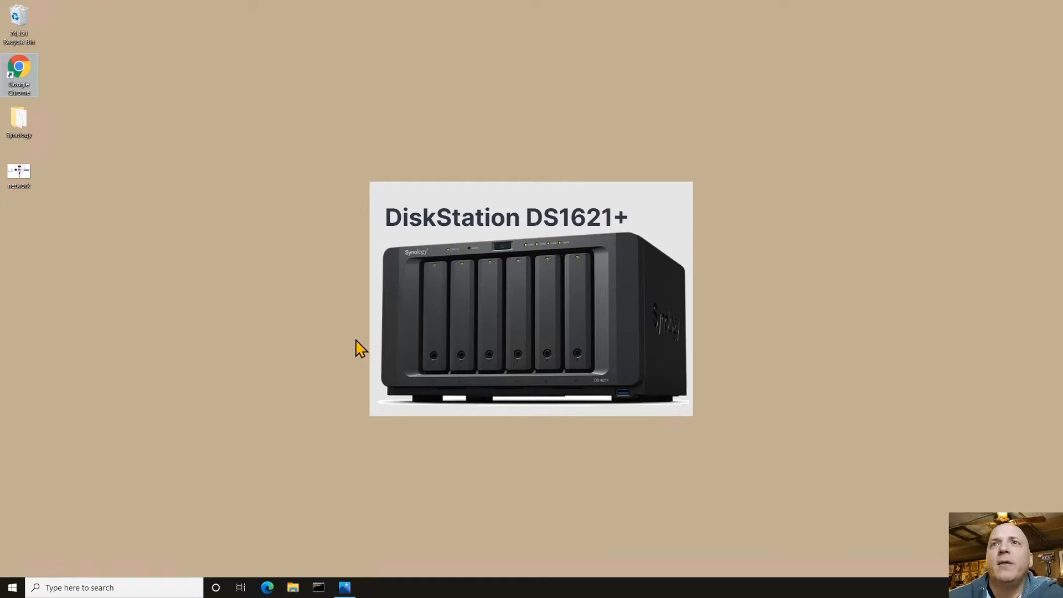
mouse_move(431, 325)
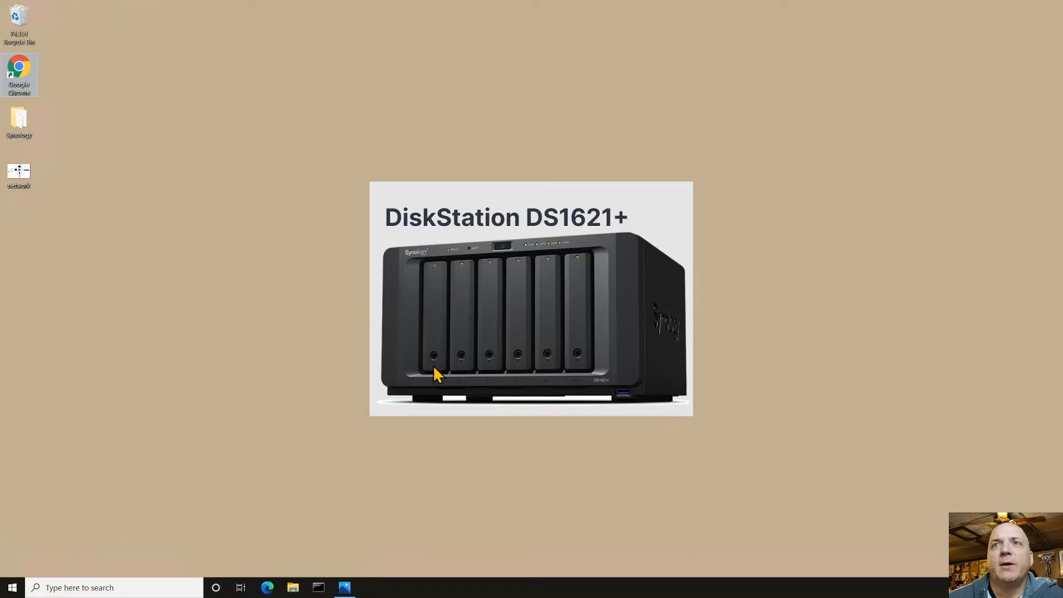
mouse_move(461, 347)
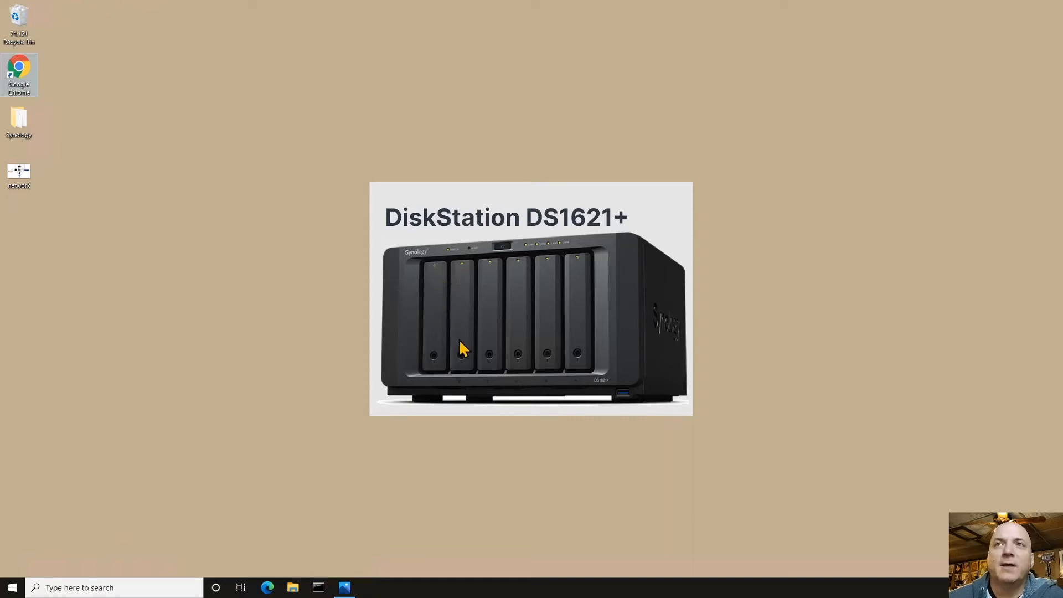
mouse_move(464, 353)
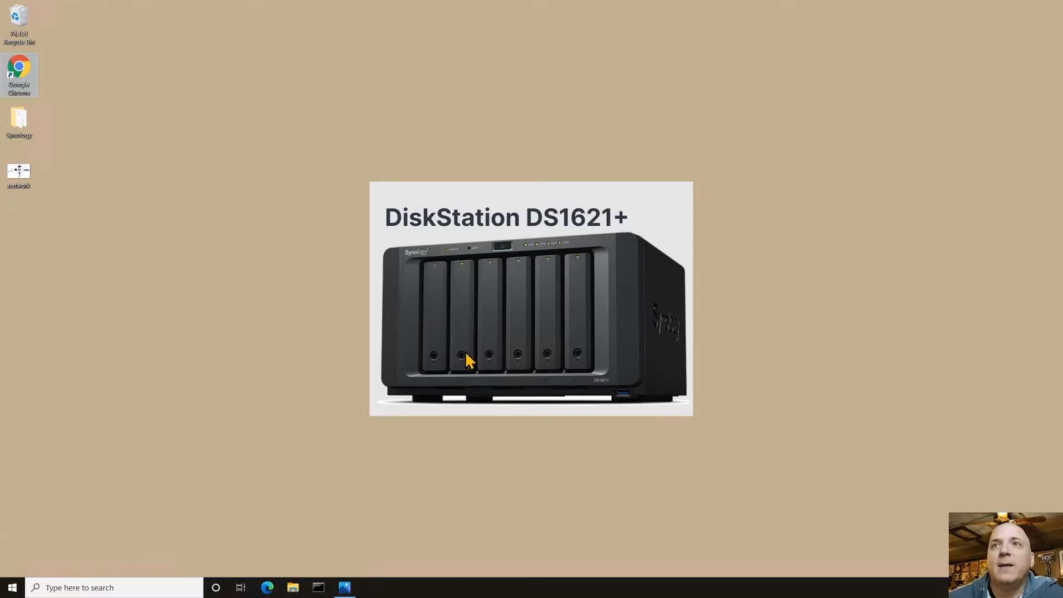
mouse_move(425, 282)
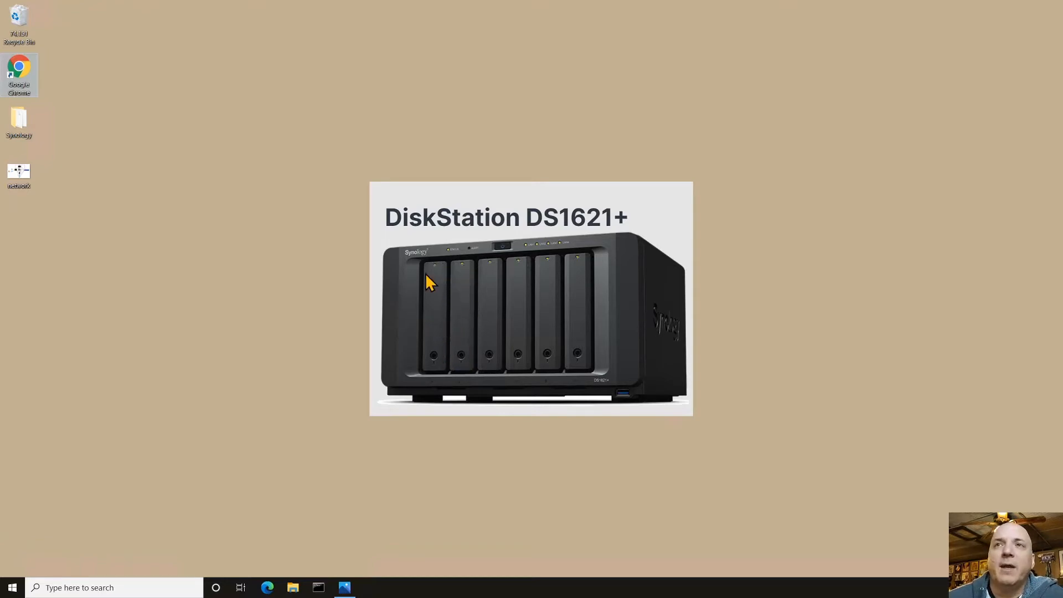
mouse_move(439, 301)
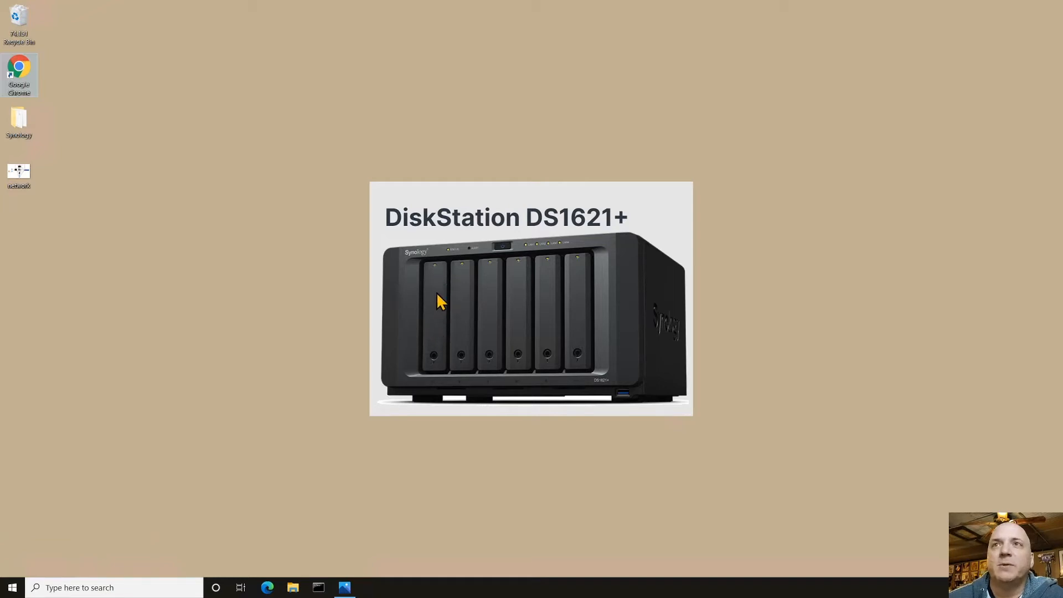
mouse_move(461, 315)
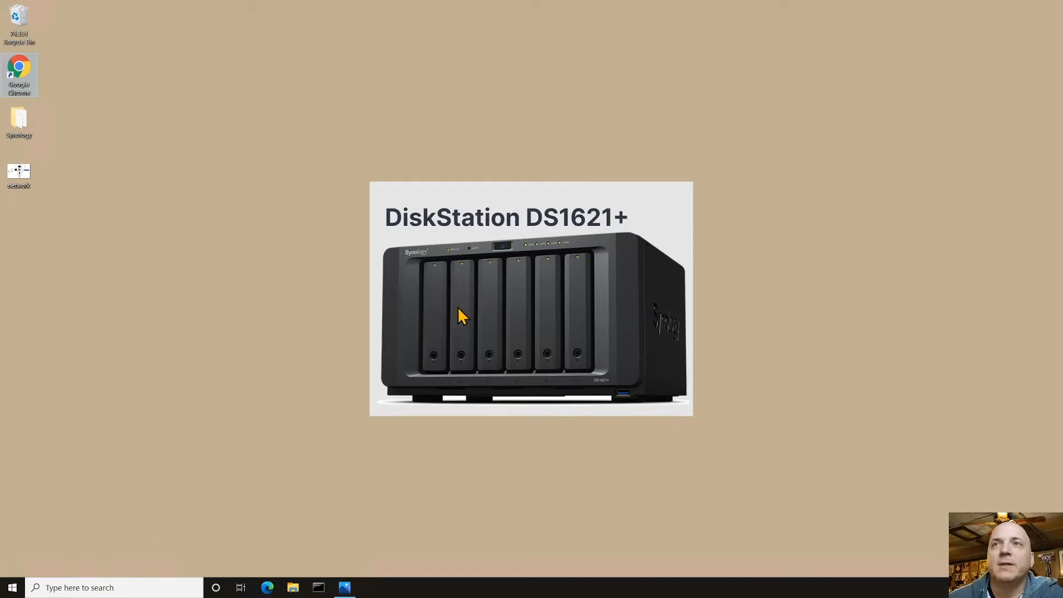
mouse_move(292, 312)
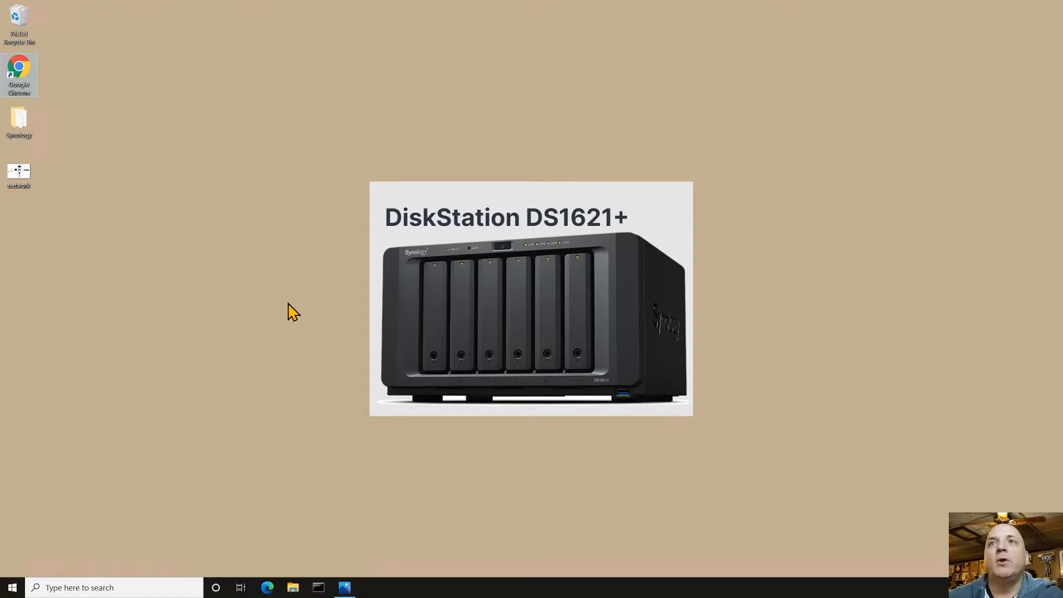
mouse_move(320, 317)
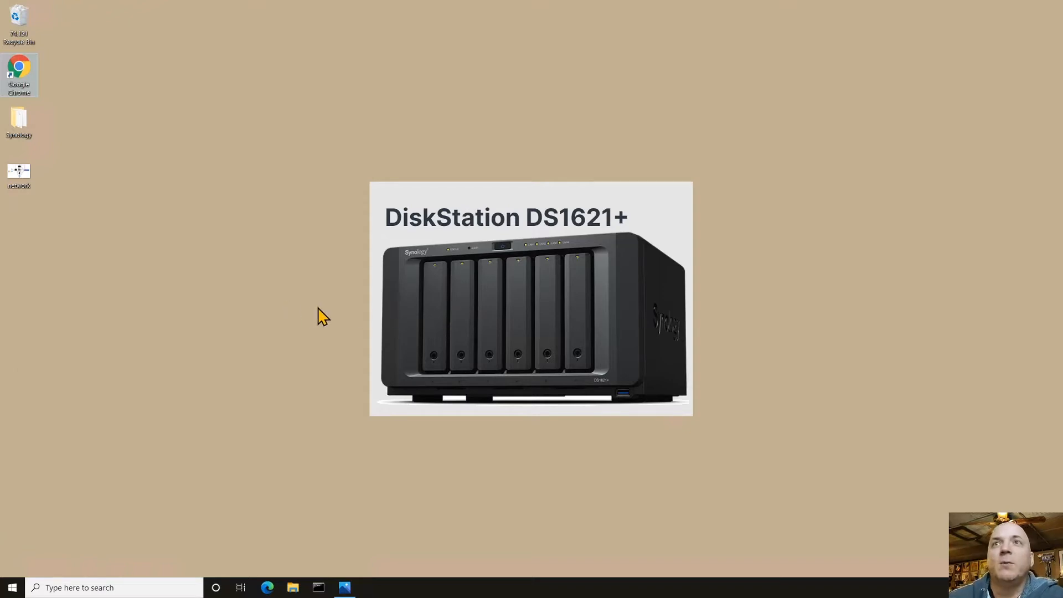
mouse_move(439, 356)
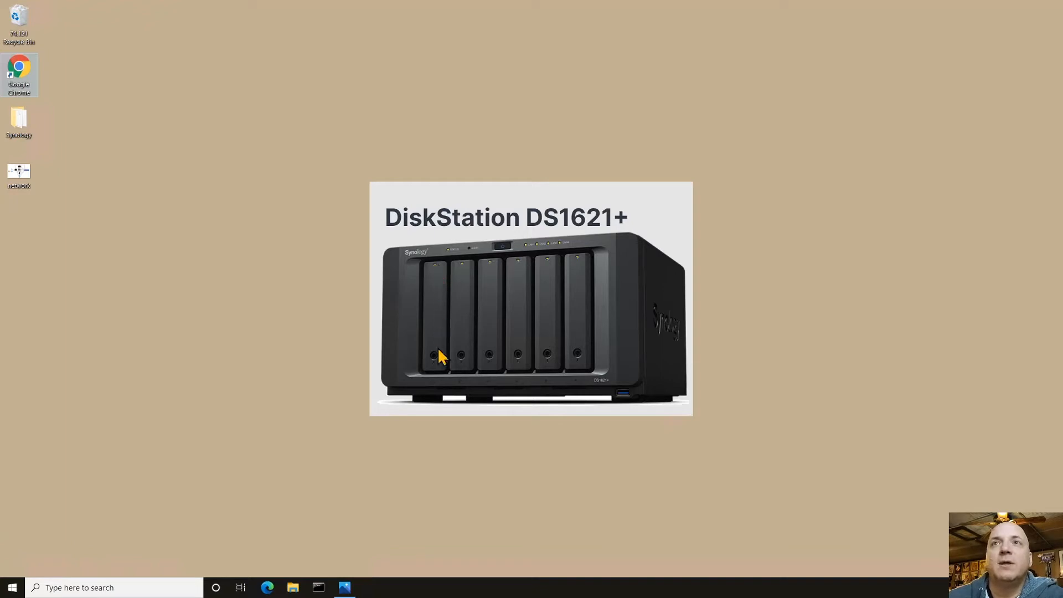
mouse_move(436, 285)
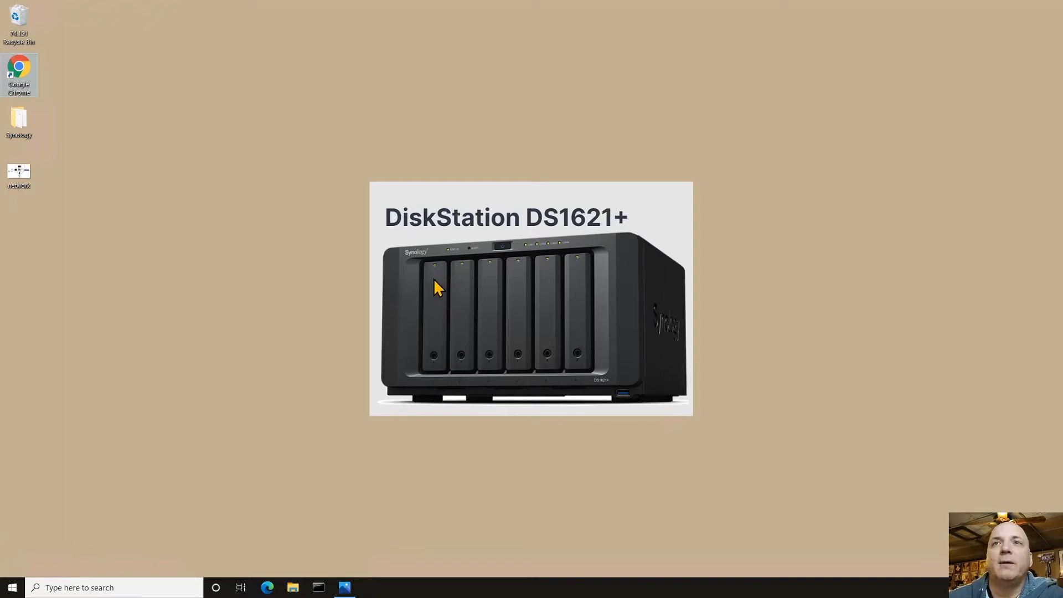
mouse_move(438, 284)
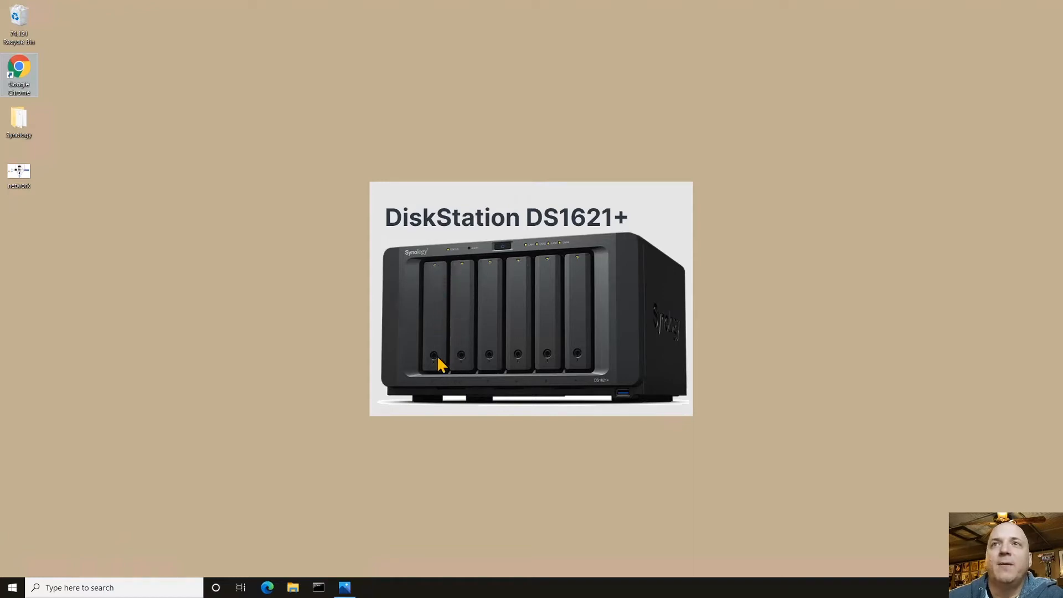
mouse_move(455, 354)
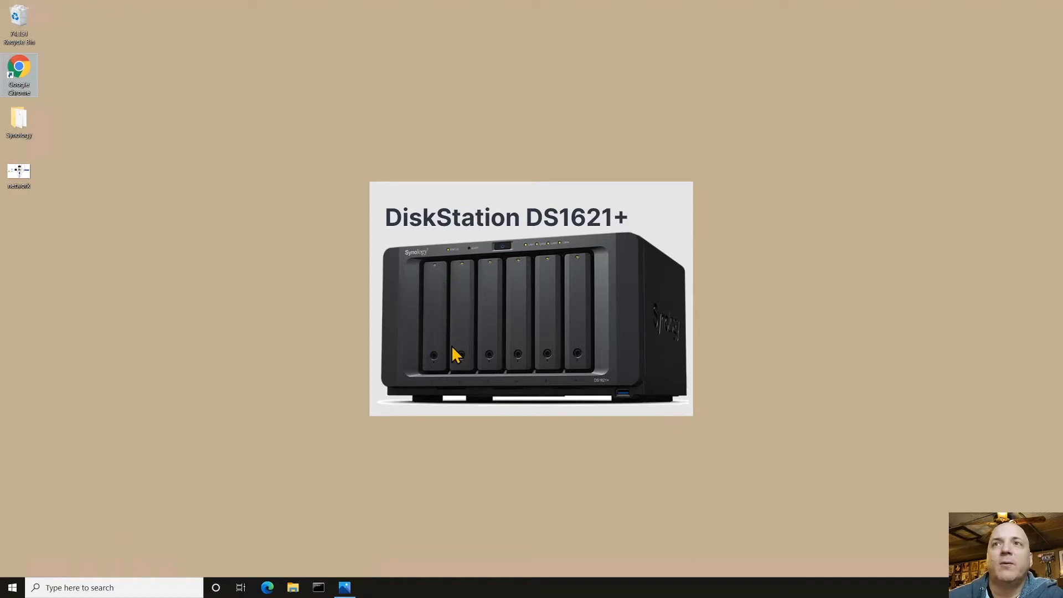
mouse_move(475, 305)
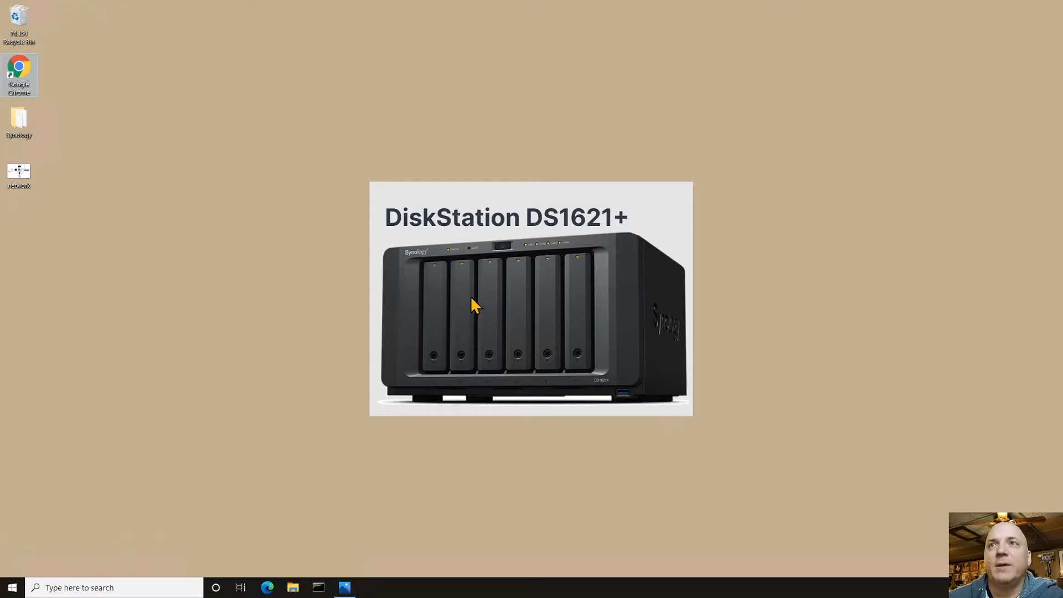
mouse_move(496, 292)
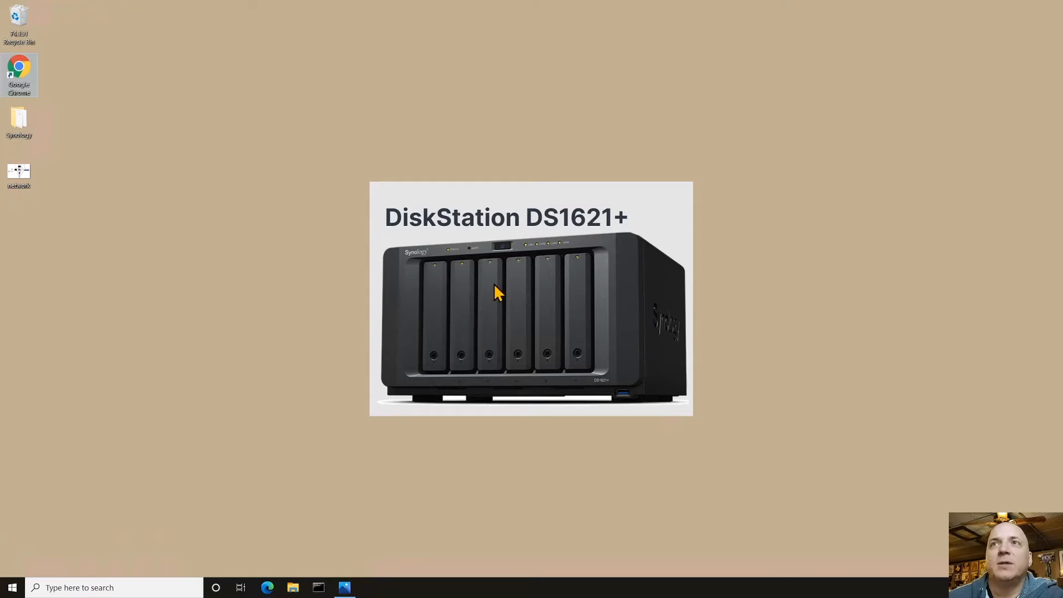
mouse_move(588, 351)
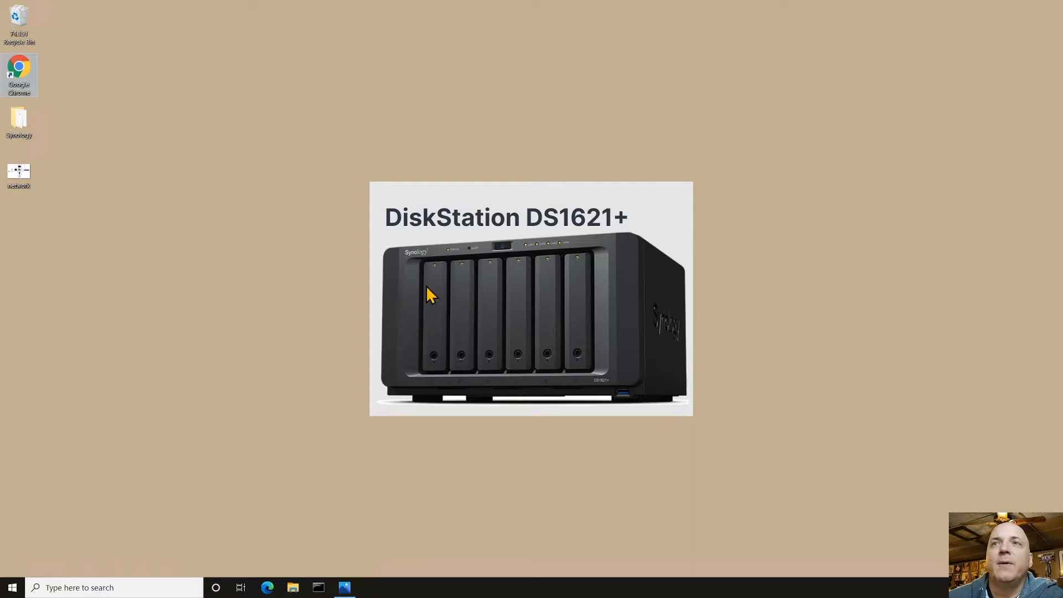
mouse_move(388, 268)
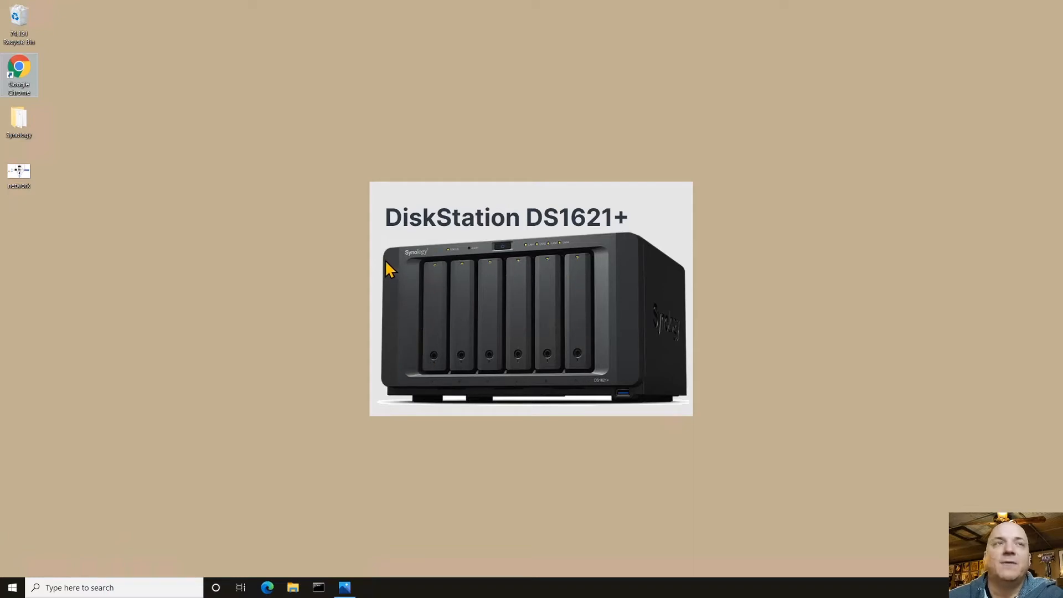
mouse_move(380, 273)
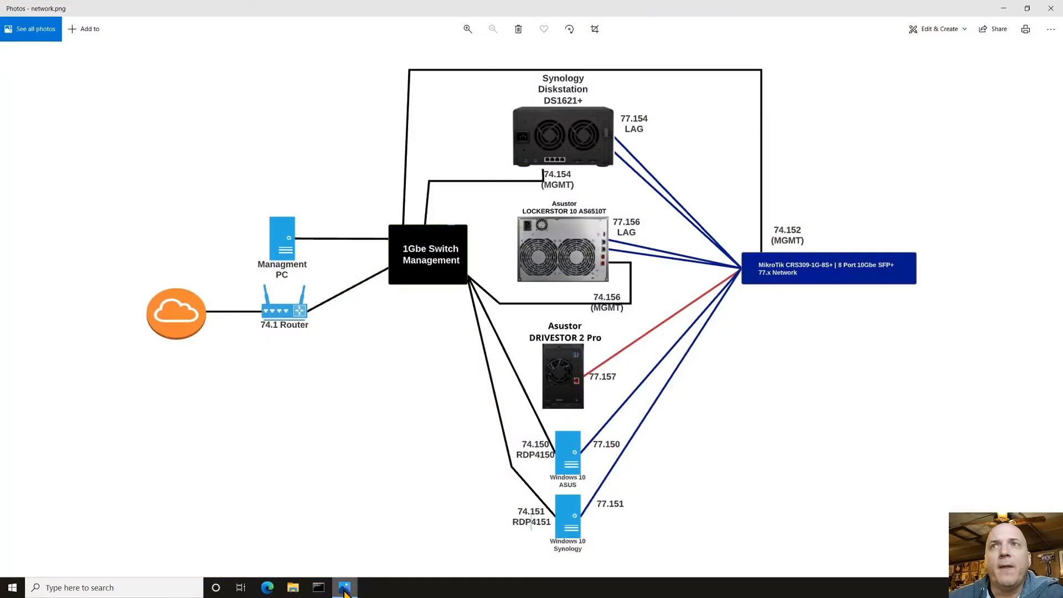
mouse_move(573, 91)
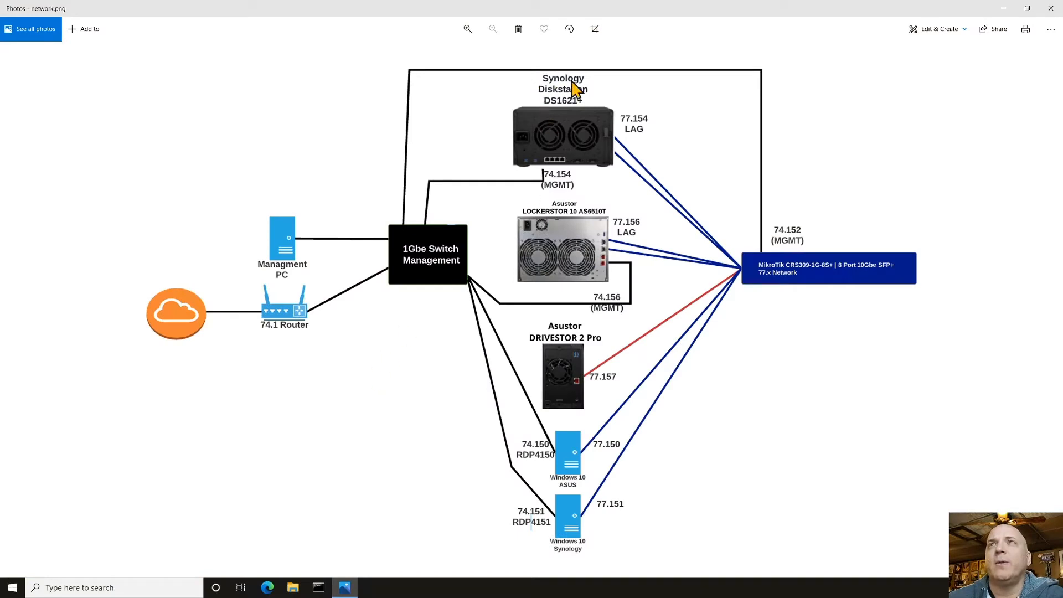
mouse_move(551, 91)
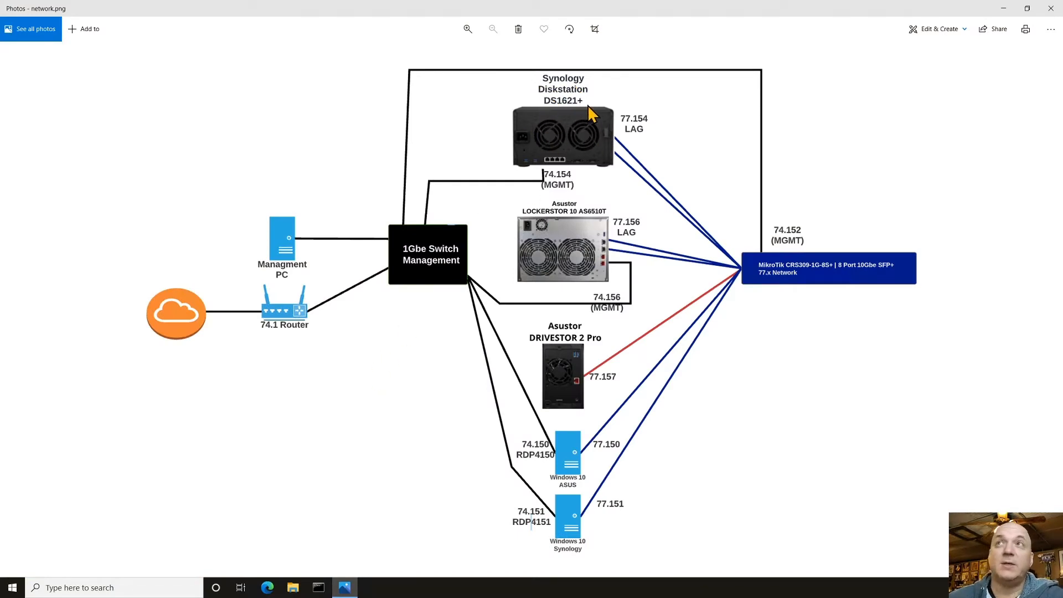
mouse_move(616, 169)
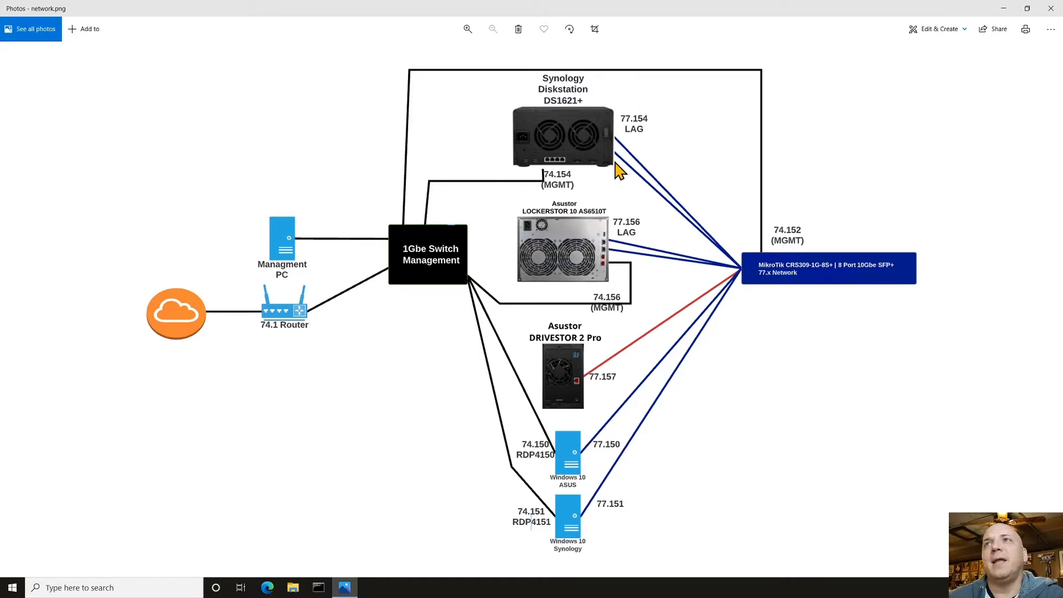
mouse_move(496, 190)
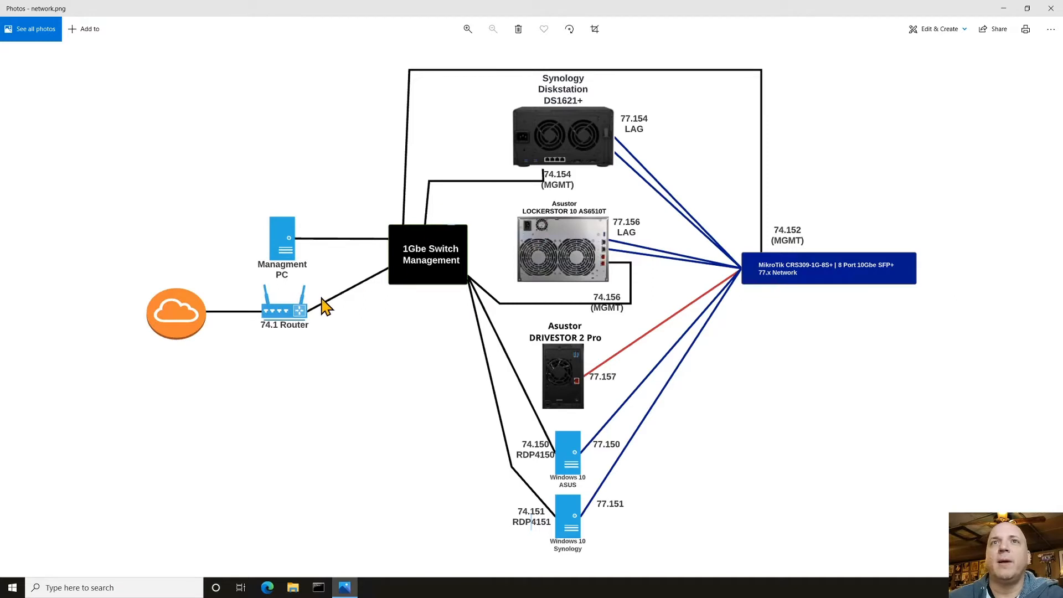
mouse_move(481, 518)
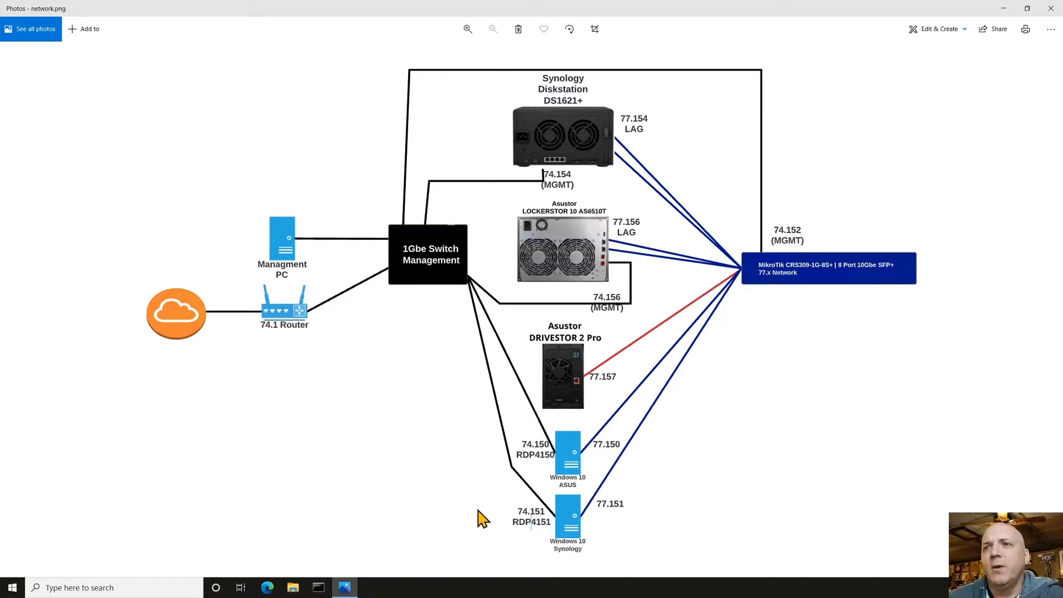
mouse_move(461, 417)
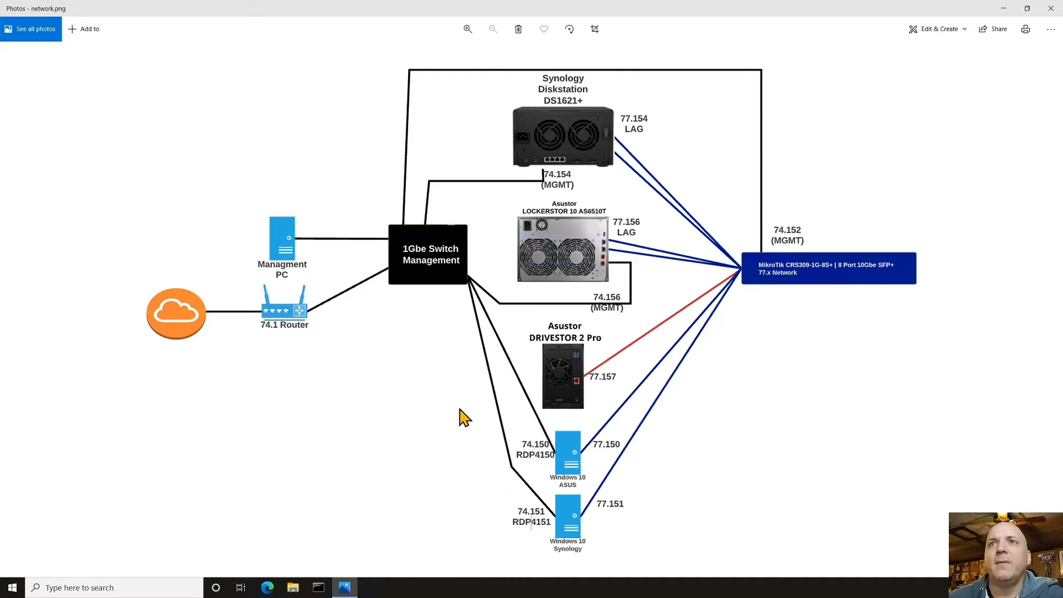
mouse_move(549, 163)
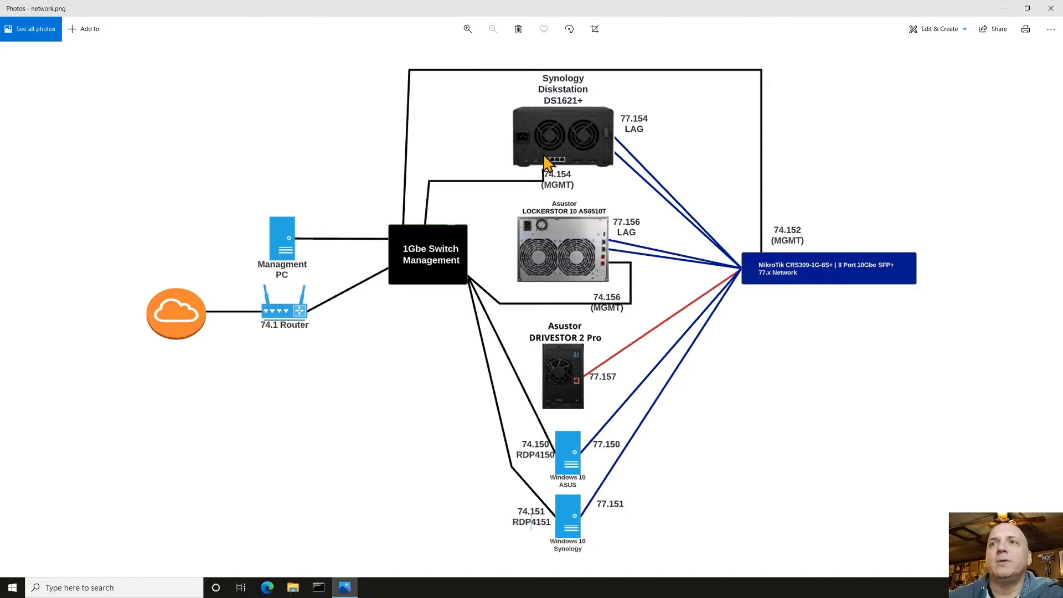
mouse_move(580, 142)
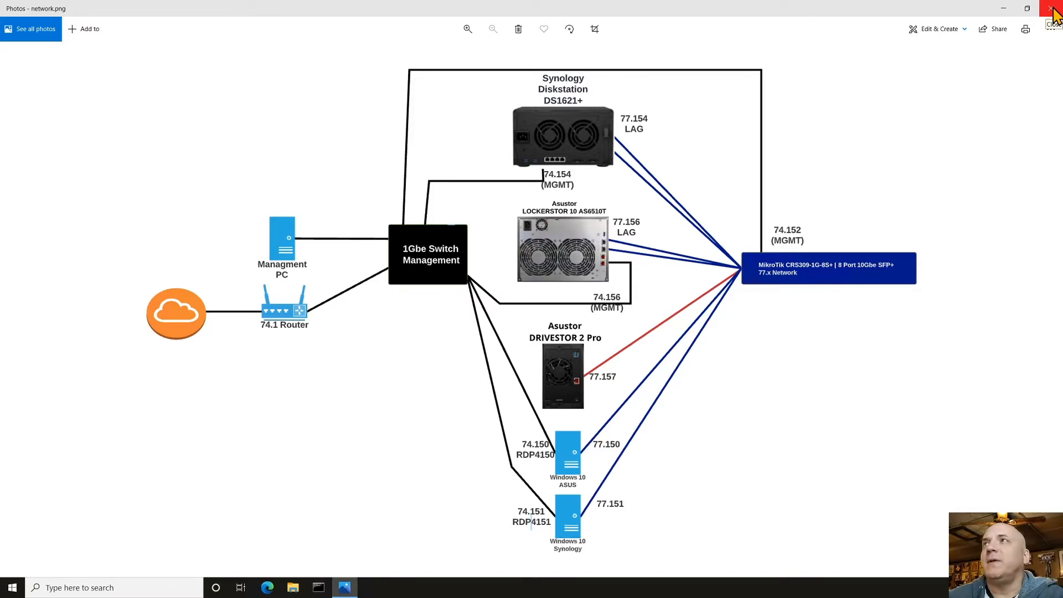
- Close the network.png diagram in Photos
click(1053, 7)
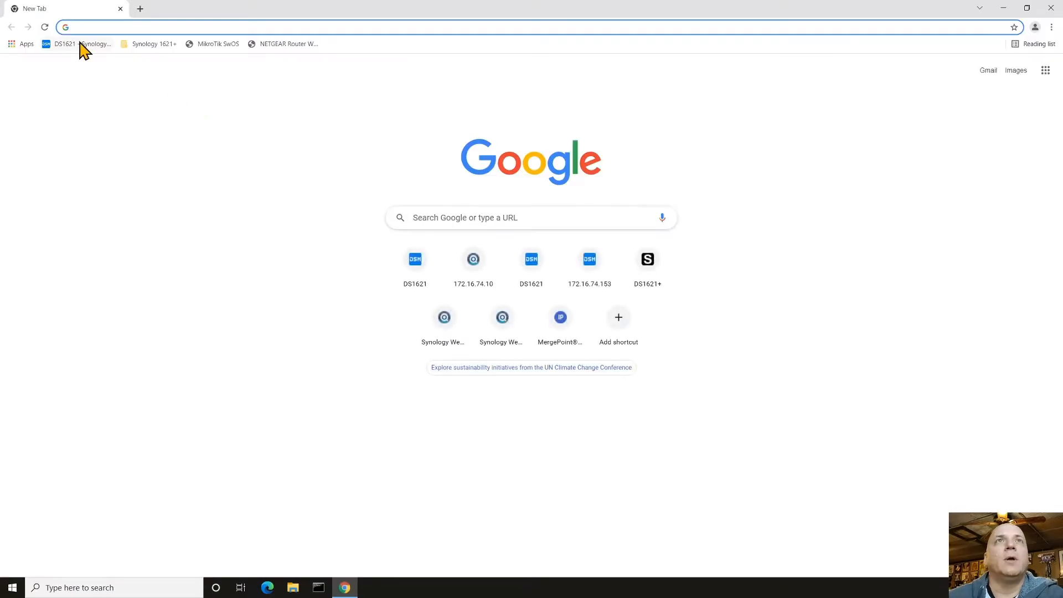
- Sign in to the DS1621 as DSMadmin and show the installed applications menu
click(64, 44)
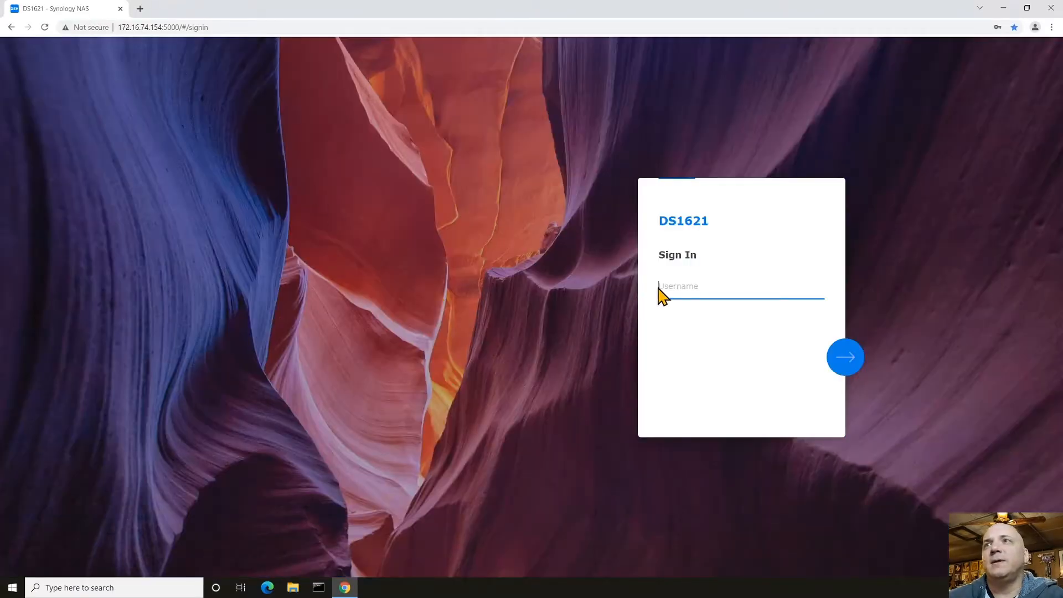
text(DSMadmin)
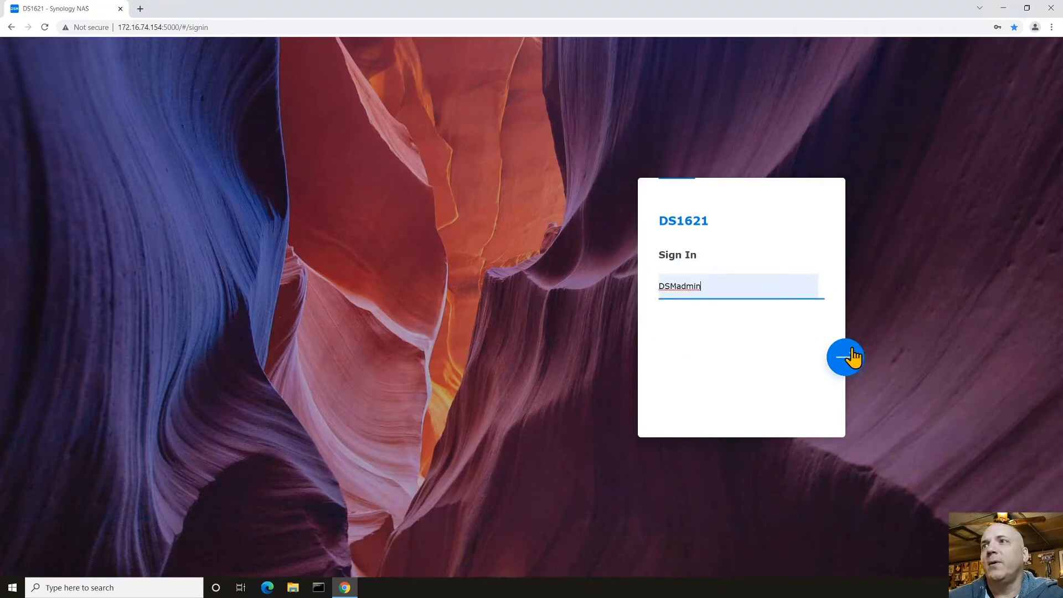
click(845, 356)
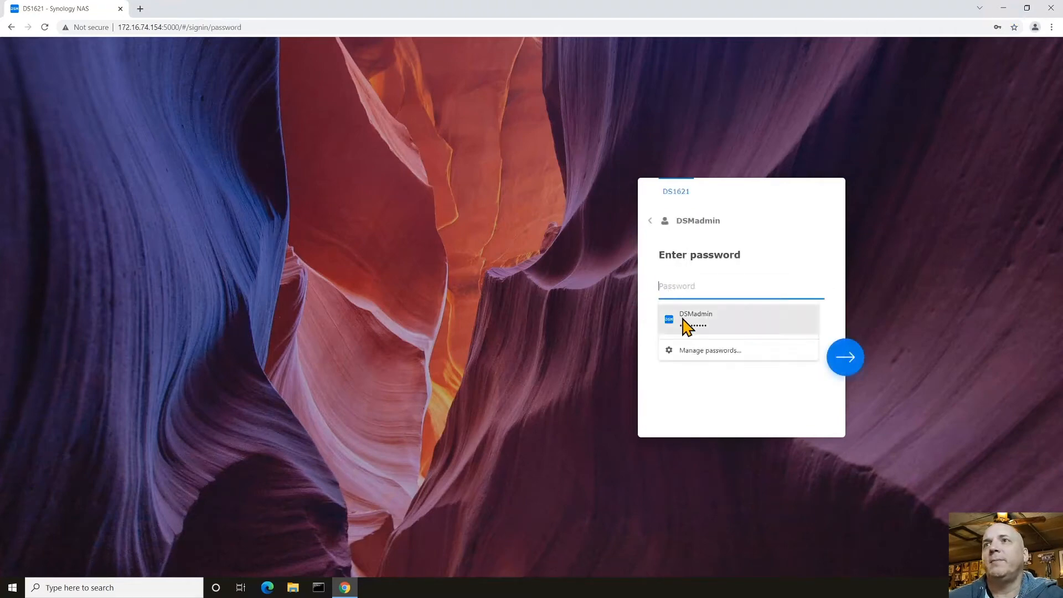
click(695, 320)
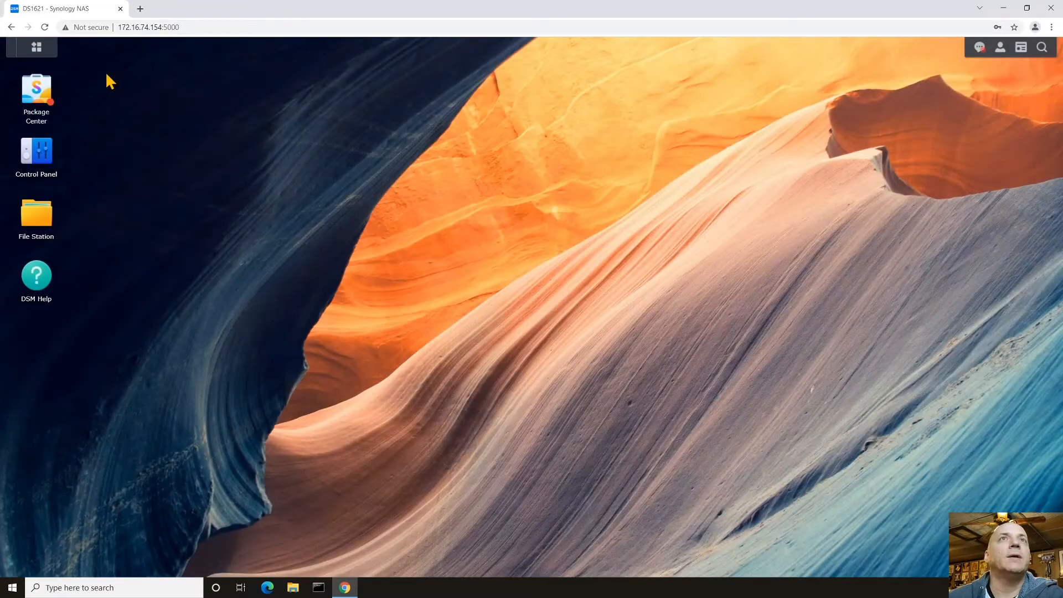
click(36, 47)
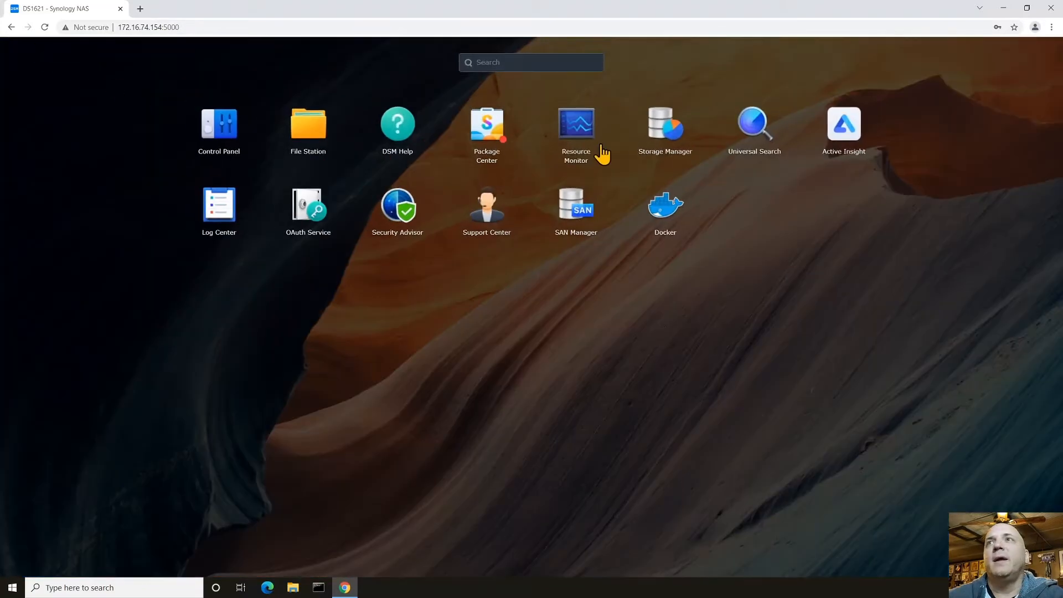
mouse_move(665, 129)
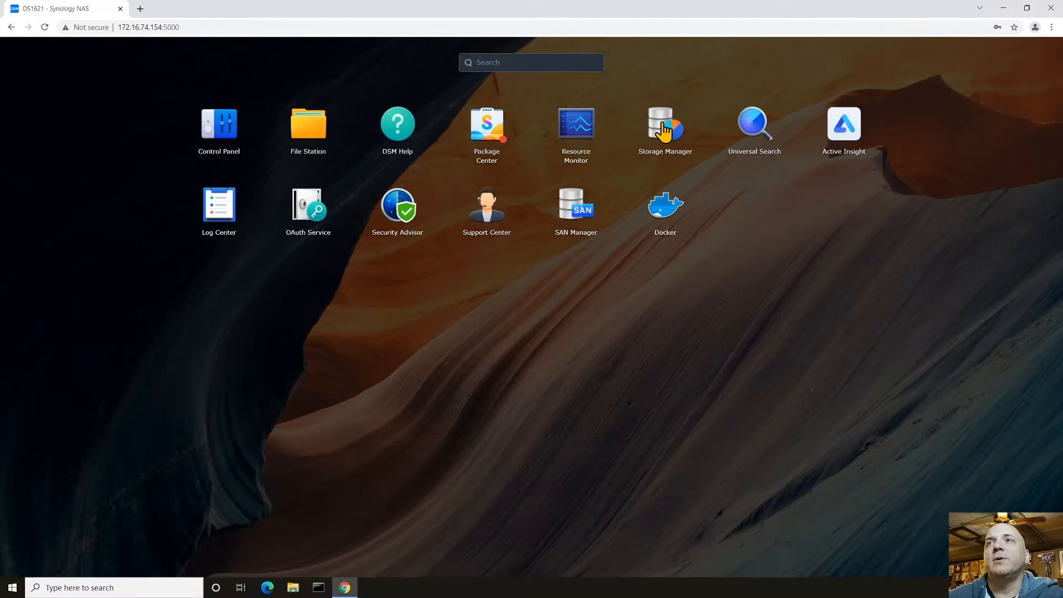
- Launch Storage Manager to its Overview page
click(664, 124)
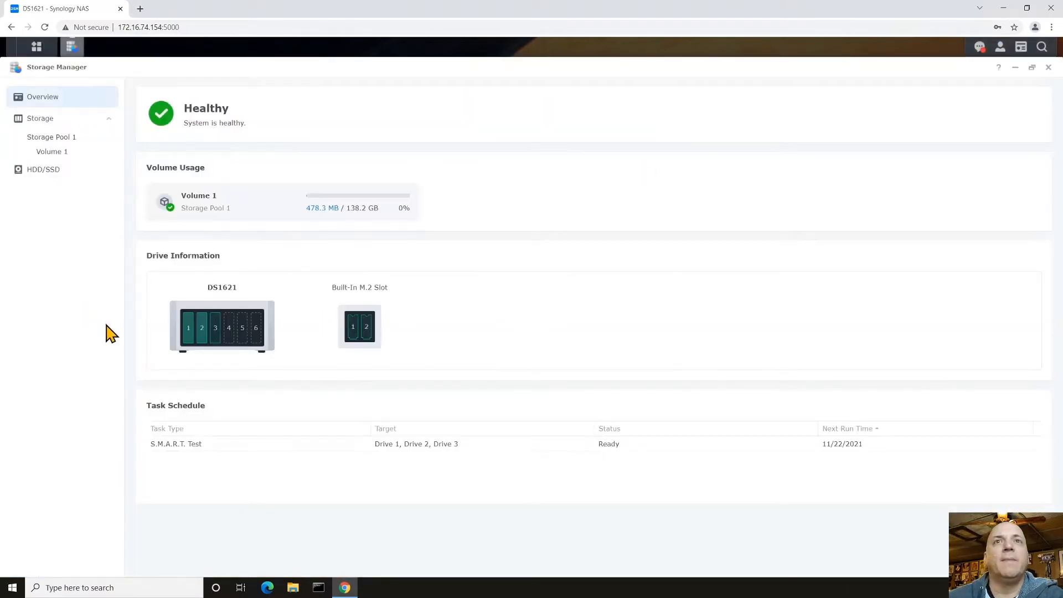
mouse_move(162, 369)
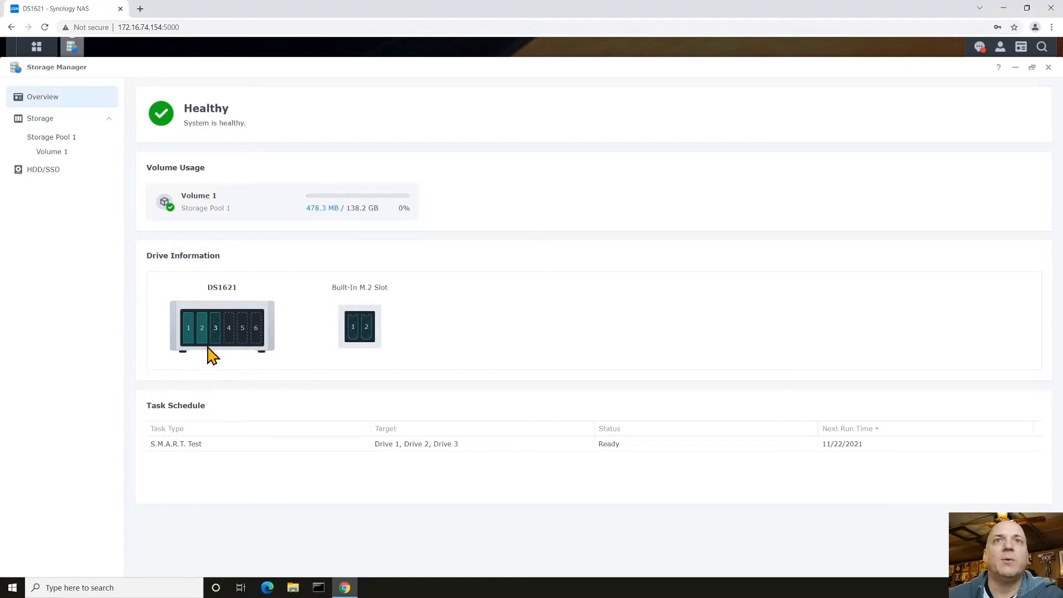
mouse_move(251, 420)
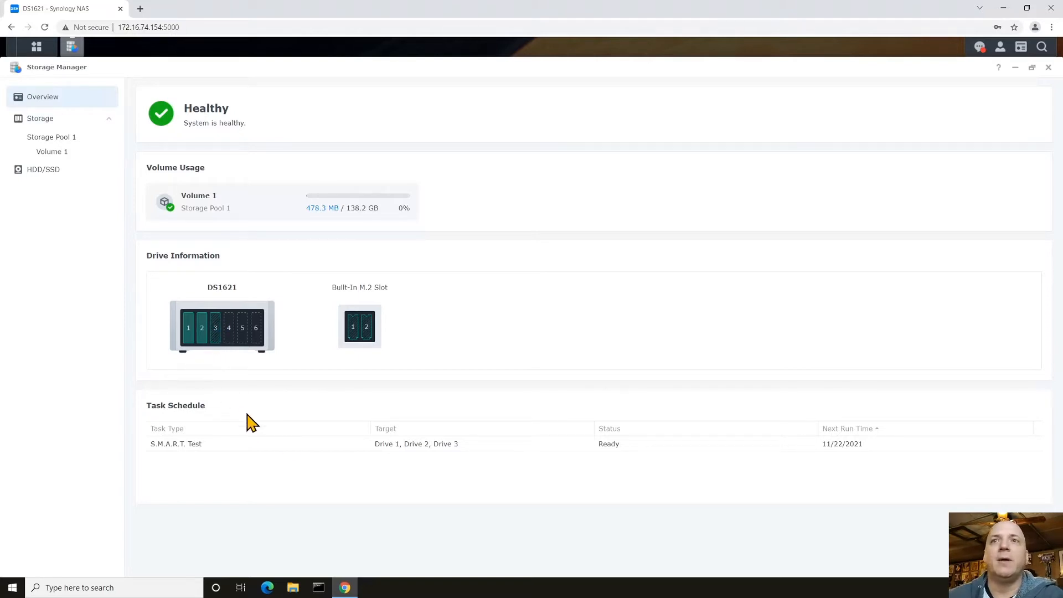
mouse_move(186, 431)
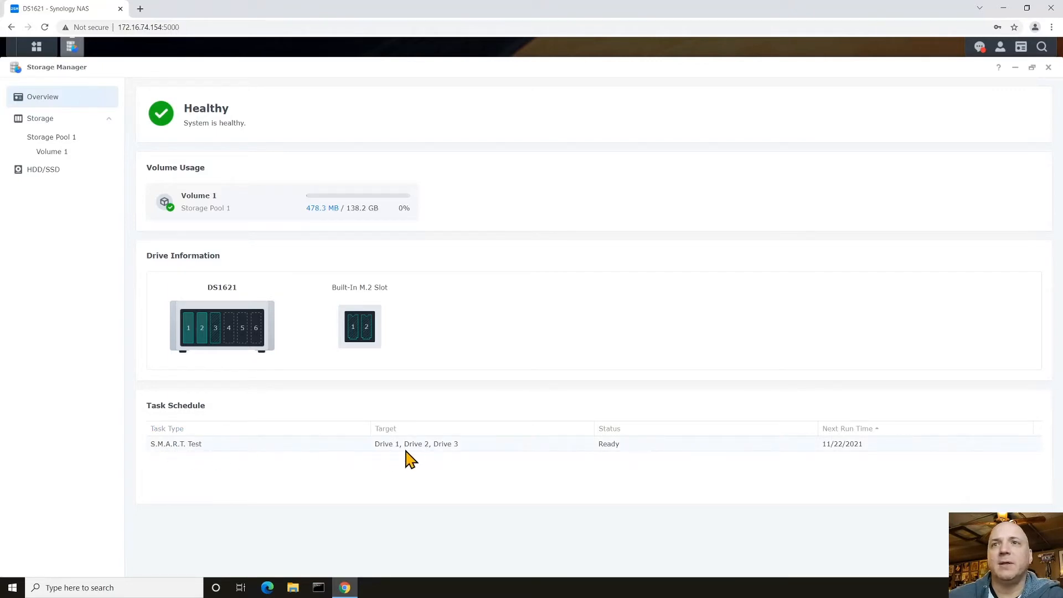
mouse_move(728, 453)
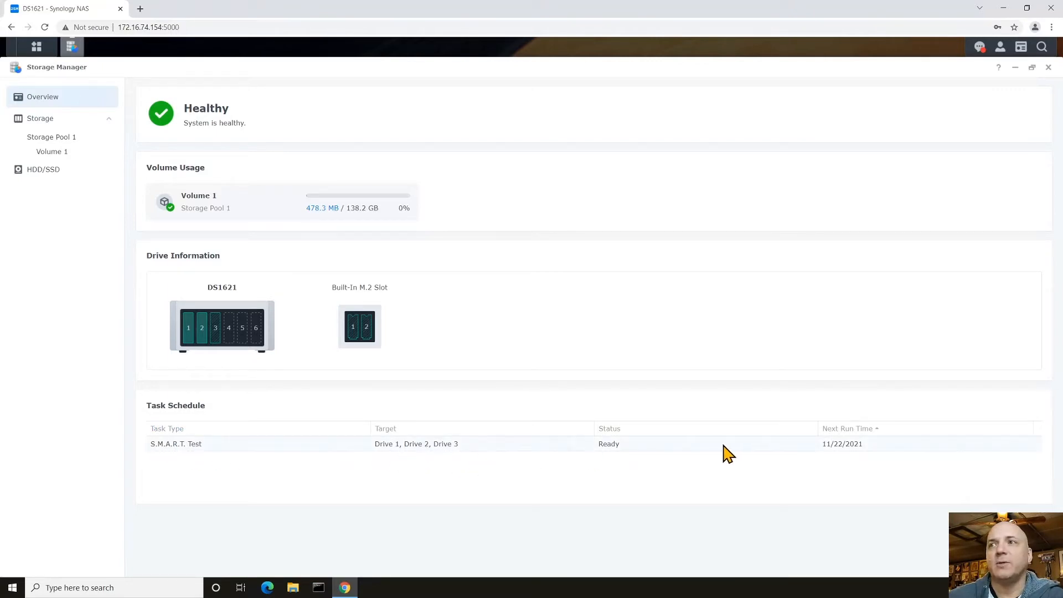
mouse_move(216, 337)
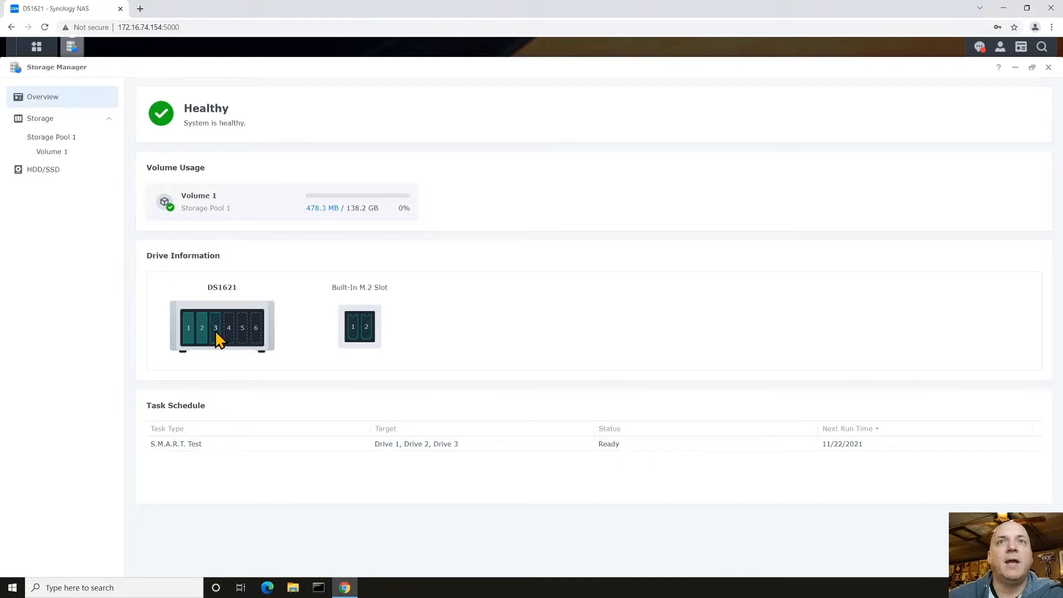
- Show Drive 3's details: a healthy, uninitialized 2.7 TB Hitachi HDD
click(43, 169)
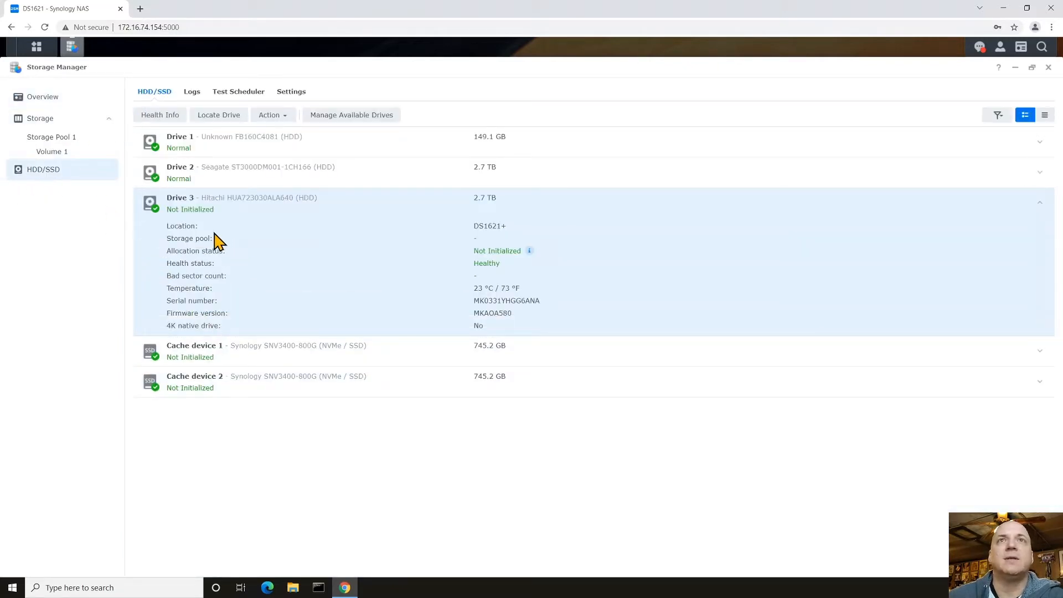
mouse_move(458, 245)
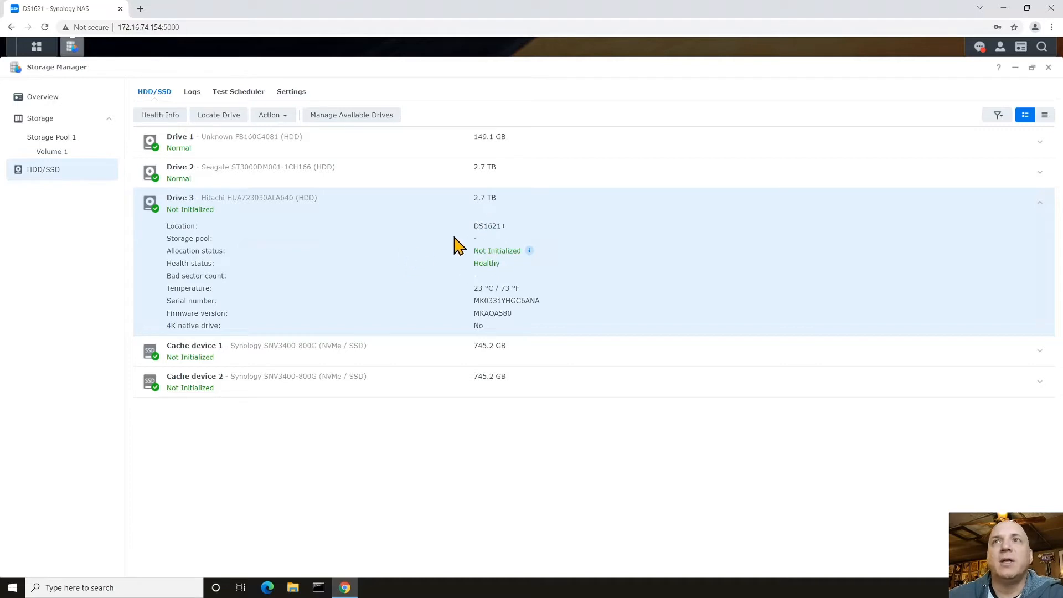
mouse_move(196, 366)
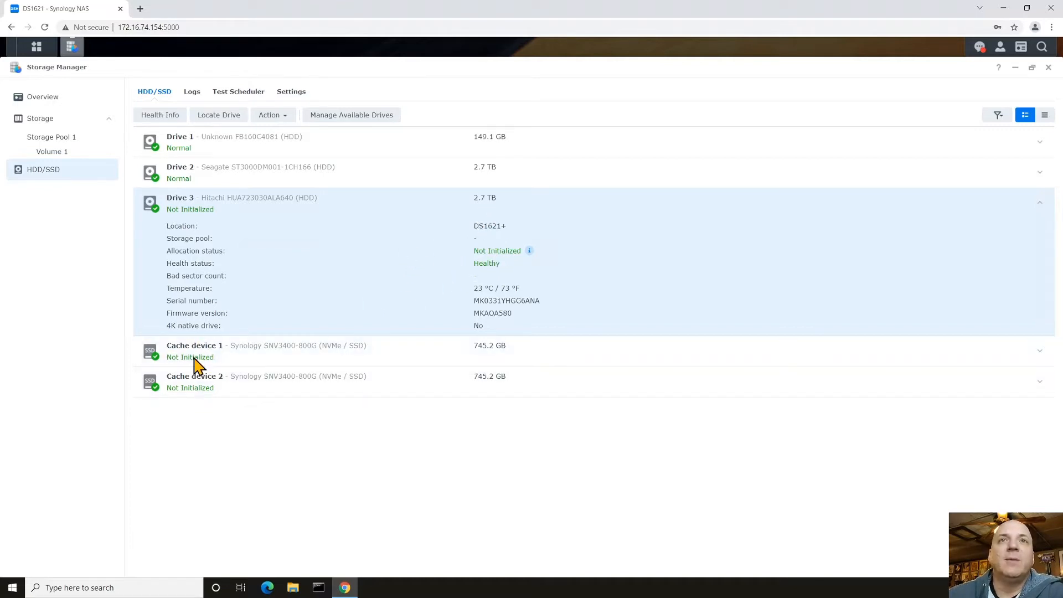
mouse_move(198, 376)
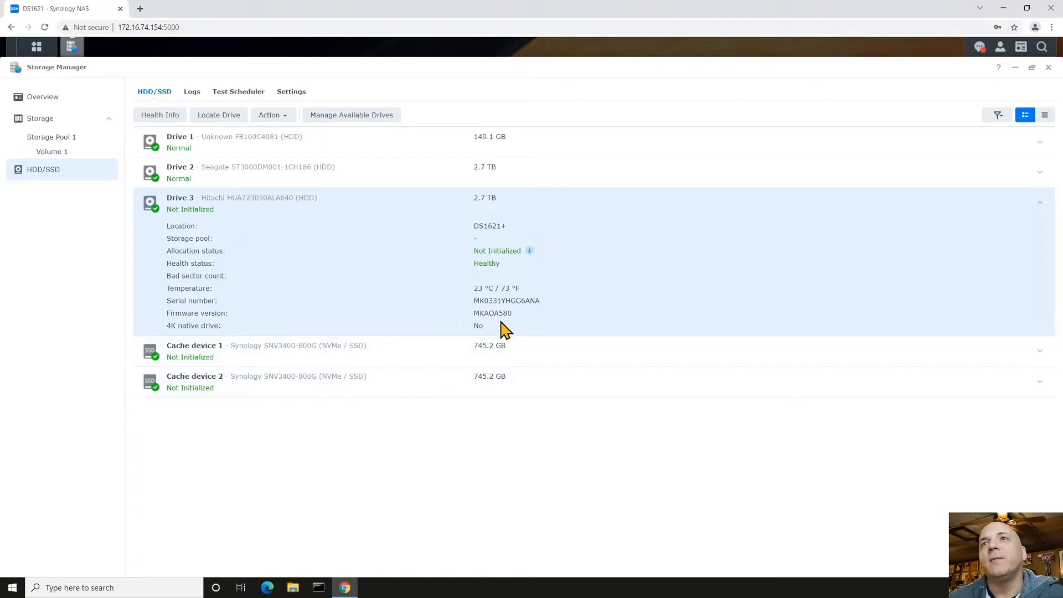
mouse_move(242, 247)
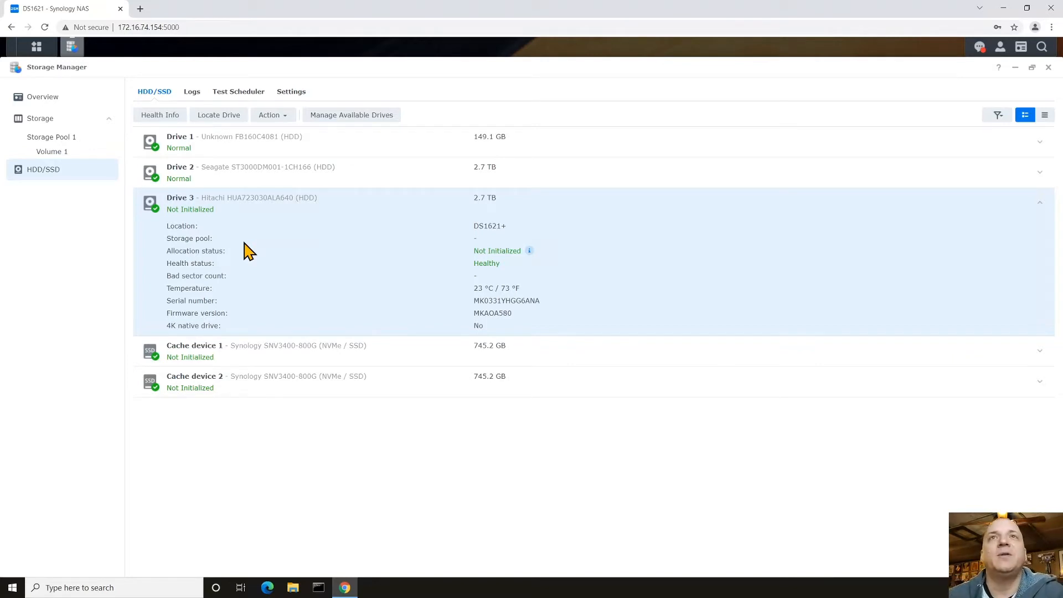
mouse_move(342, 219)
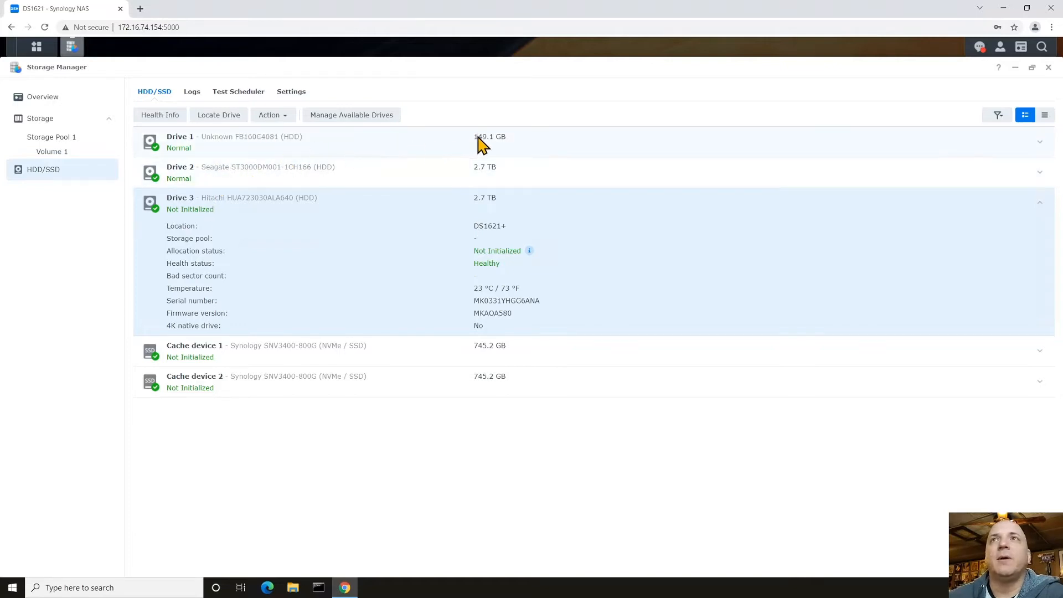
mouse_move(475, 153)
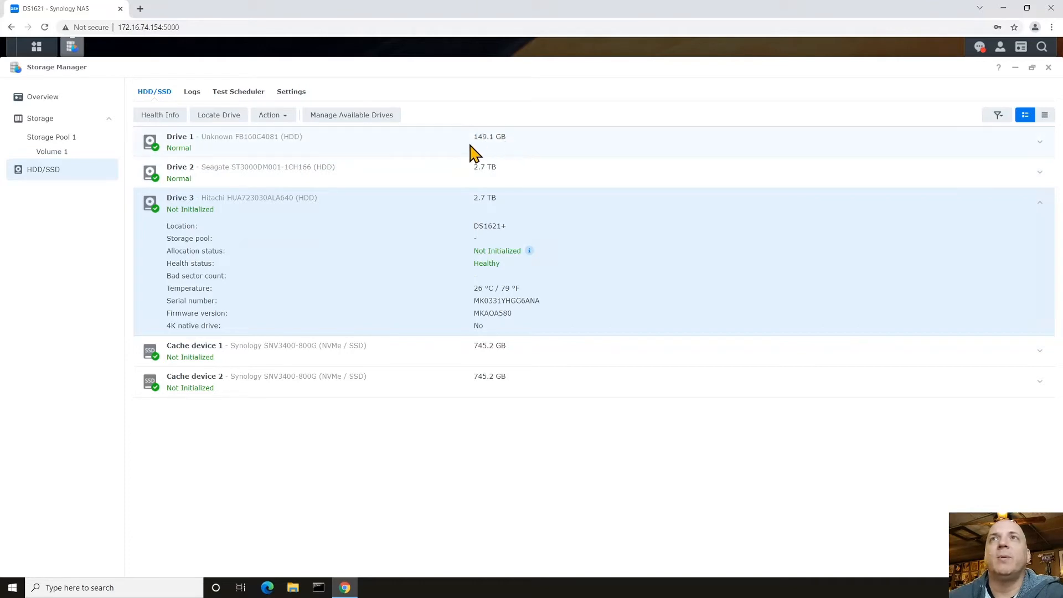
mouse_move(519, 172)
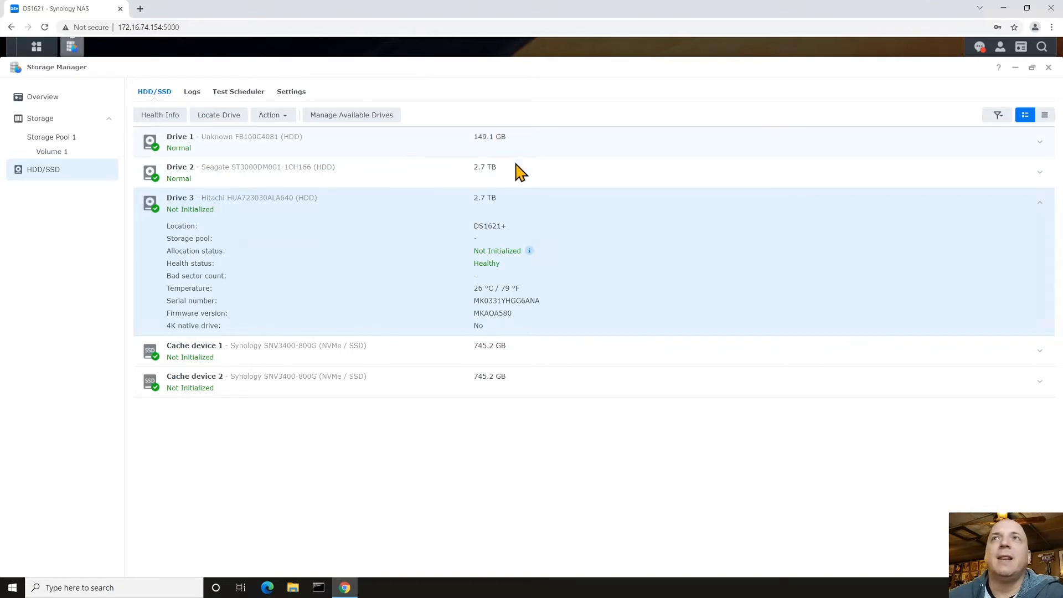
mouse_move(498, 139)
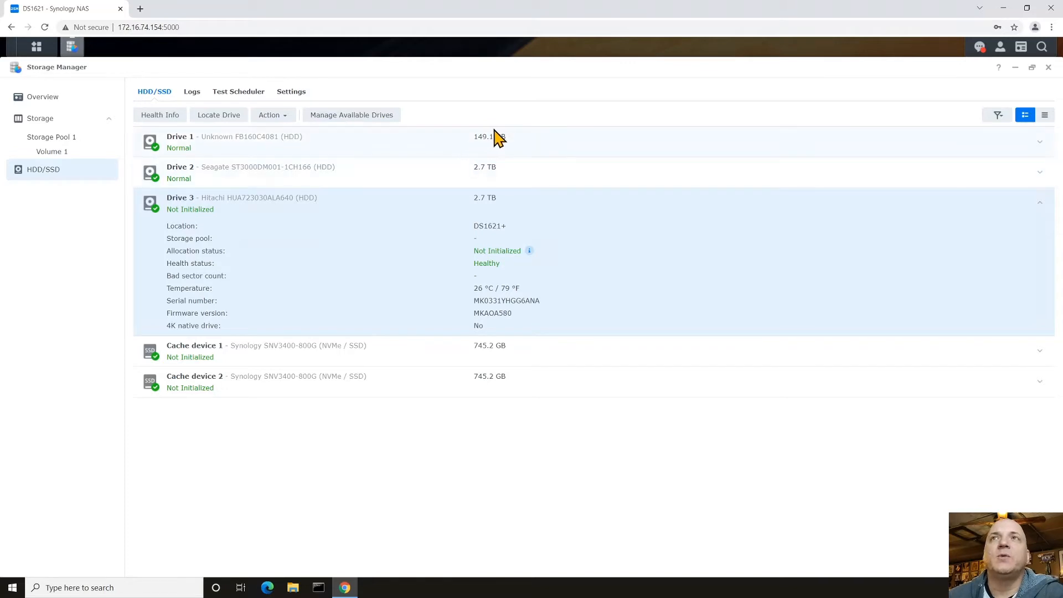
mouse_move(72, 267)
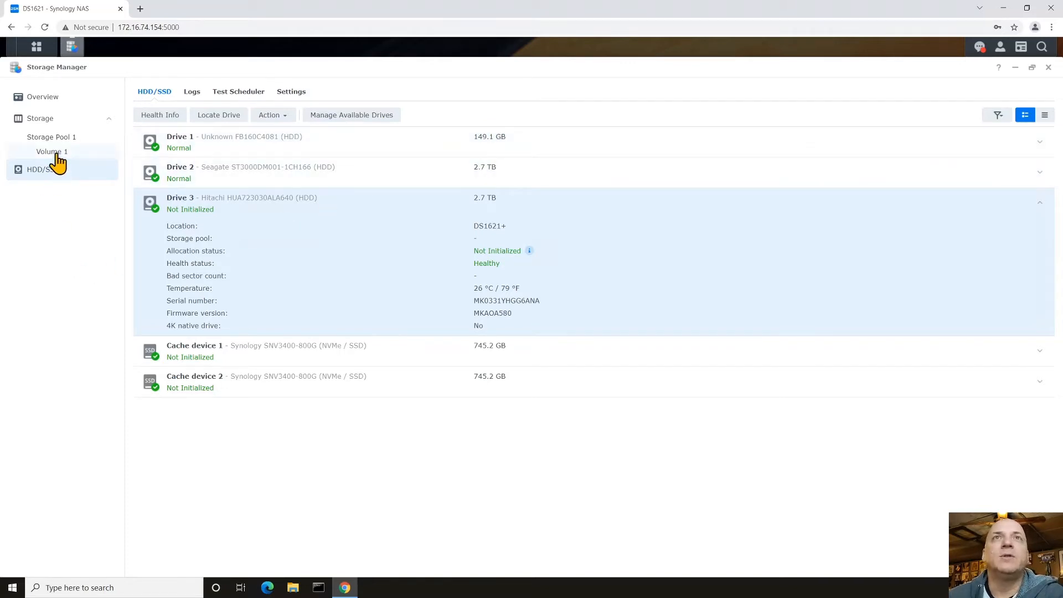
- Expand Storage Pool 1 (RAID 1, Drives 1–2) and Volume 1 (Btrfs) details
click(52, 151)
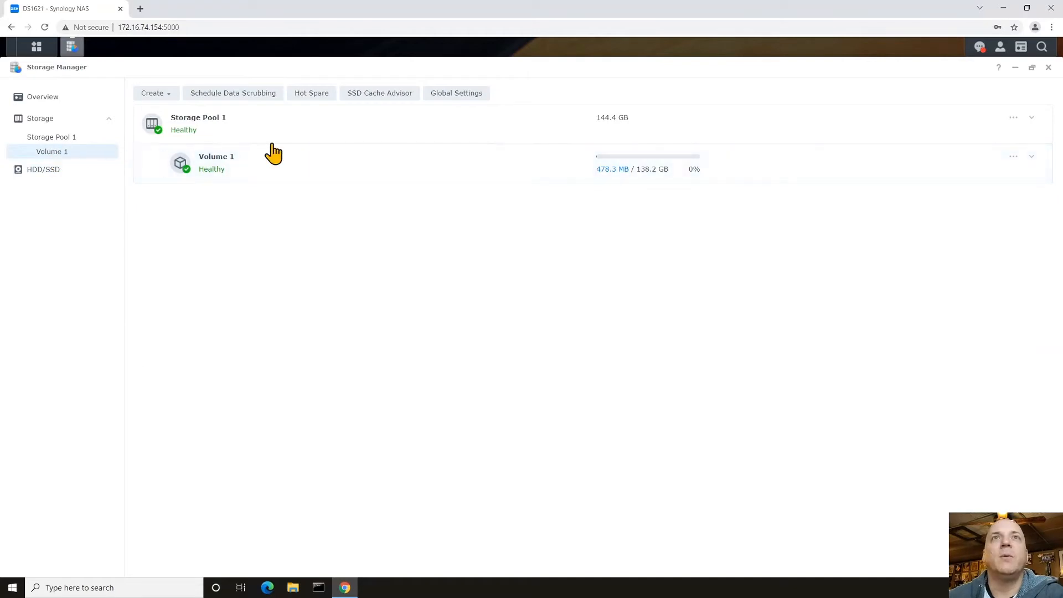
click(1031, 117)
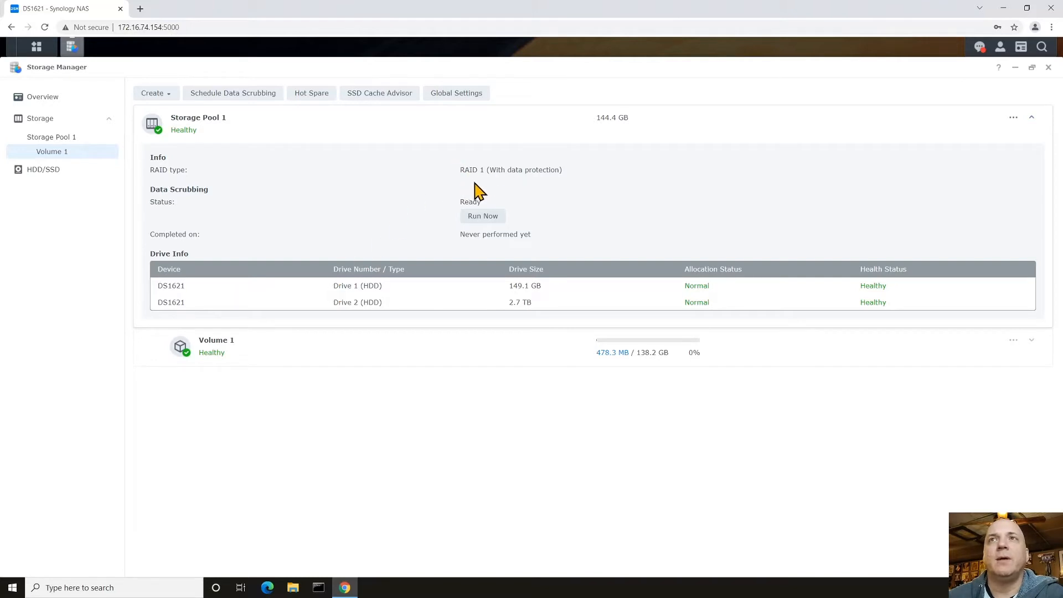
mouse_move(997, 346)
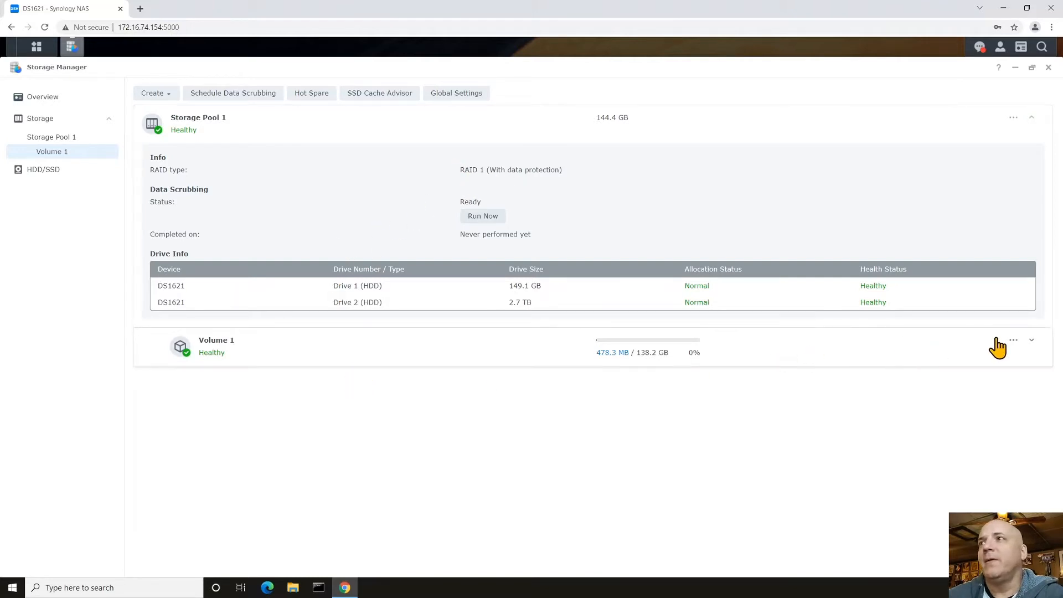
click(1031, 339)
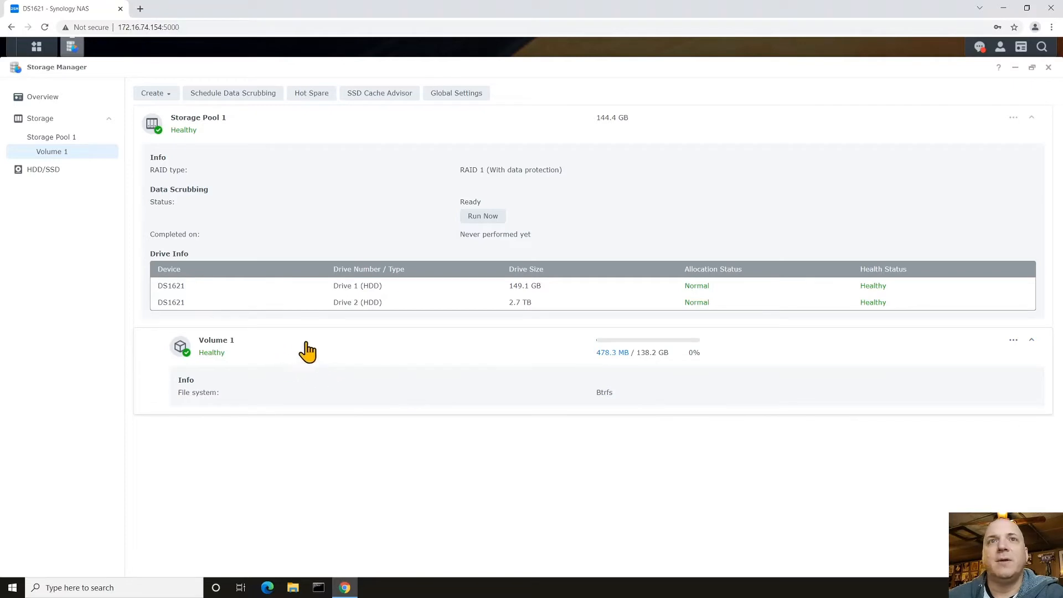
mouse_move(298, 380)
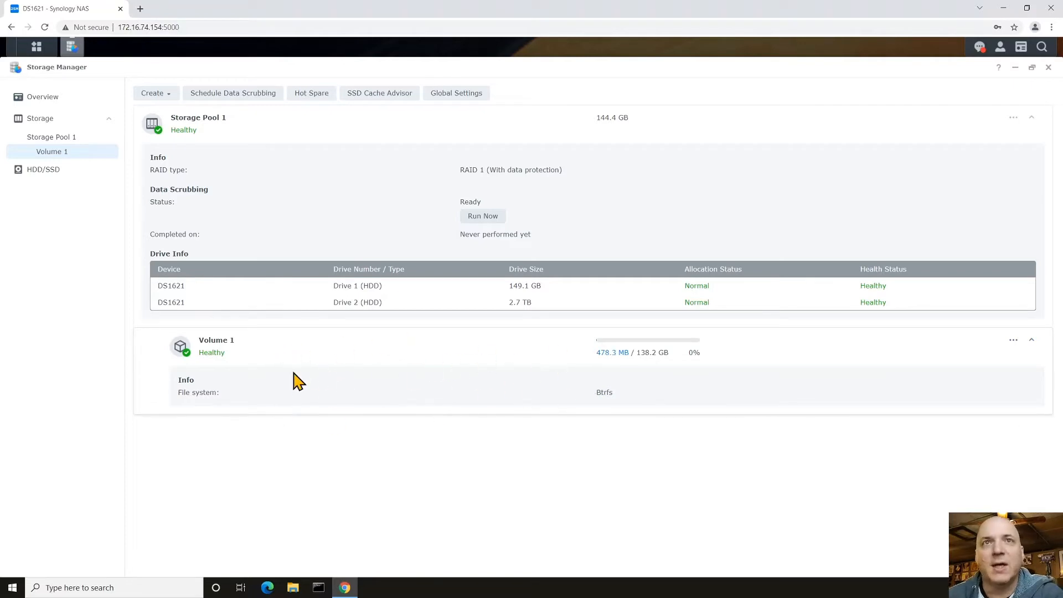
mouse_move(797, 350)
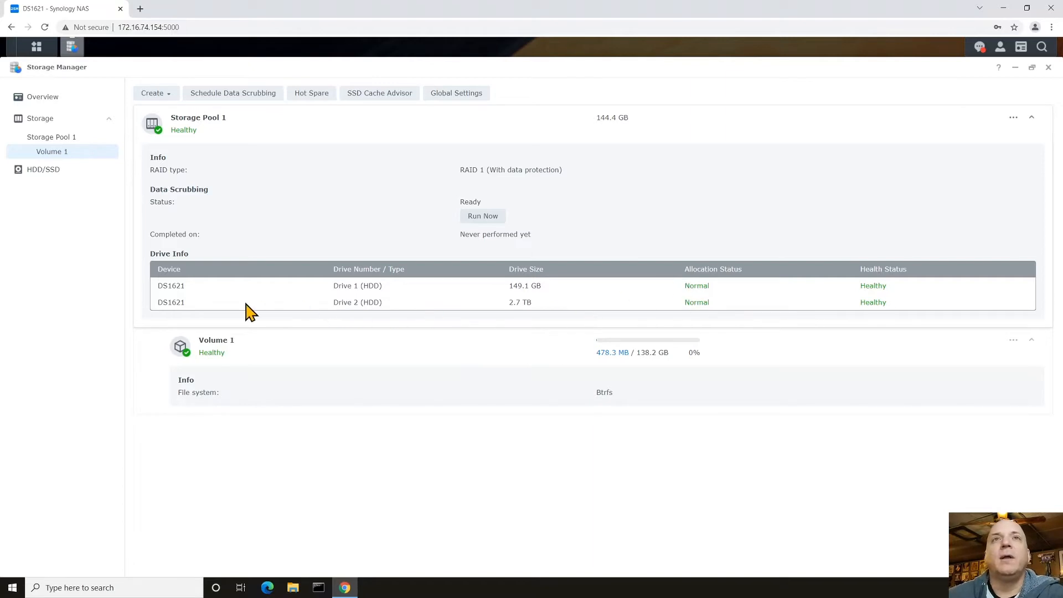
mouse_move(300, 287)
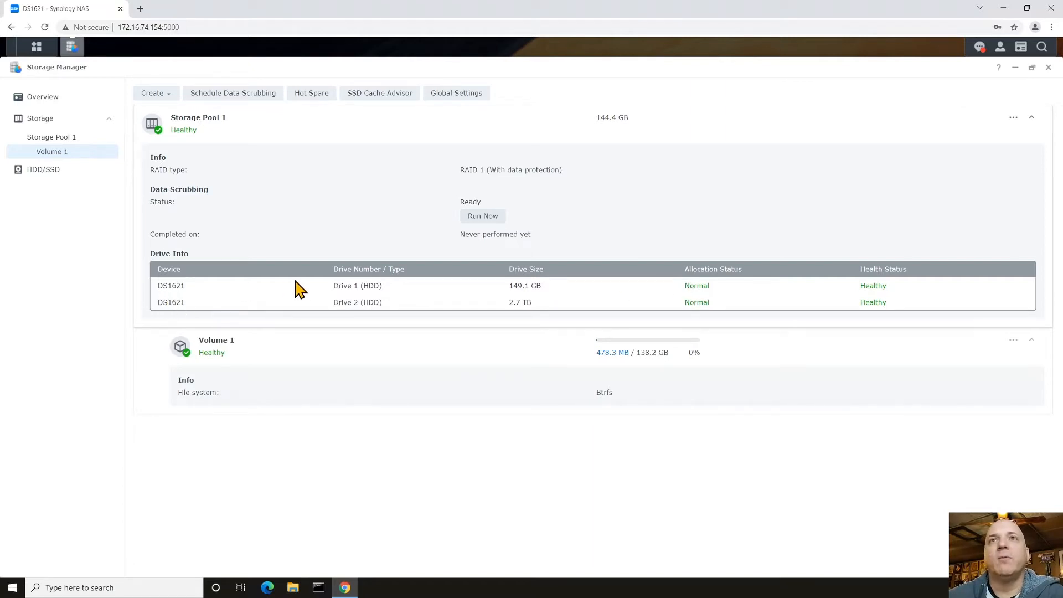
mouse_move(579, 295)
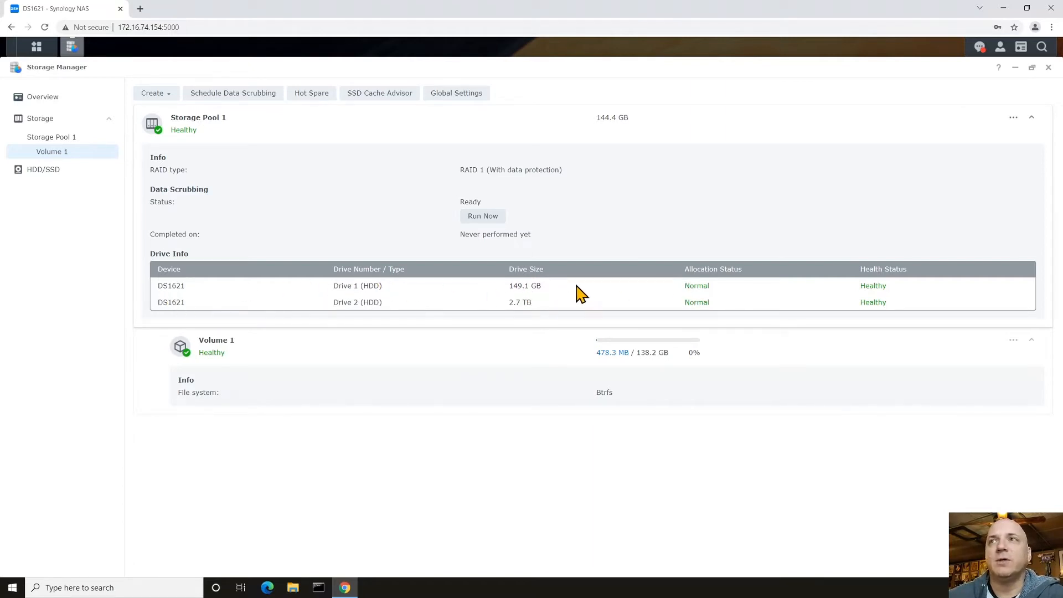
mouse_move(444, 292)
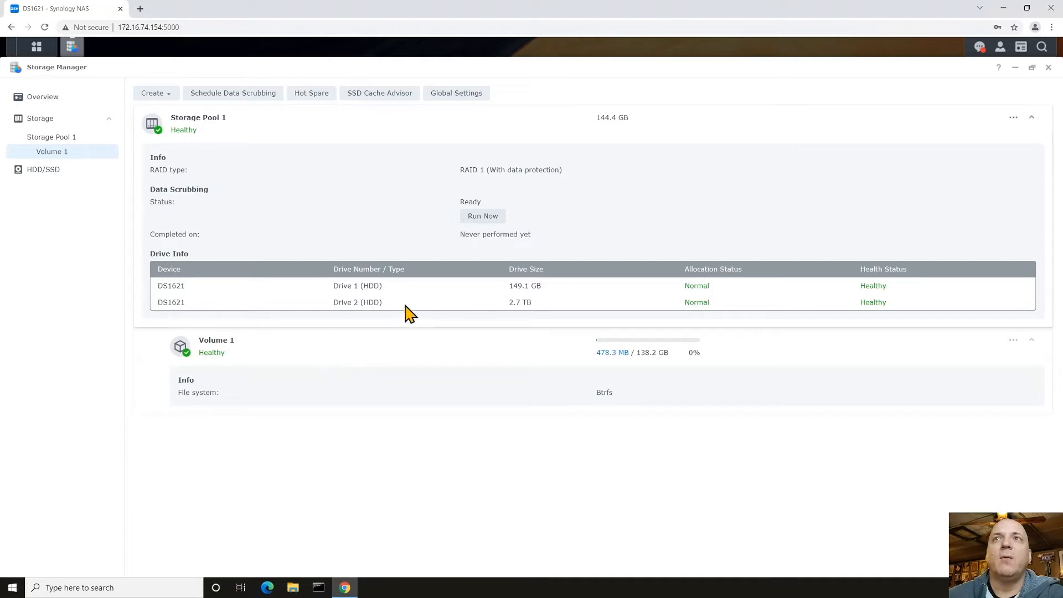
mouse_move(568, 160)
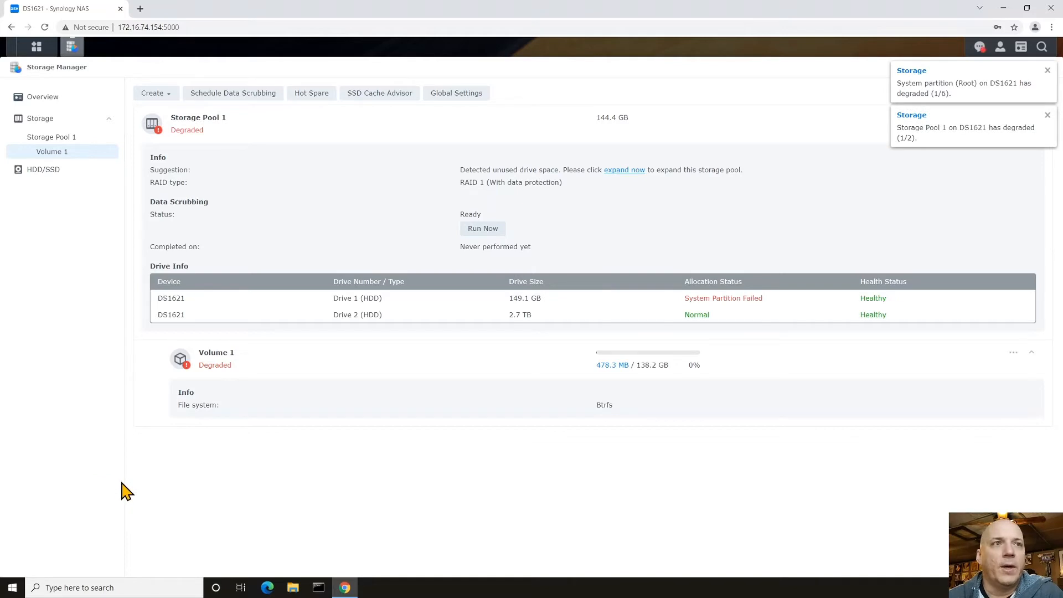
click(1047, 70)
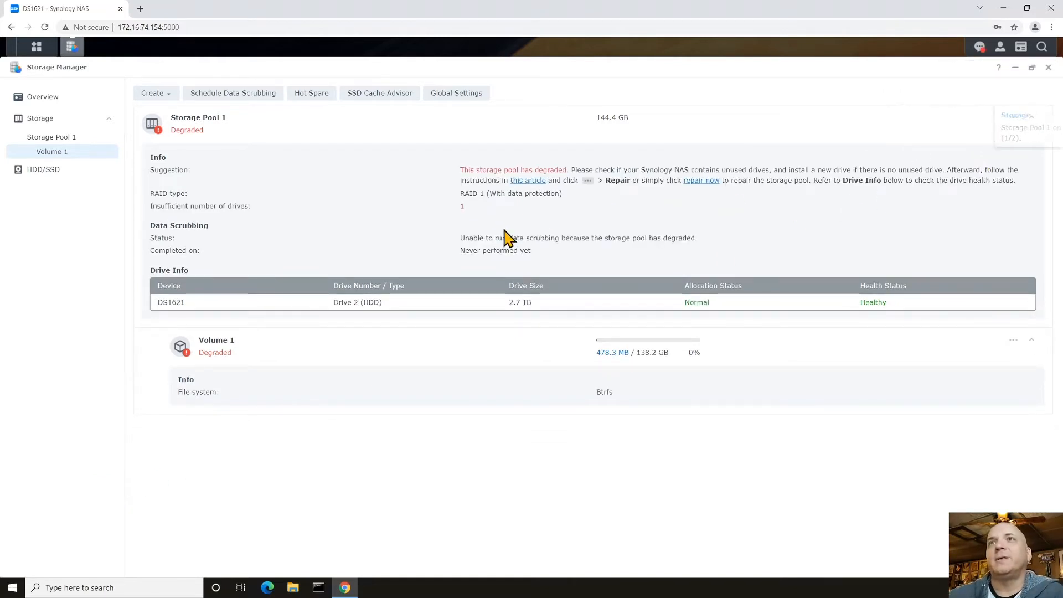
mouse_move(302, 448)
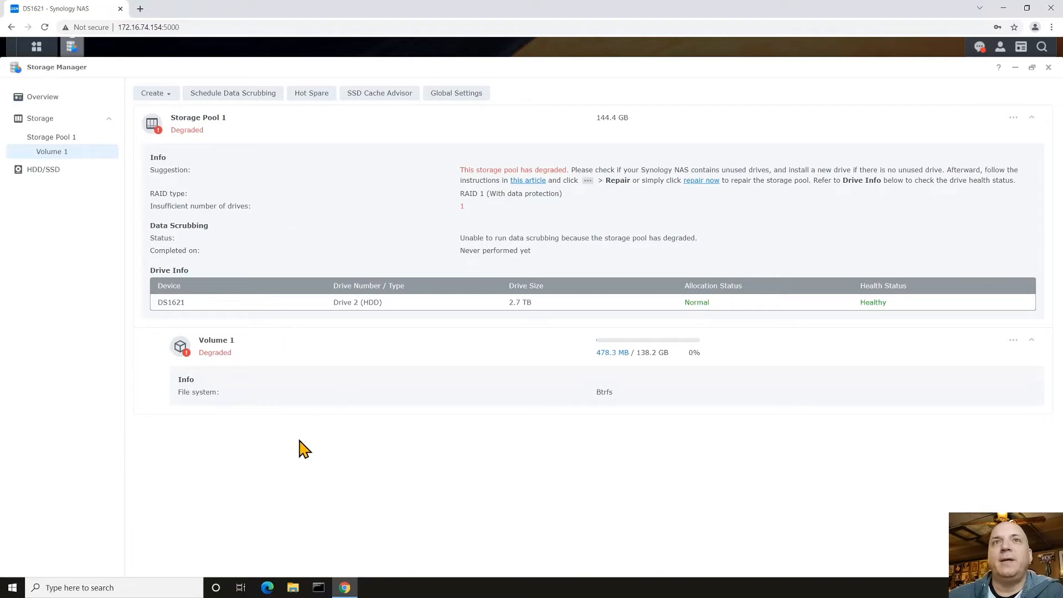
mouse_move(215, 306)
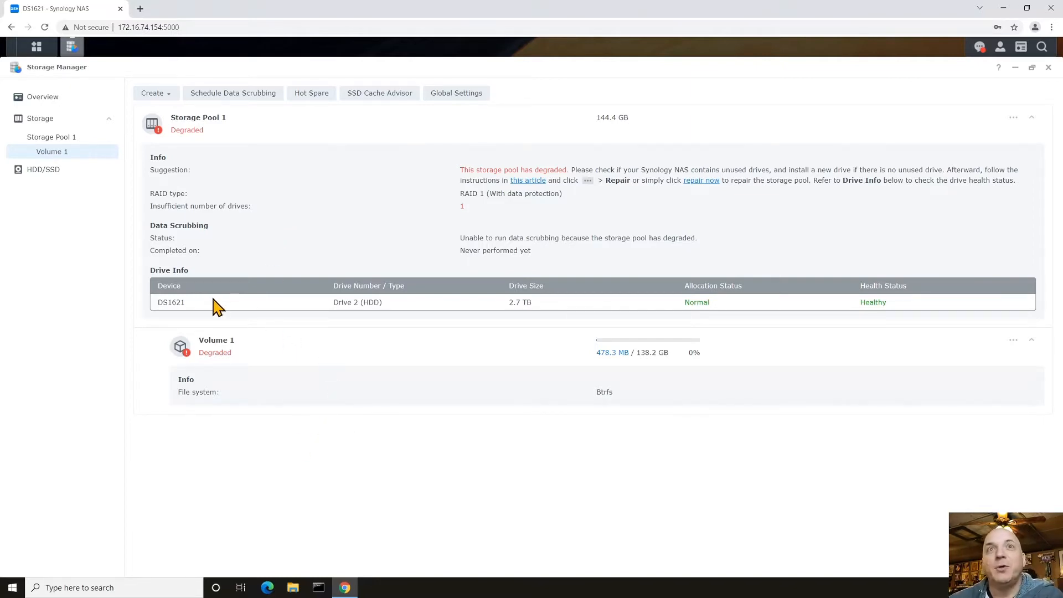
mouse_move(355, 312)
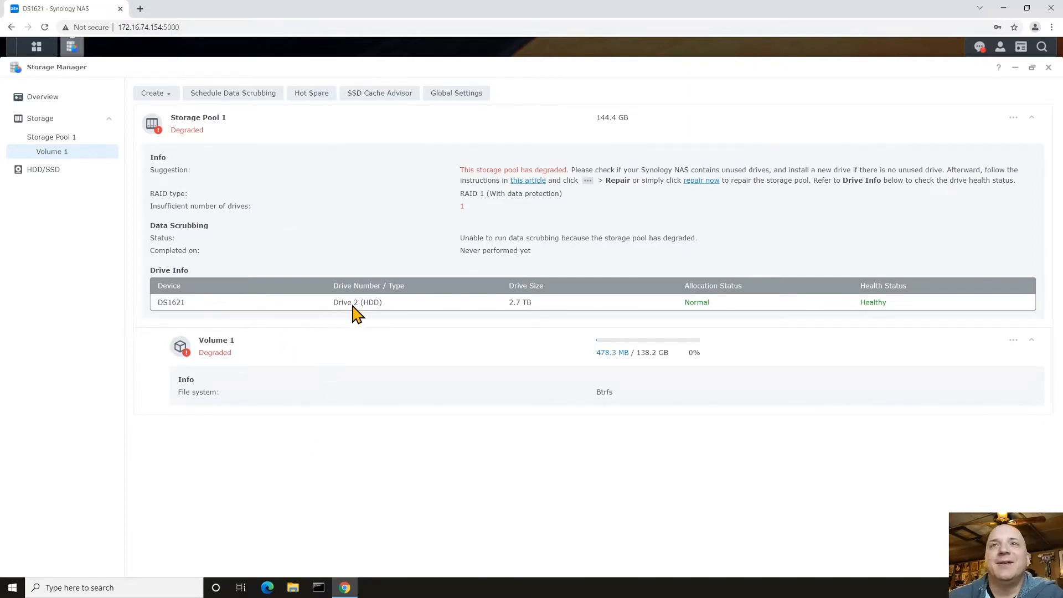
mouse_move(546, 309)
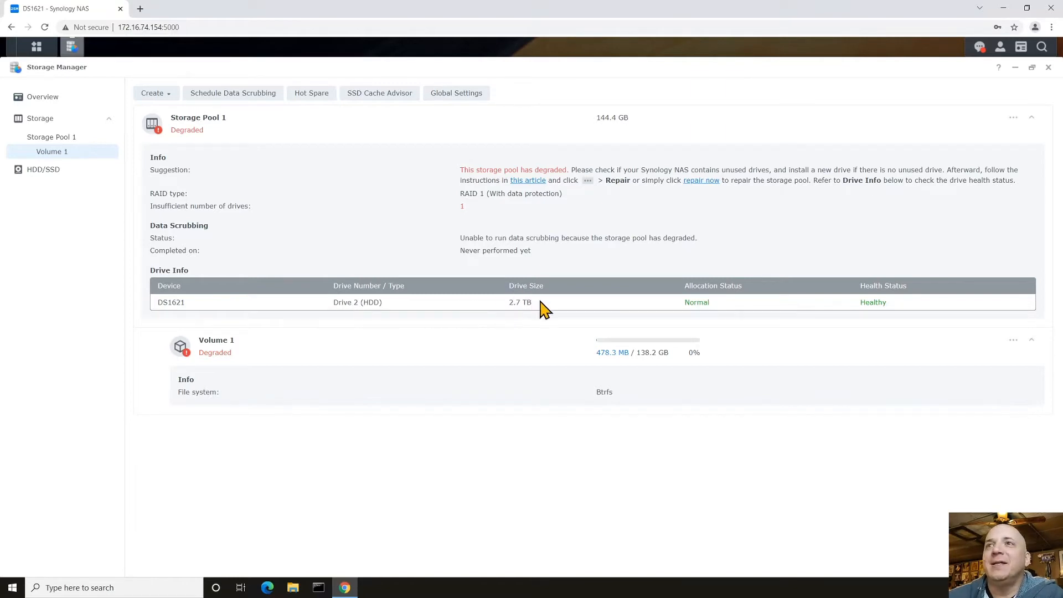
mouse_move(514, 315)
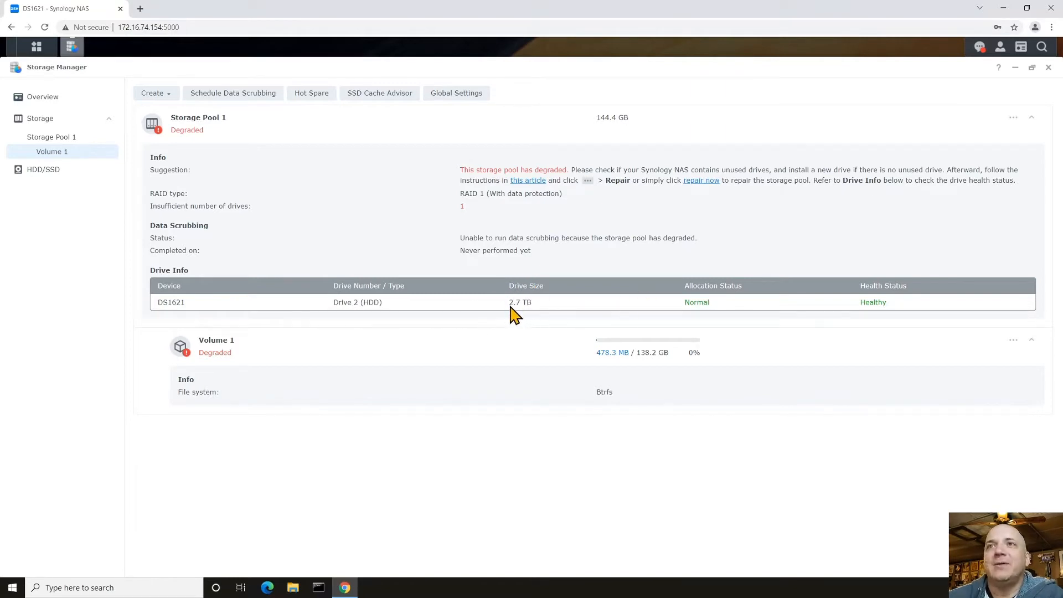
mouse_move(488, 312)
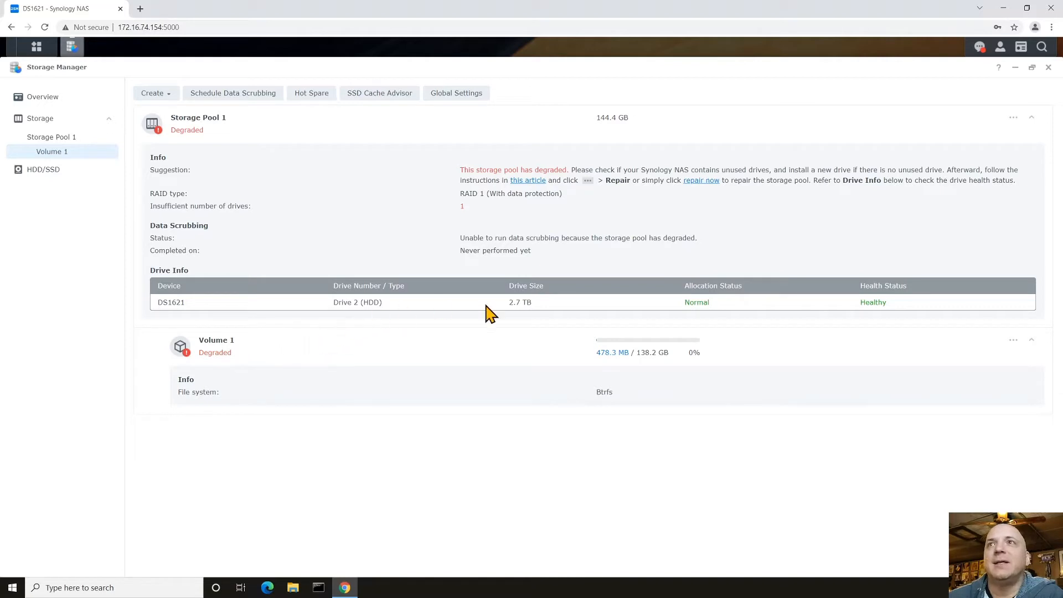
mouse_move(450, 351)
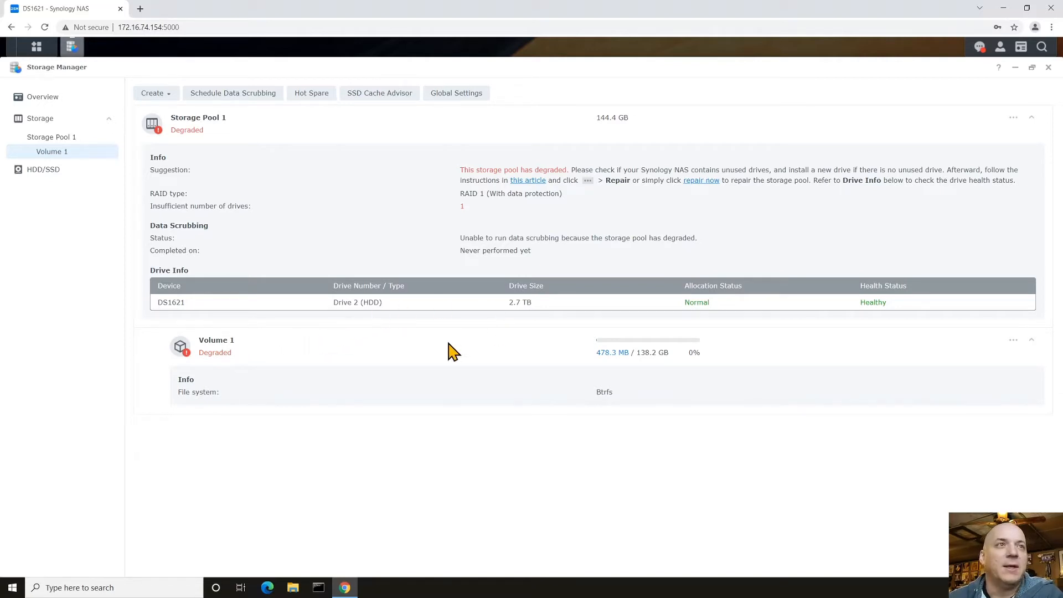
mouse_move(357, 253)
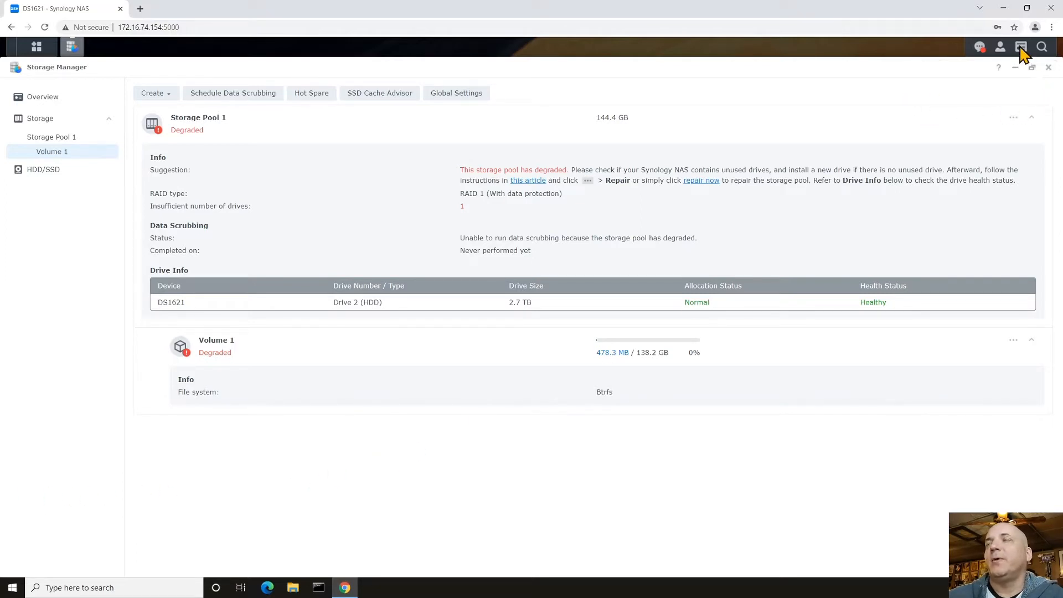
click(979, 46)
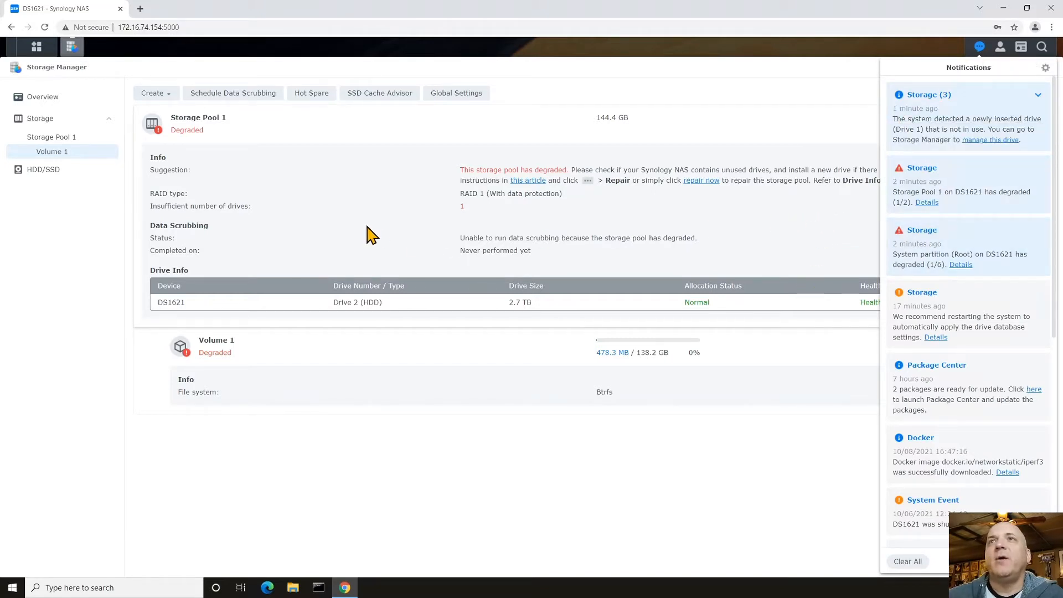
click(979, 46)
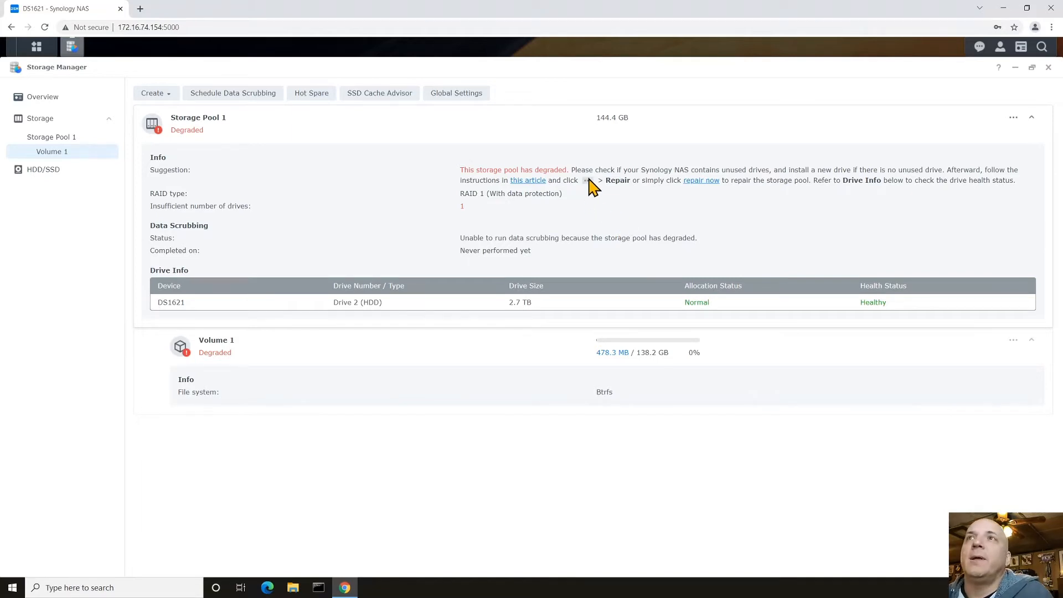
mouse_move(700, 186)
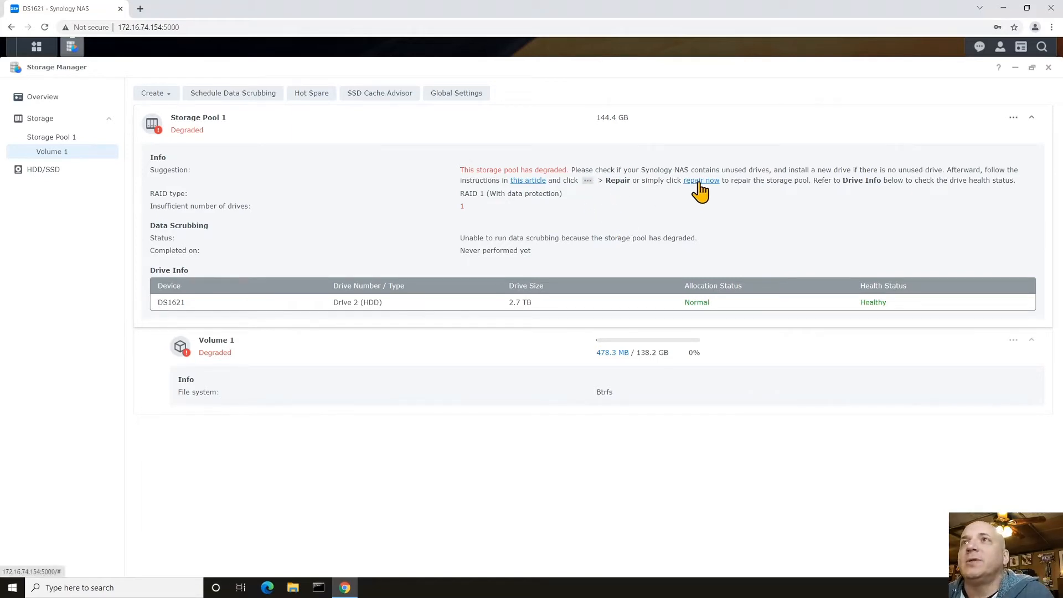
- Start repairing Storage Pool 1 with Drive 1 selected, reaching the compatibility warning
click(700, 179)
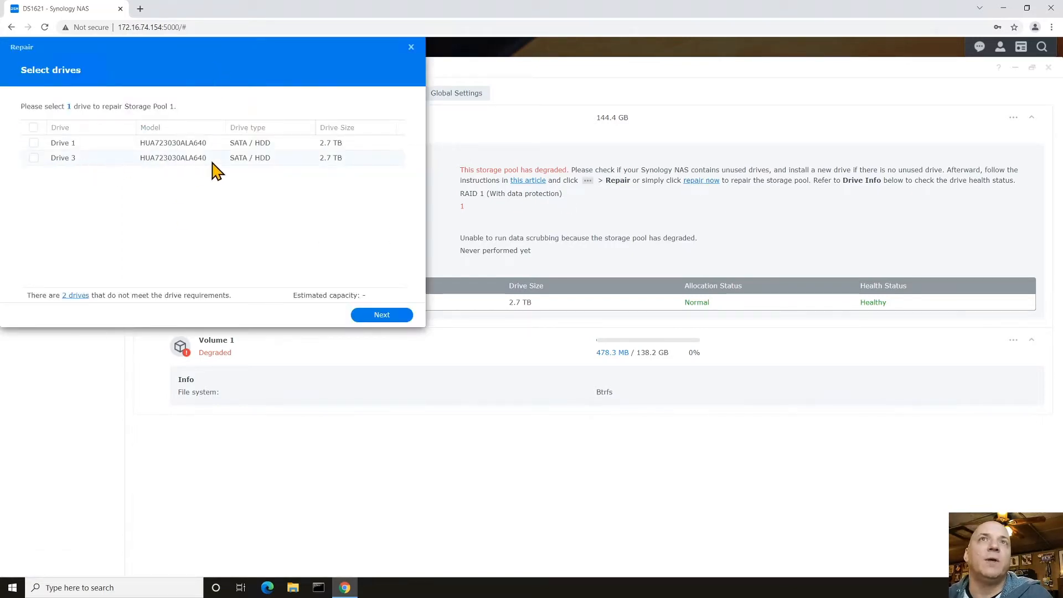
mouse_move(34, 142)
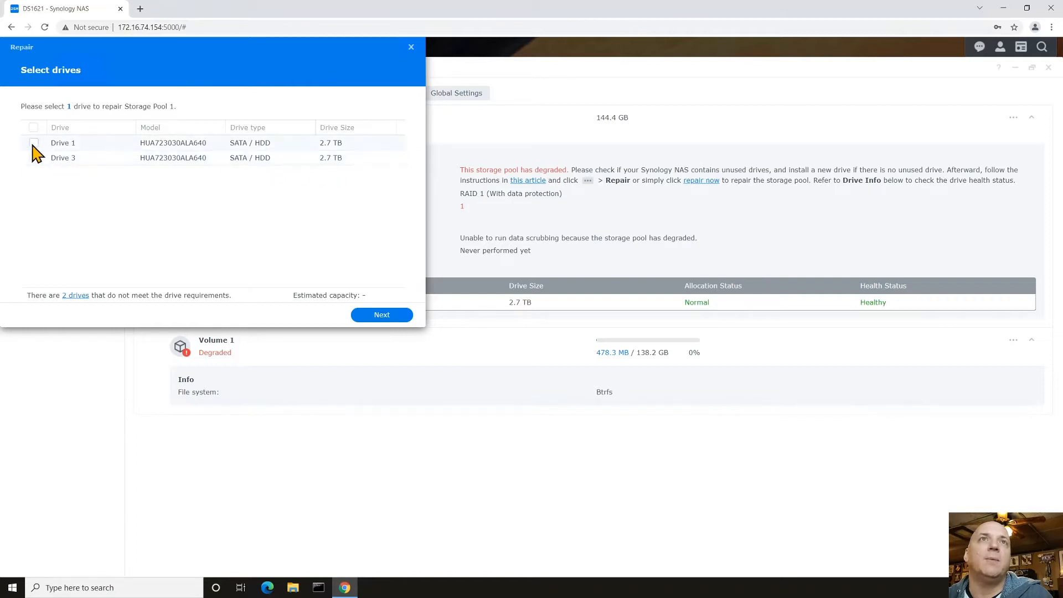
click(34, 142)
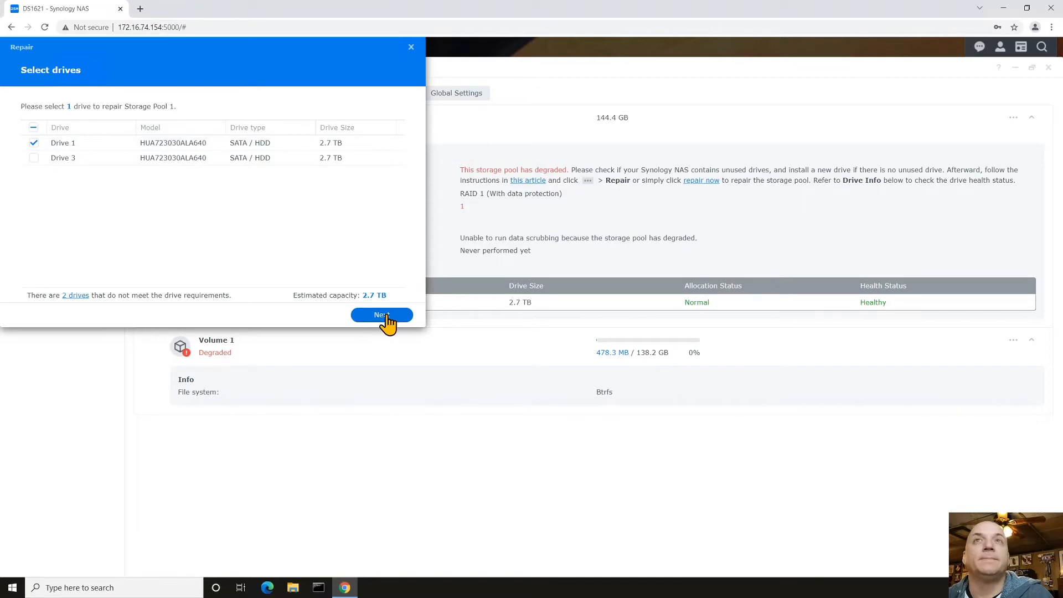
click(381, 314)
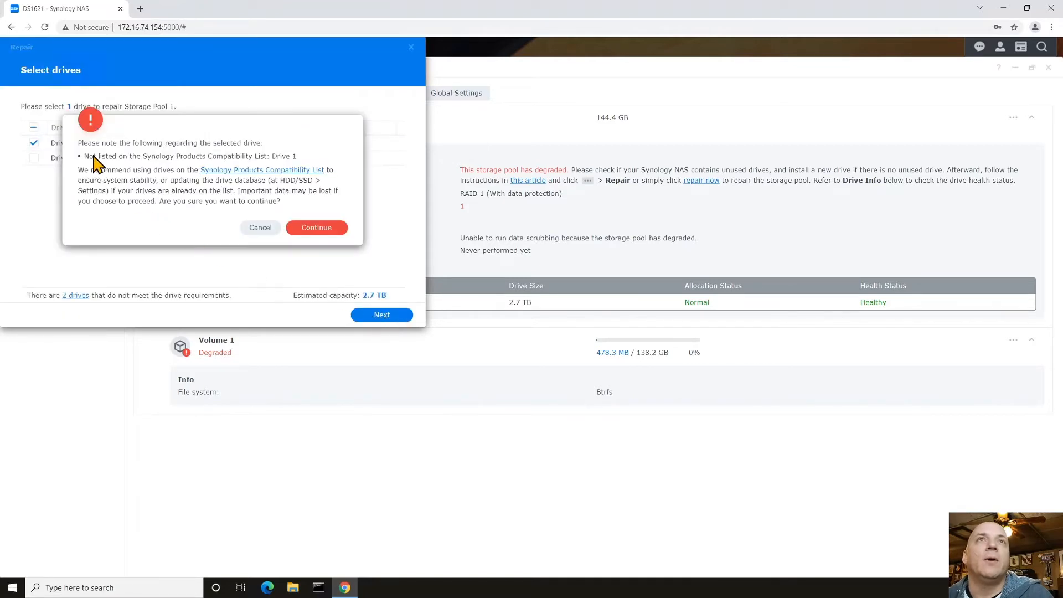
mouse_move(179, 235)
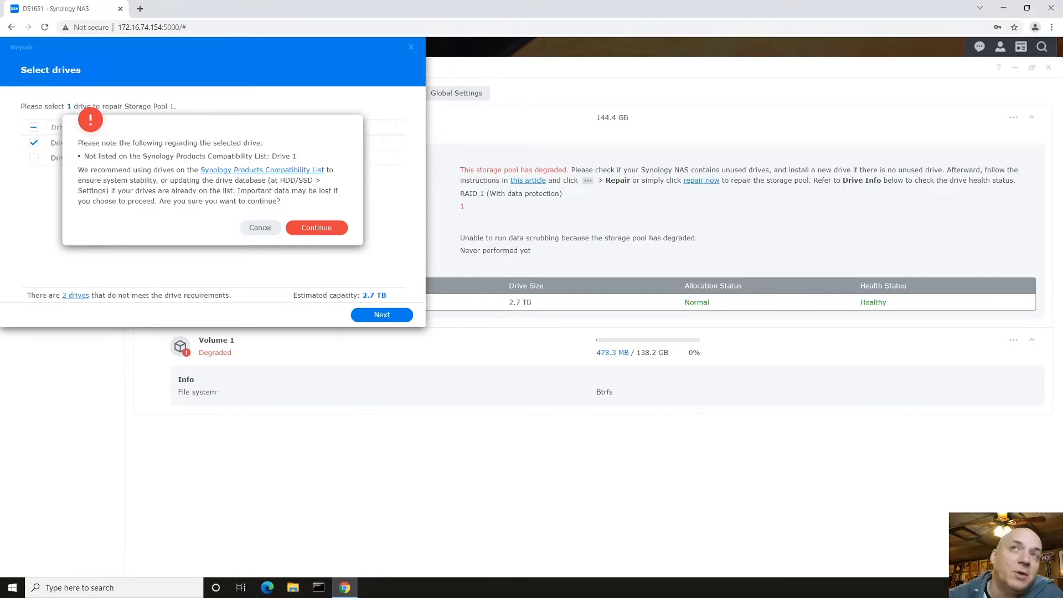
mouse_move(205, 227)
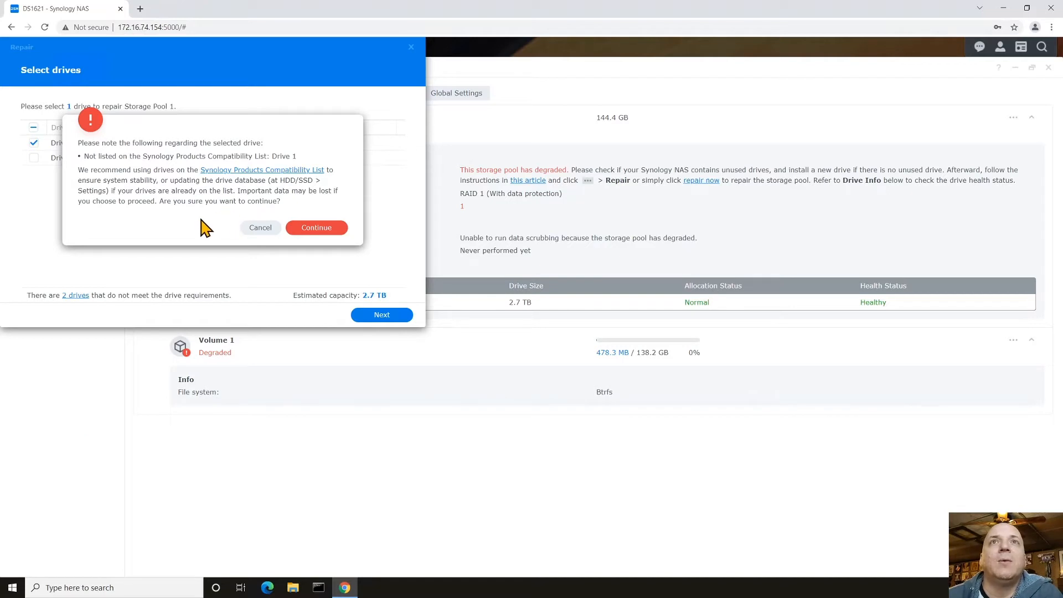
mouse_move(169, 165)
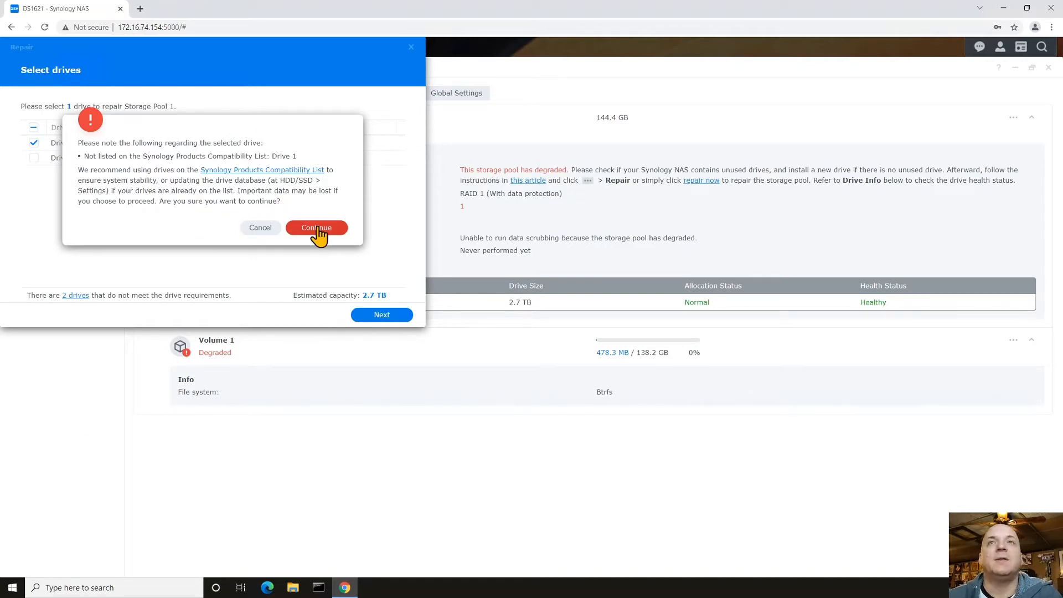
- Apply the Drive 1 repair with Volume 1 expansion and confirm the erase warning
click(316, 227)
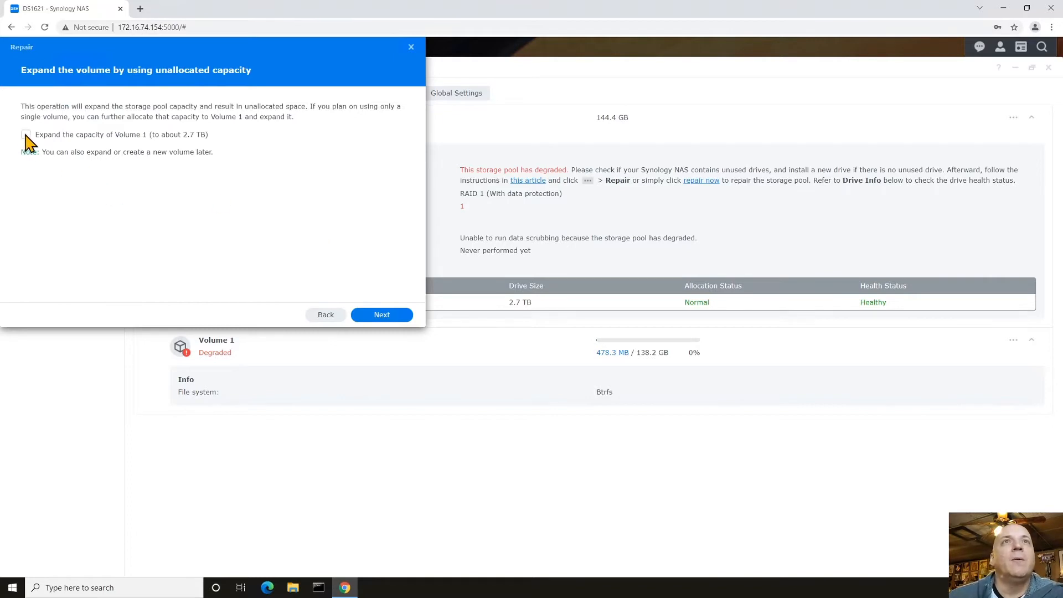
click(26, 134)
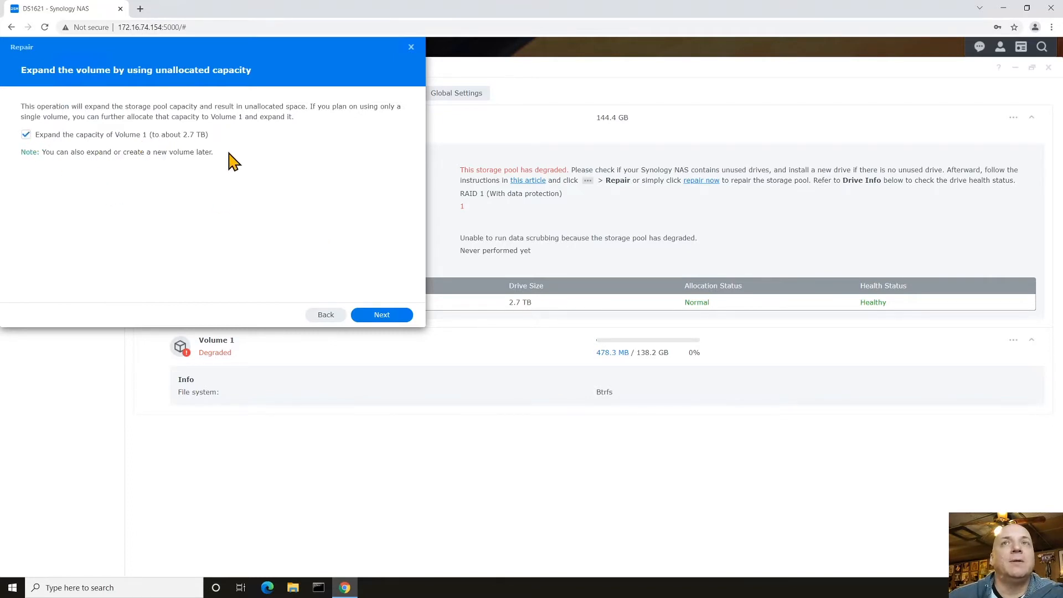
mouse_move(125, 163)
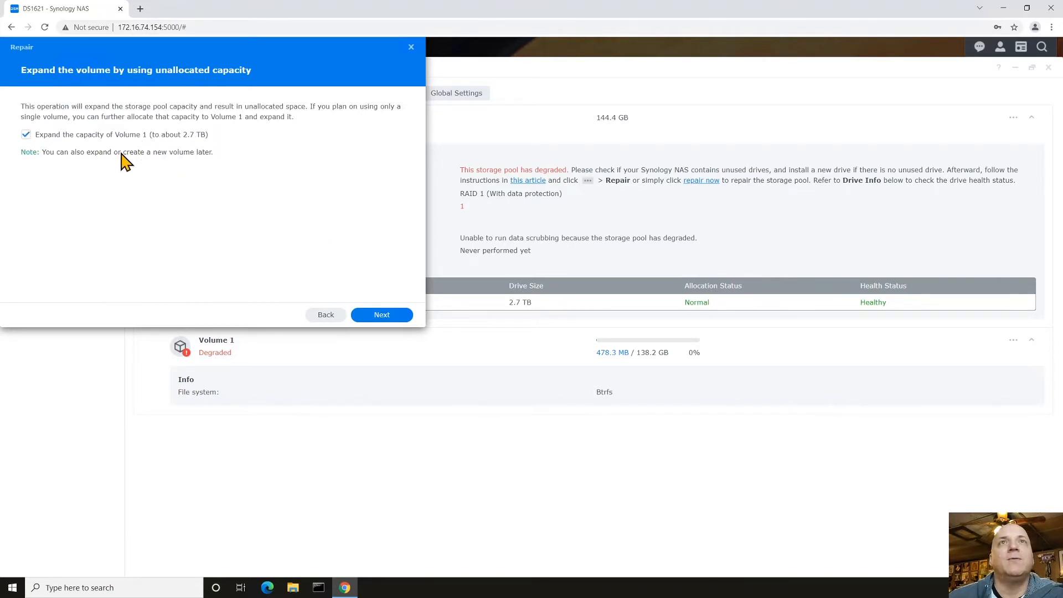
mouse_move(134, 148)
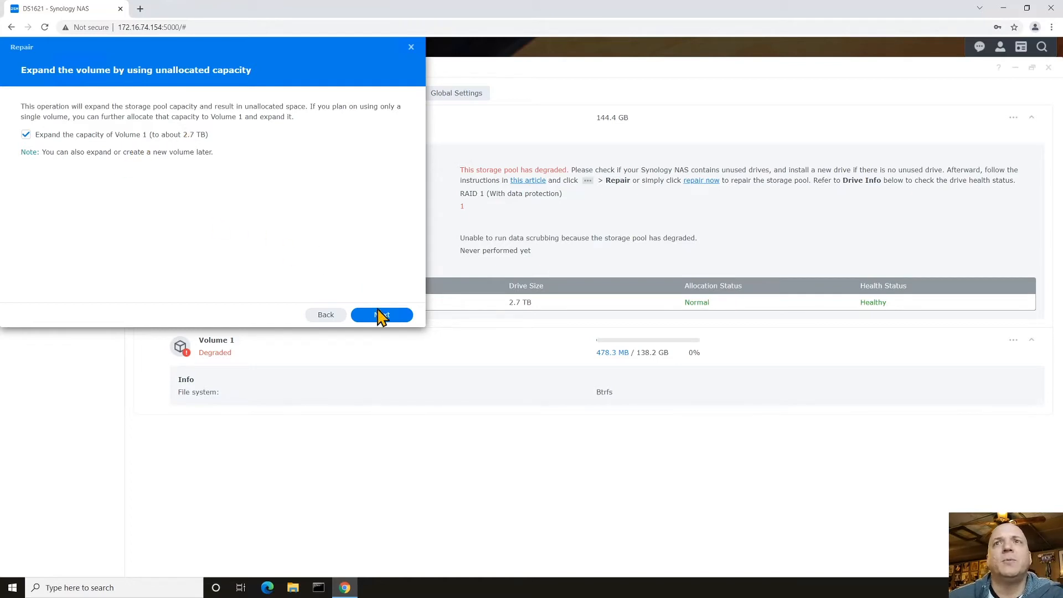
click(381, 315)
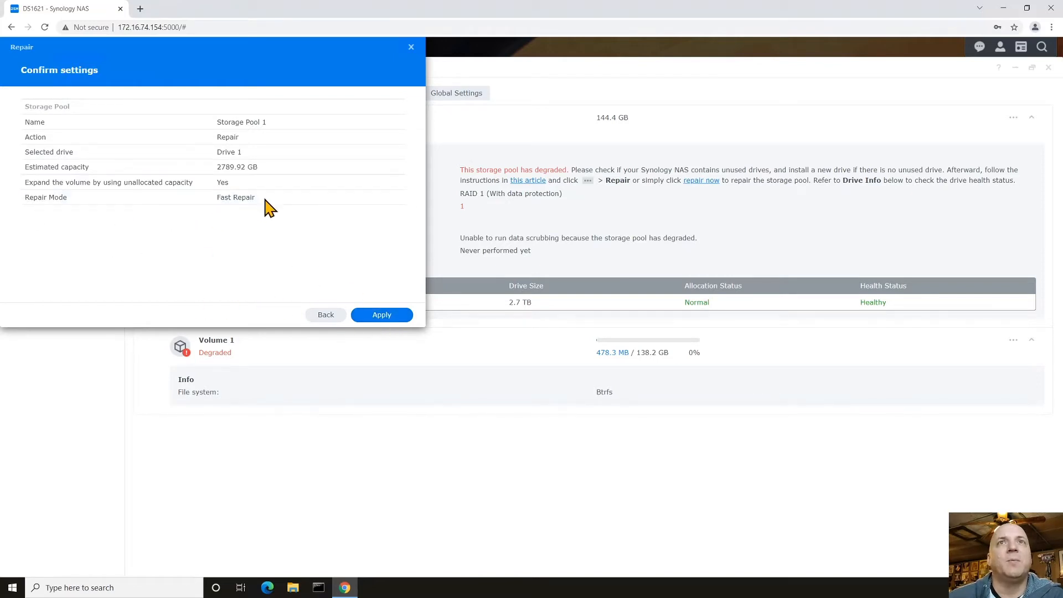
click(381, 314)
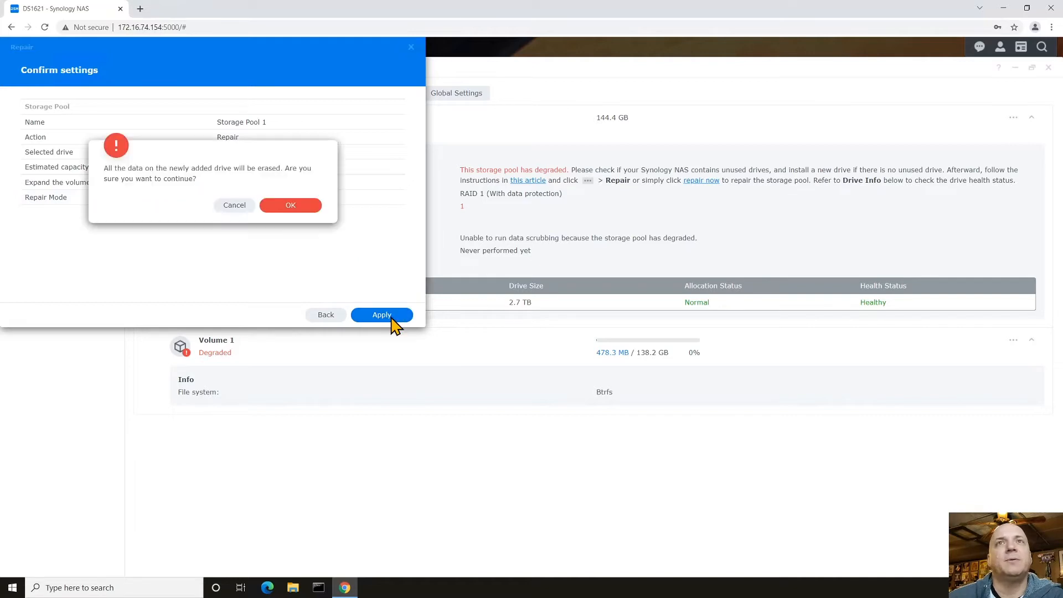
mouse_move(295, 186)
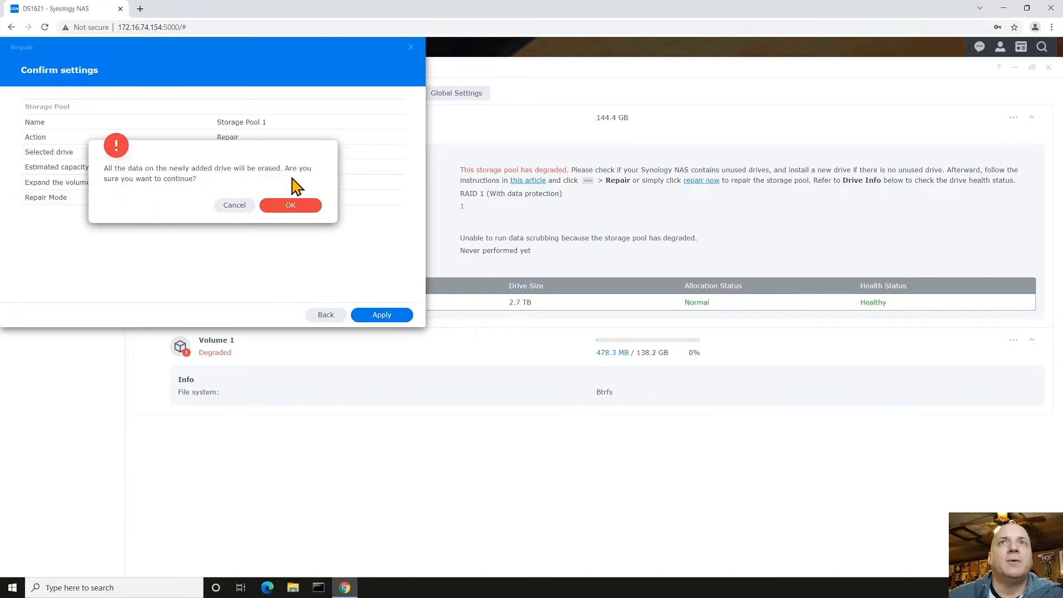
click(290, 204)
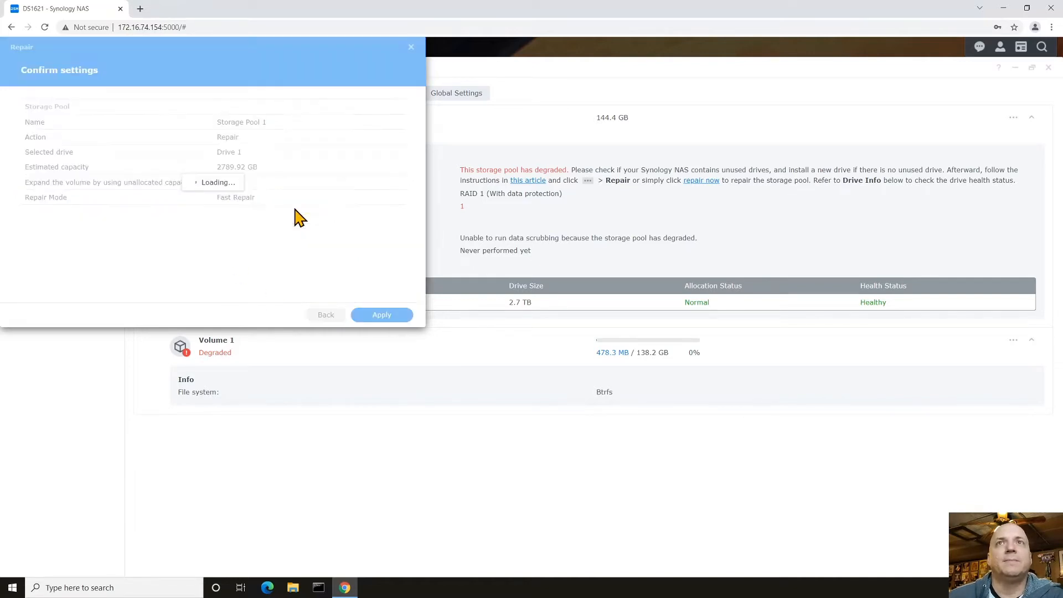
mouse_move(204, 238)
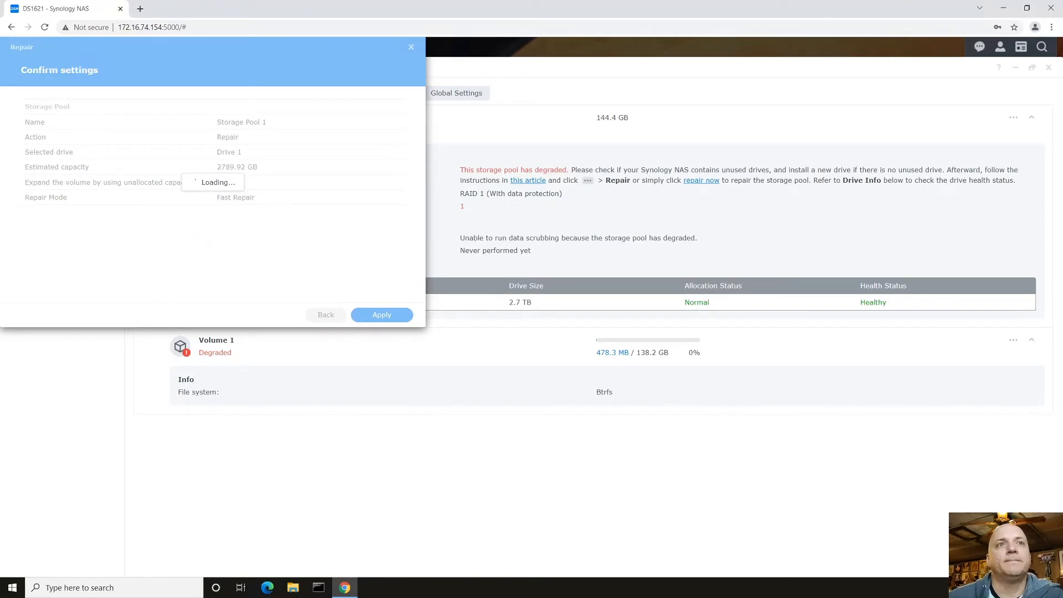
click(380, 314)
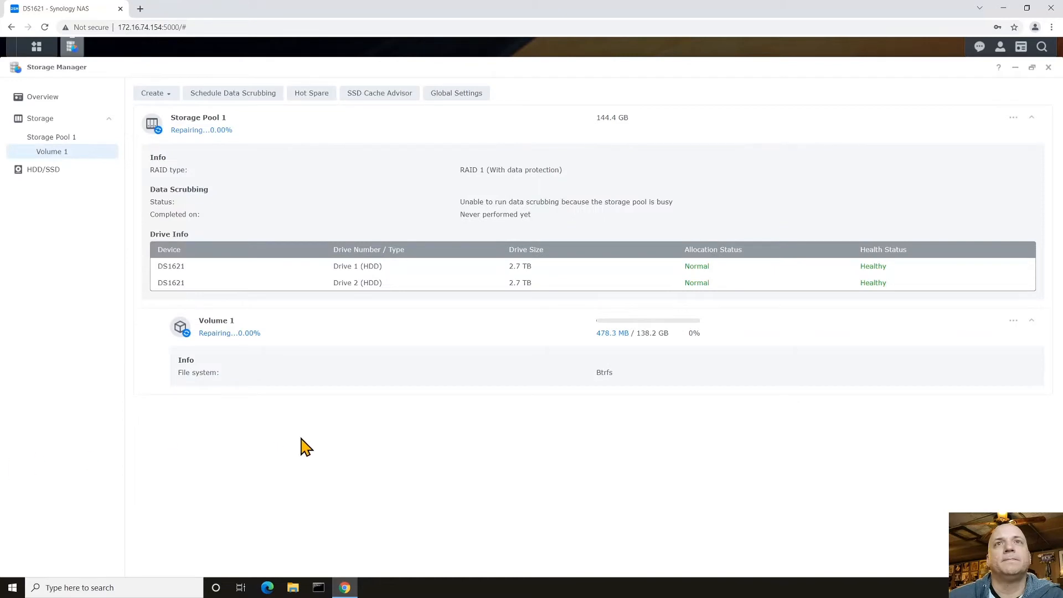
mouse_move(217, 308)
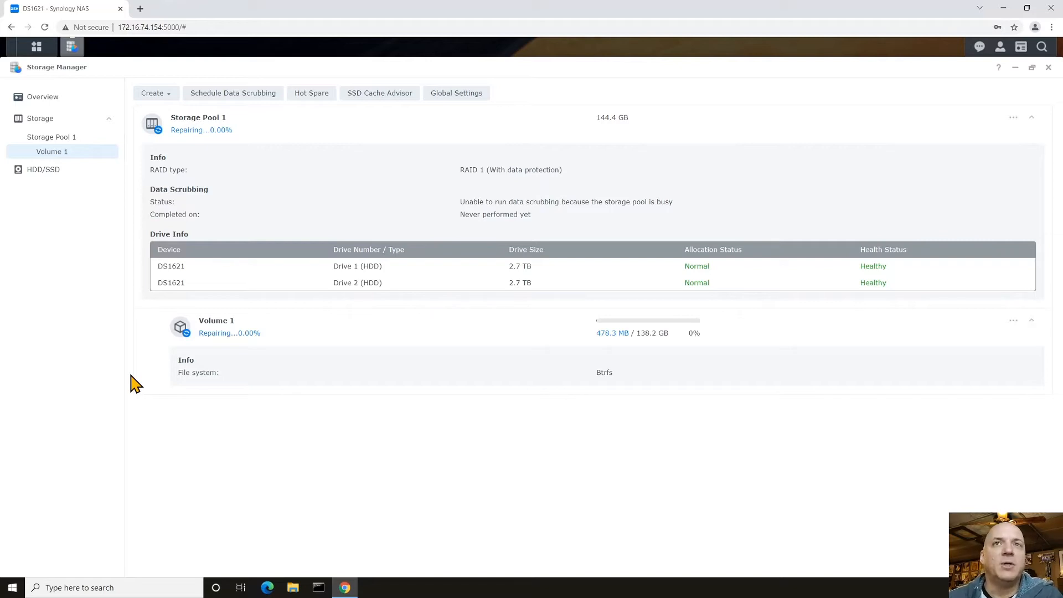
mouse_move(248, 344)
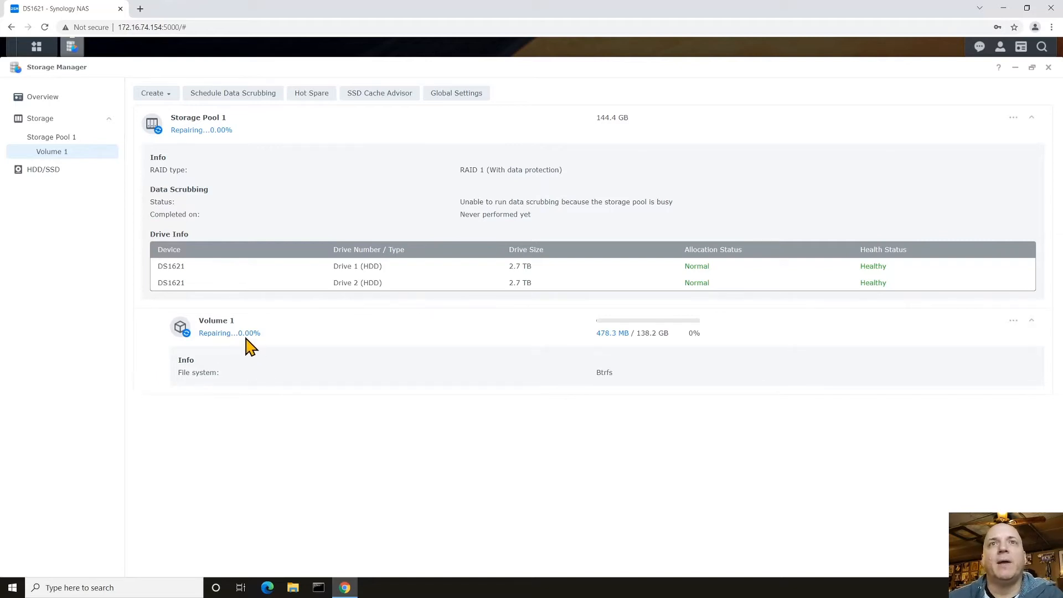
mouse_move(491, 344)
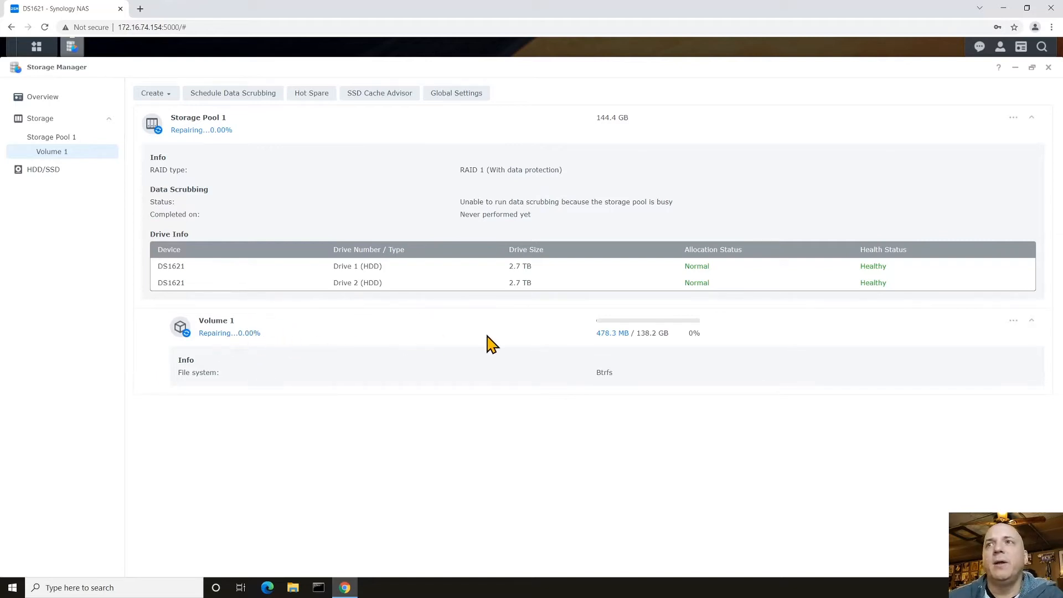
mouse_move(242, 402)
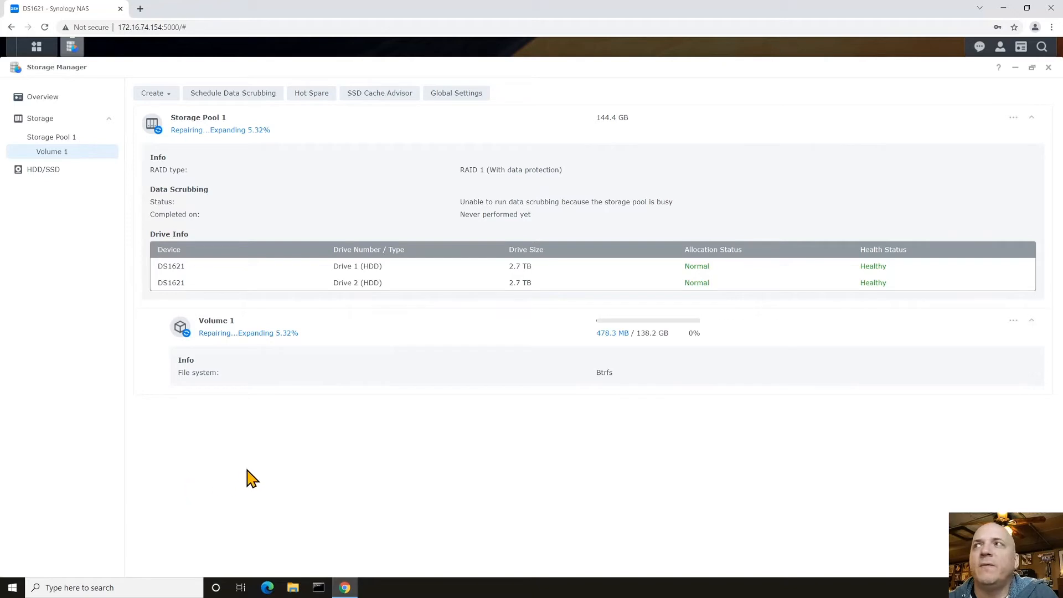
mouse_move(272, 339)
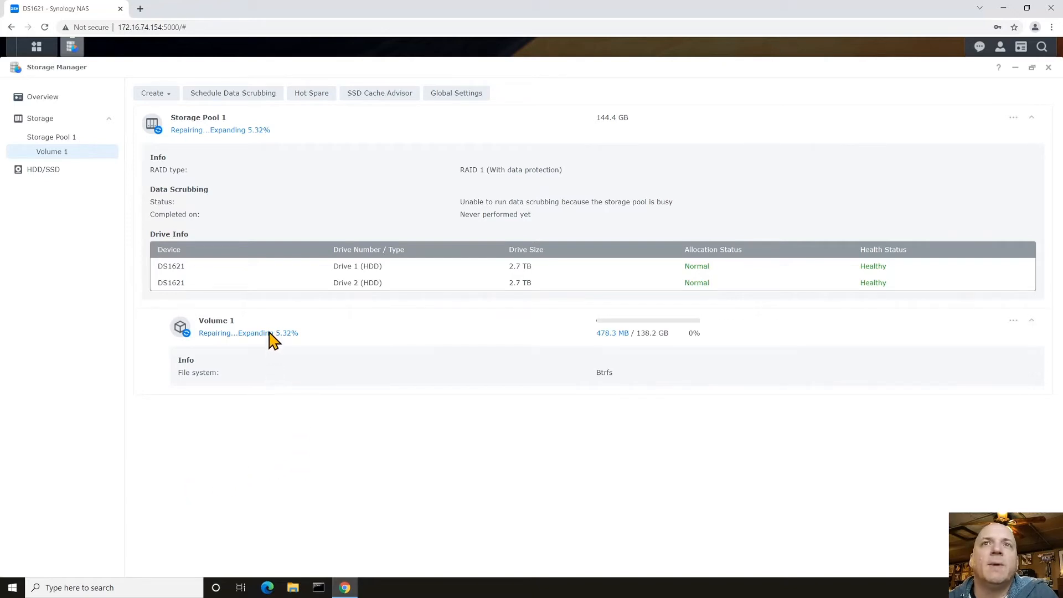
mouse_move(311, 329)
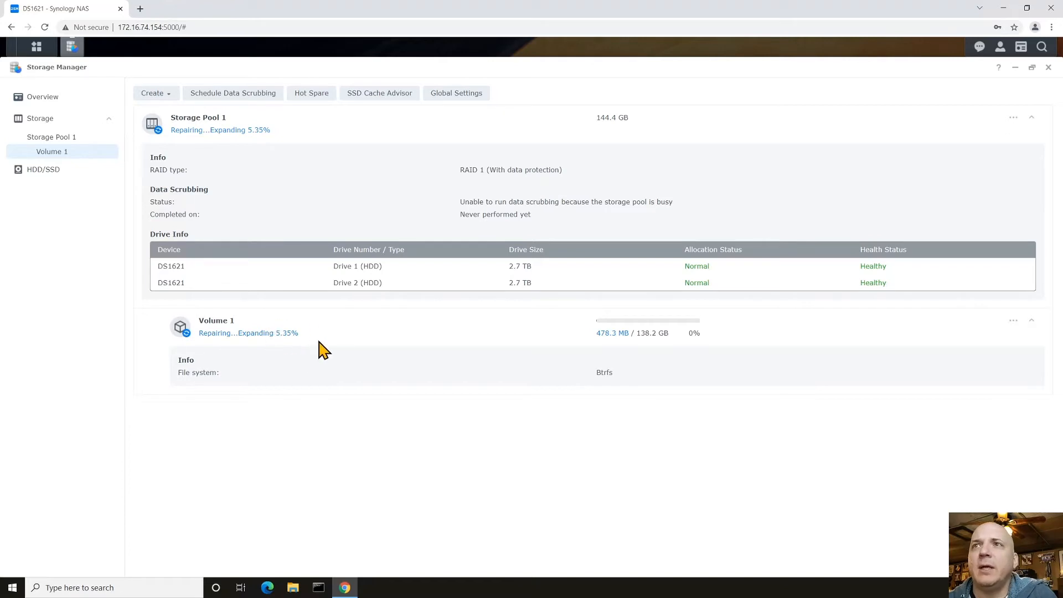
mouse_move(528, 356)
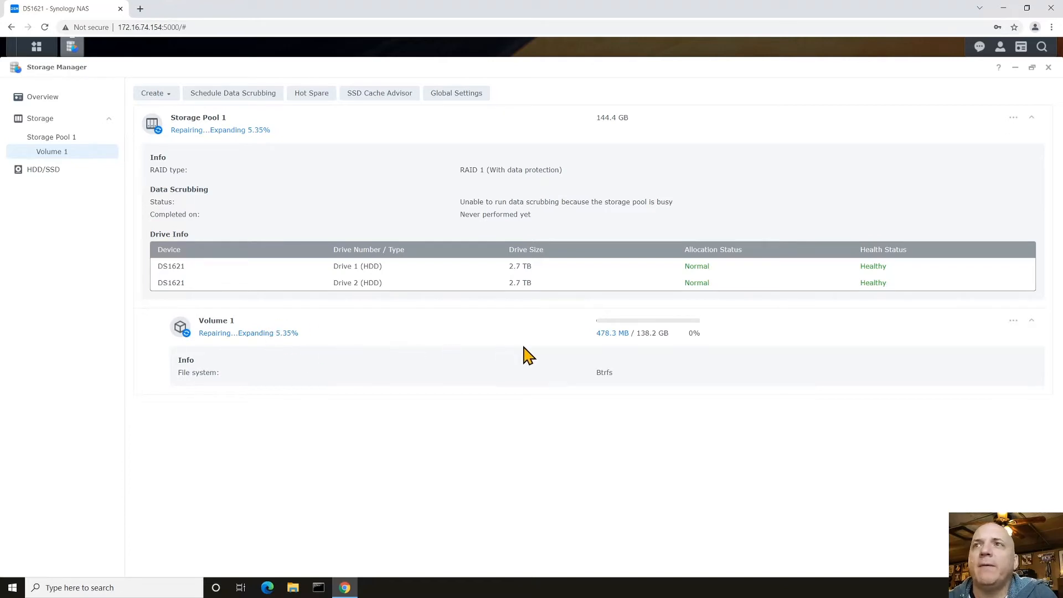
mouse_move(591, 340)
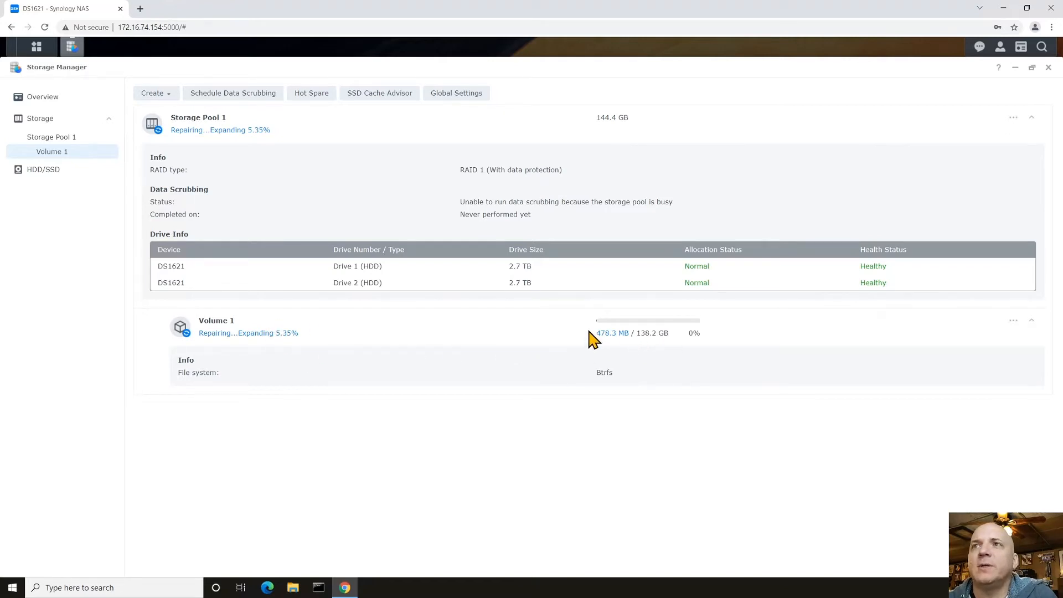
mouse_move(624, 342)
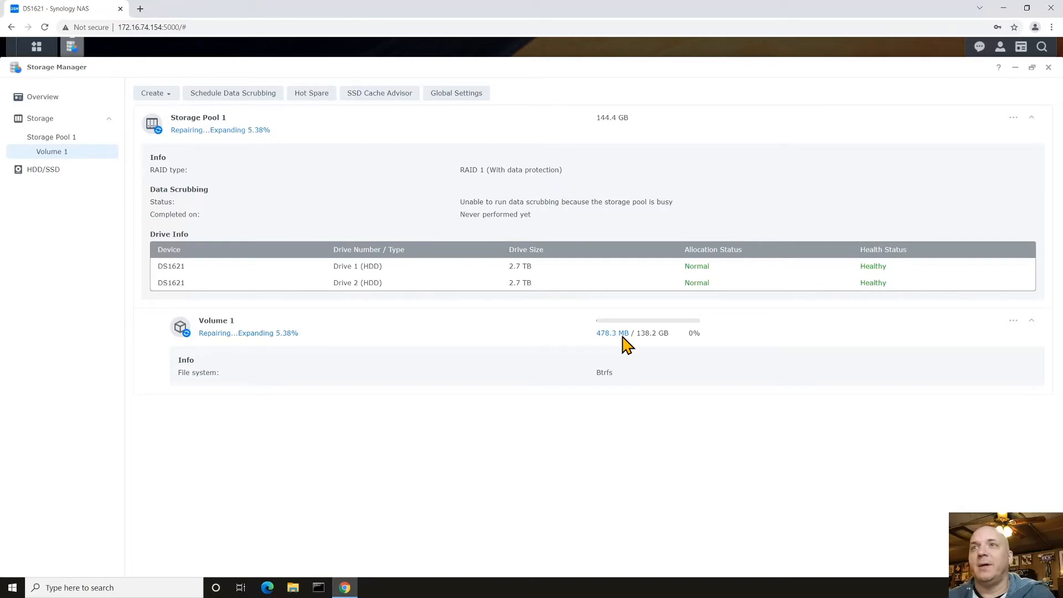
mouse_move(643, 348)
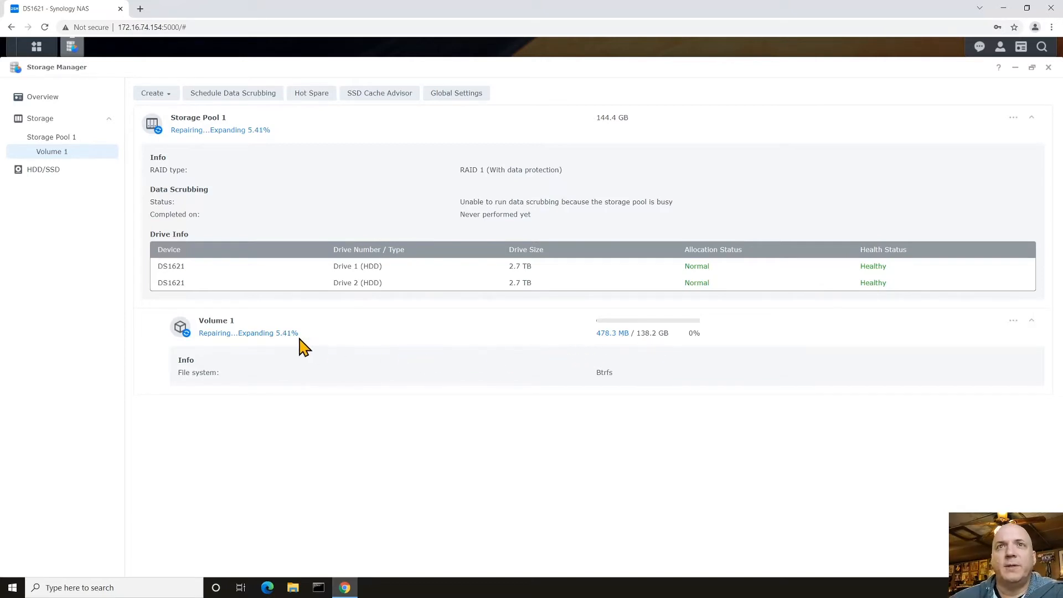
mouse_move(511, 290)
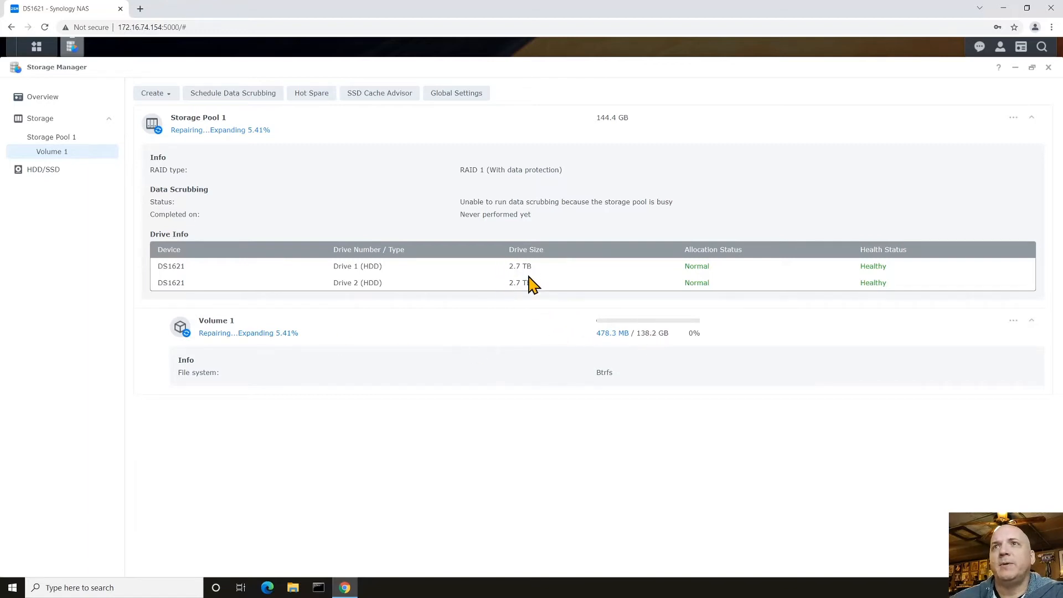
mouse_move(565, 312)
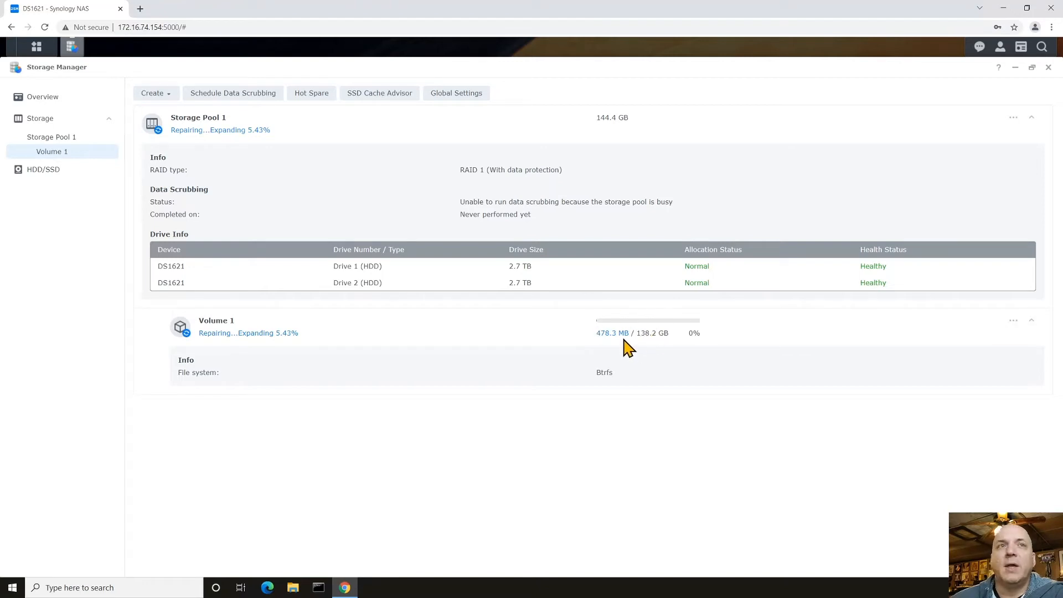
mouse_move(281, 345)
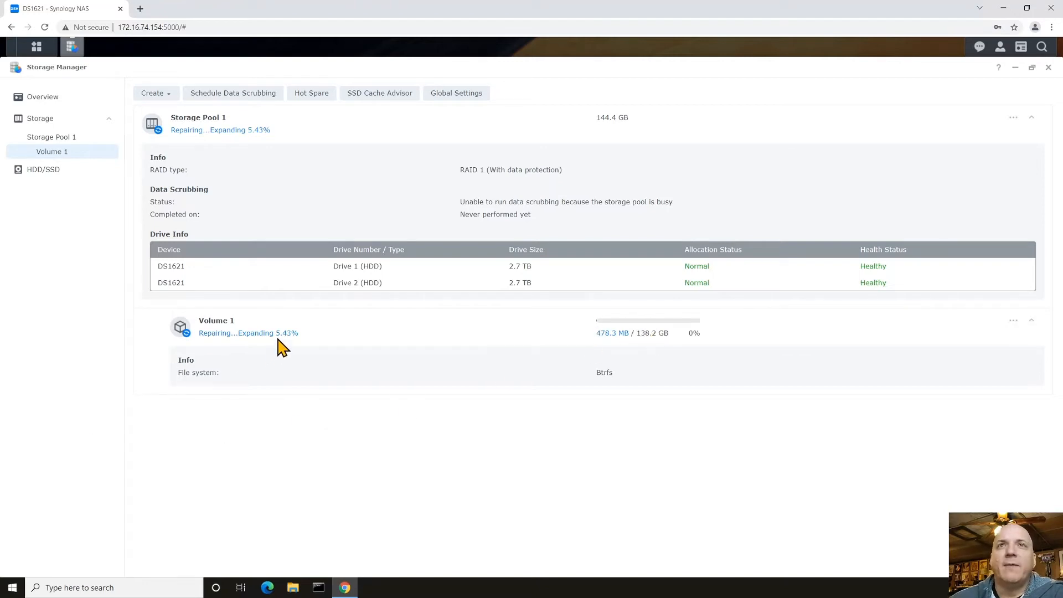
mouse_move(305, 347)
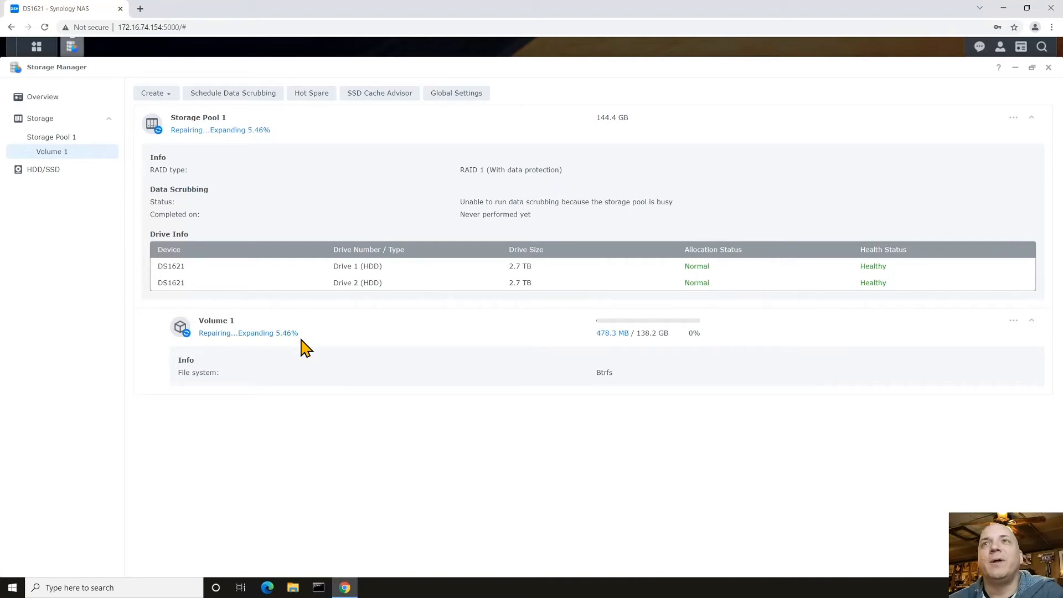
mouse_move(72, 452)
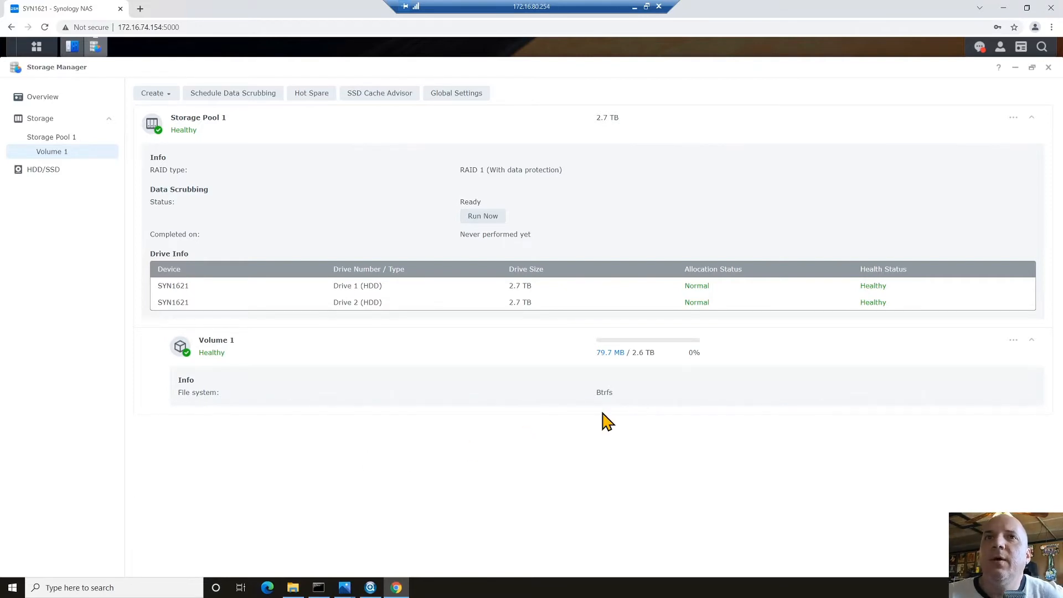
mouse_move(717, 362)
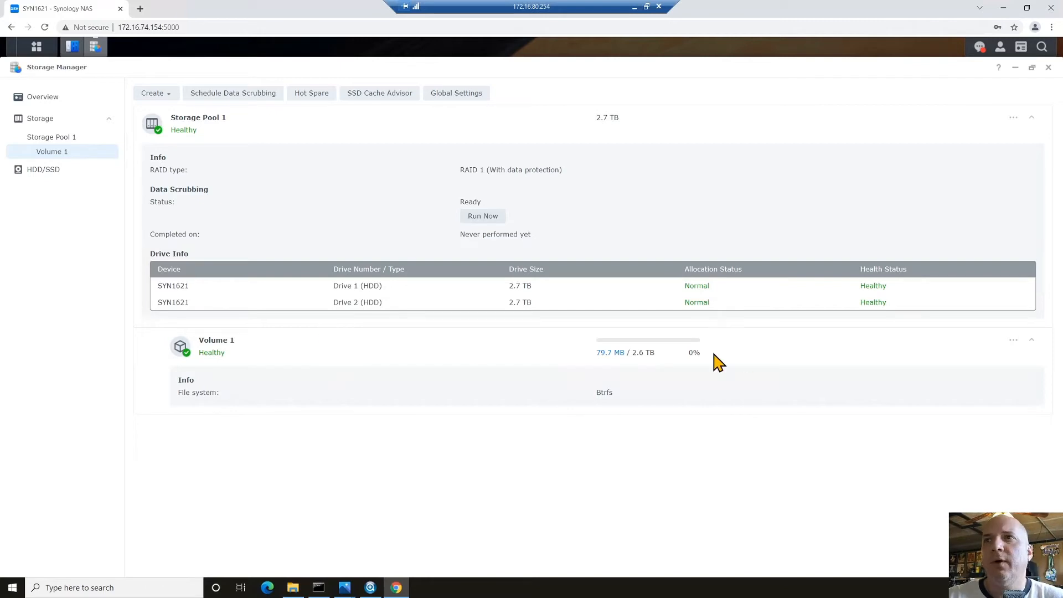
mouse_move(641, 365)
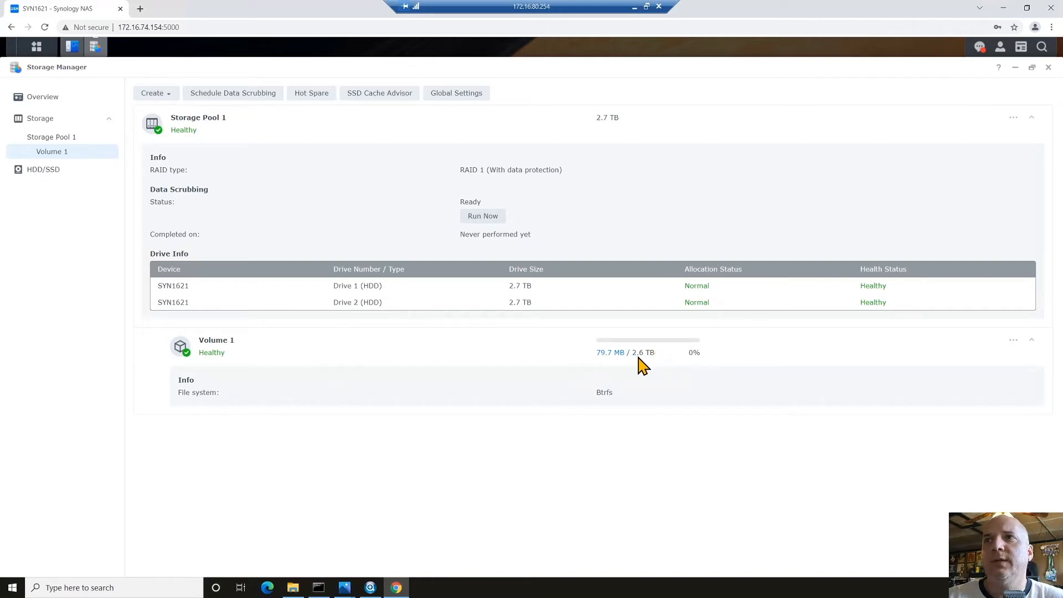
mouse_move(593, 358)
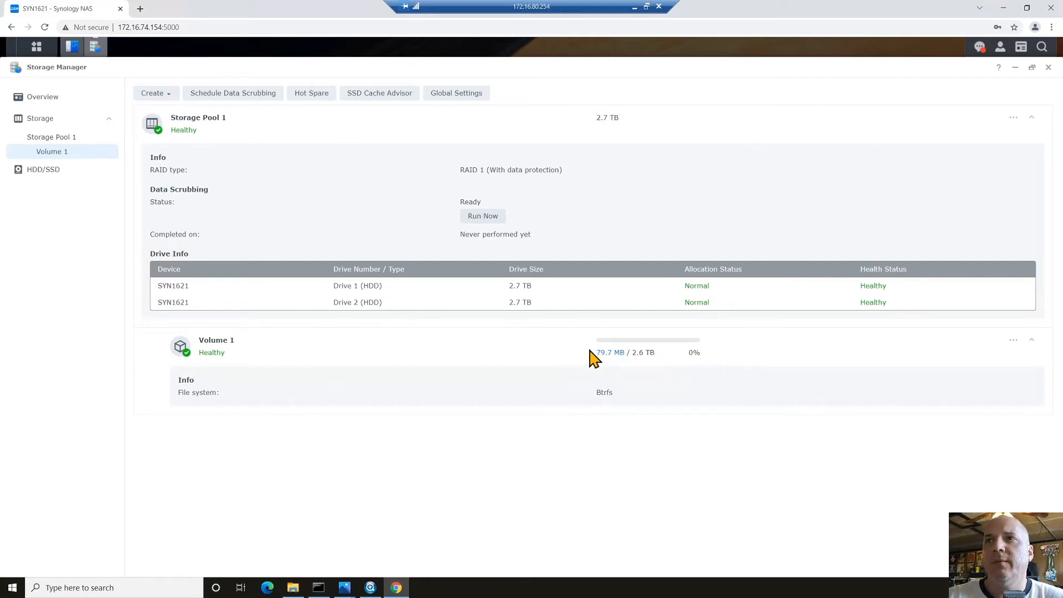
mouse_move(555, 365)
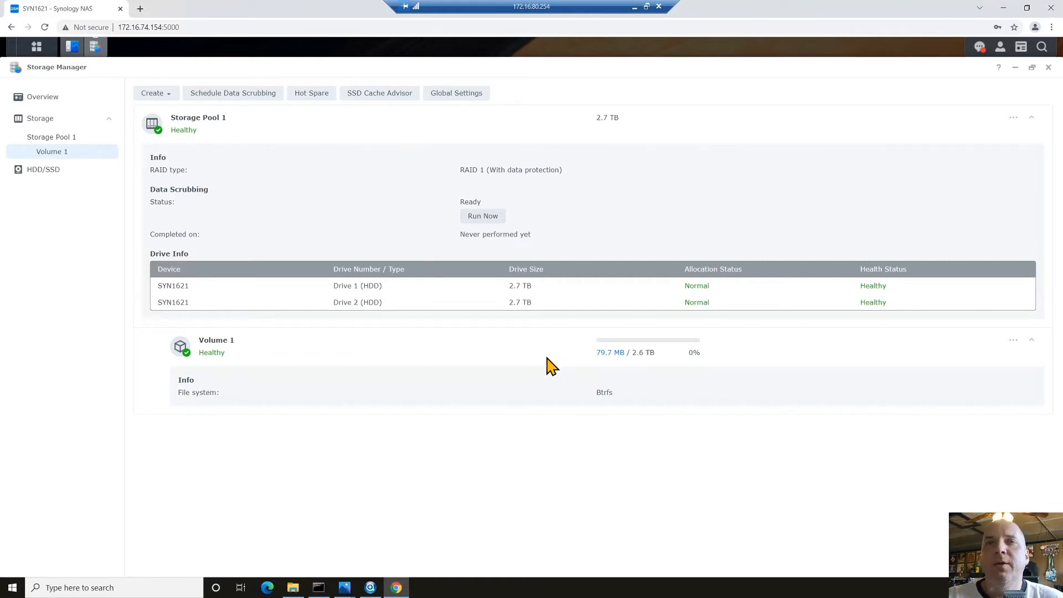
mouse_move(505, 292)
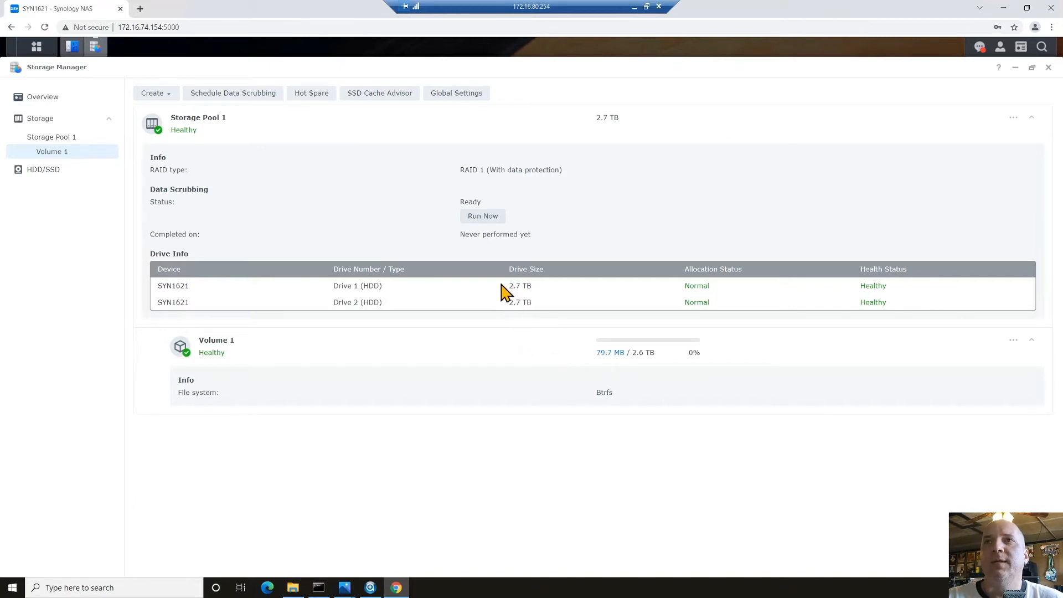
mouse_move(508, 302)
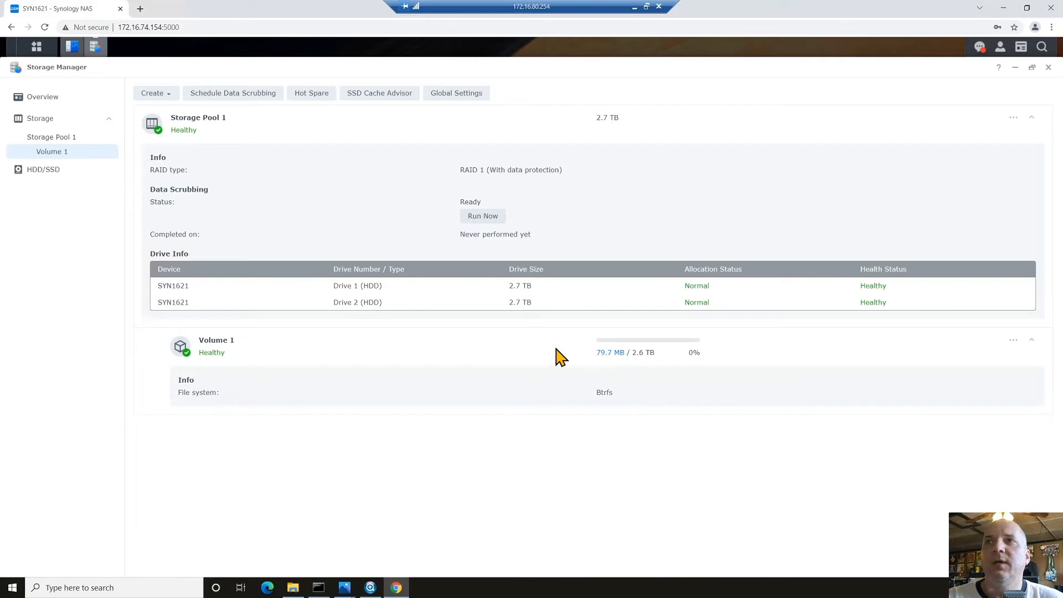
mouse_move(495, 345)
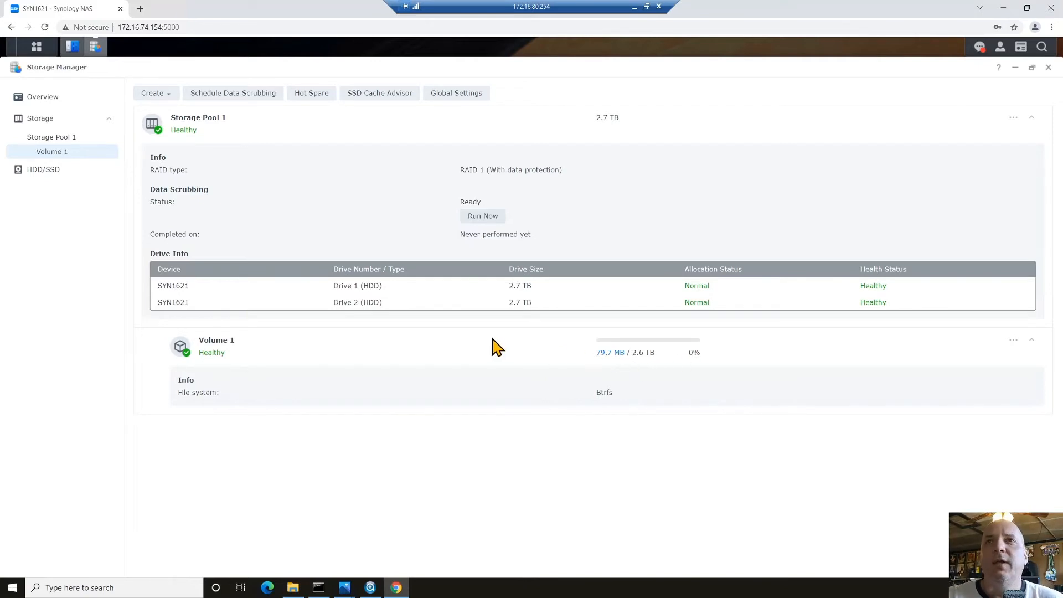
mouse_move(464, 183)
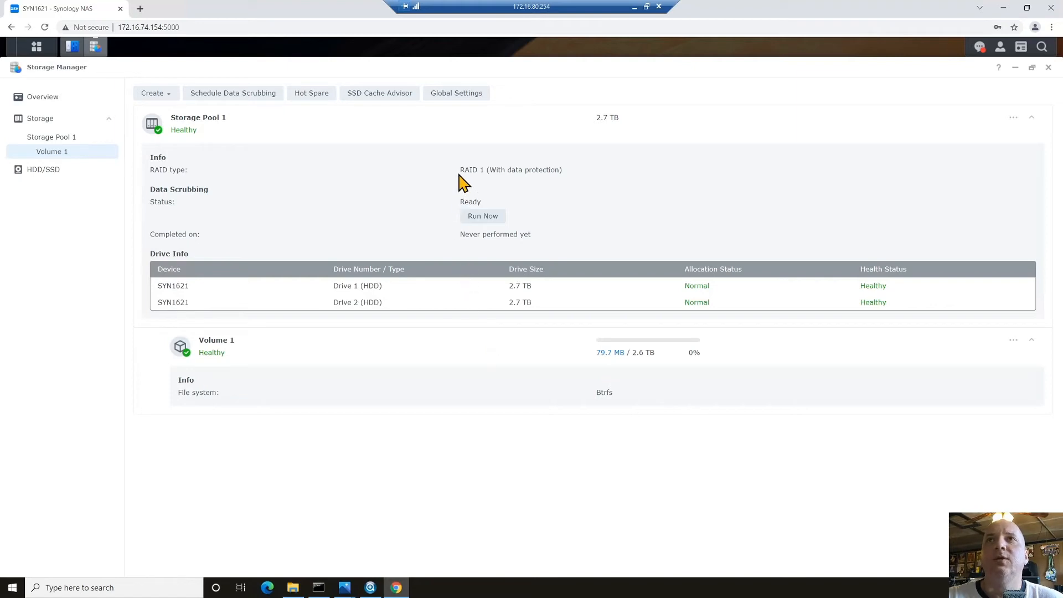
mouse_move(536, 180)
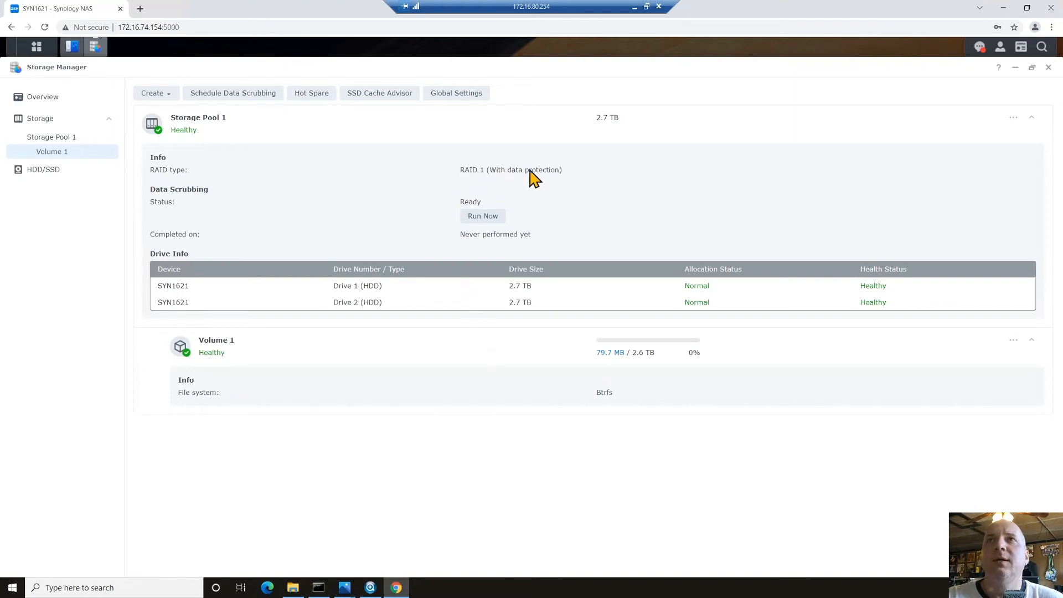
mouse_move(288, 146)
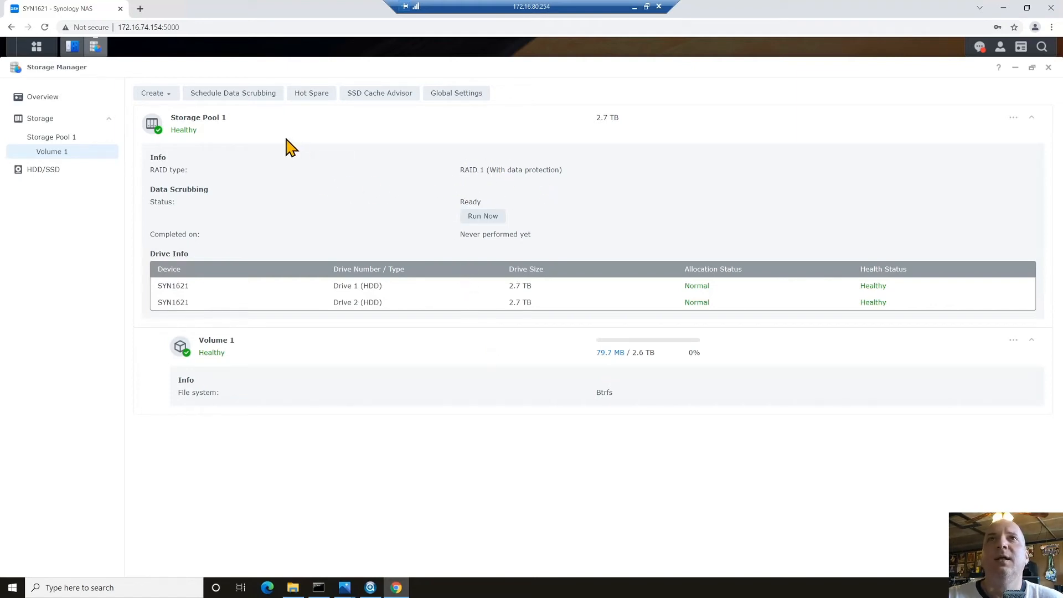
mouse_move(223, 133)
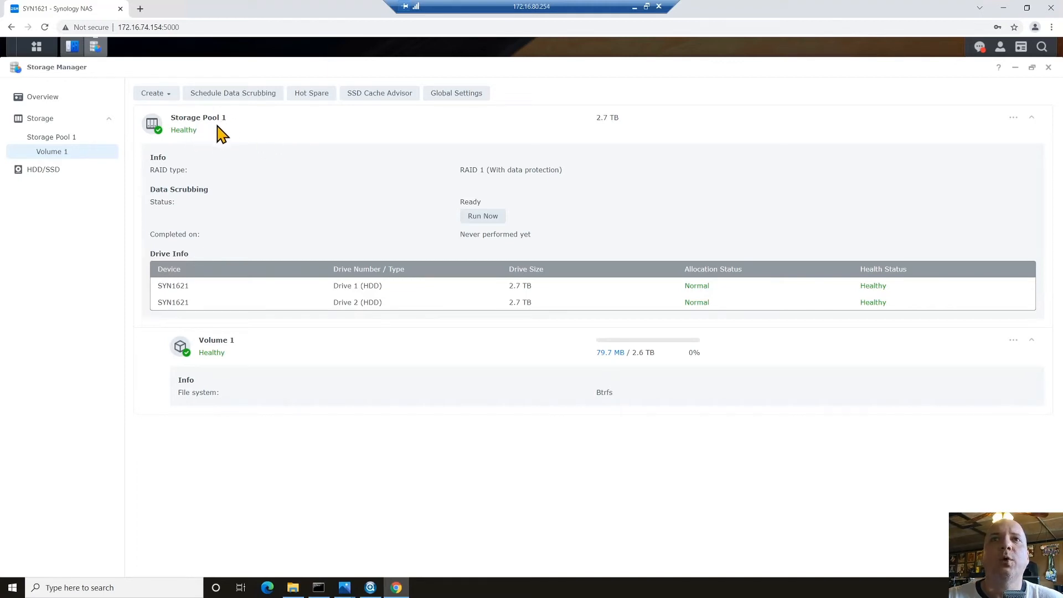
mouse_move(214, 381)
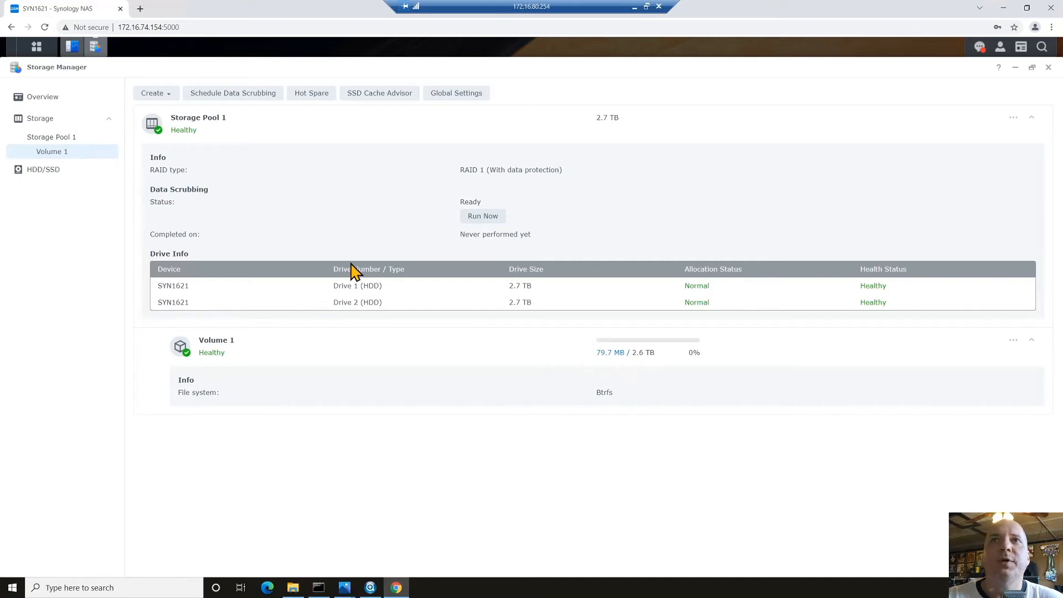
mouse_move(1020, 130)
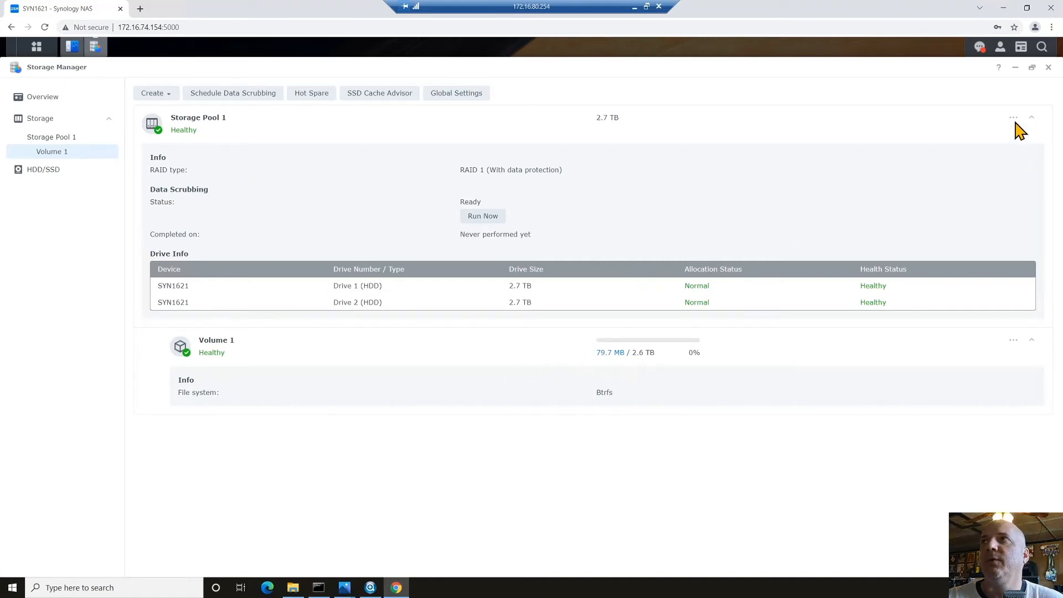
- Start Change RAID Type on Storage Pool 1 with RAID 5 as target
click(1013, 117)
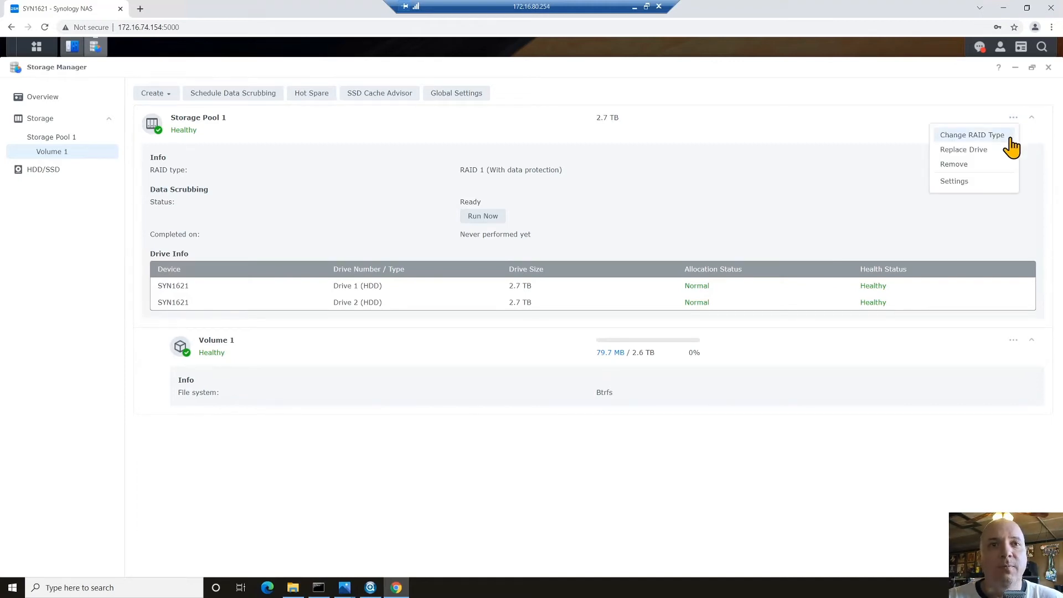
click(970, 134)
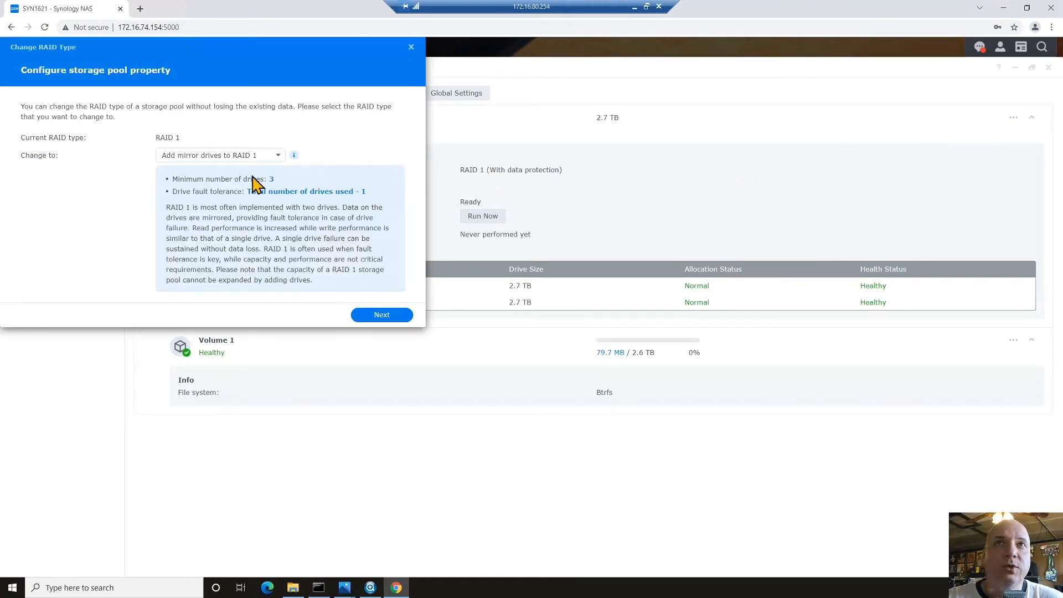
click(217, 154)
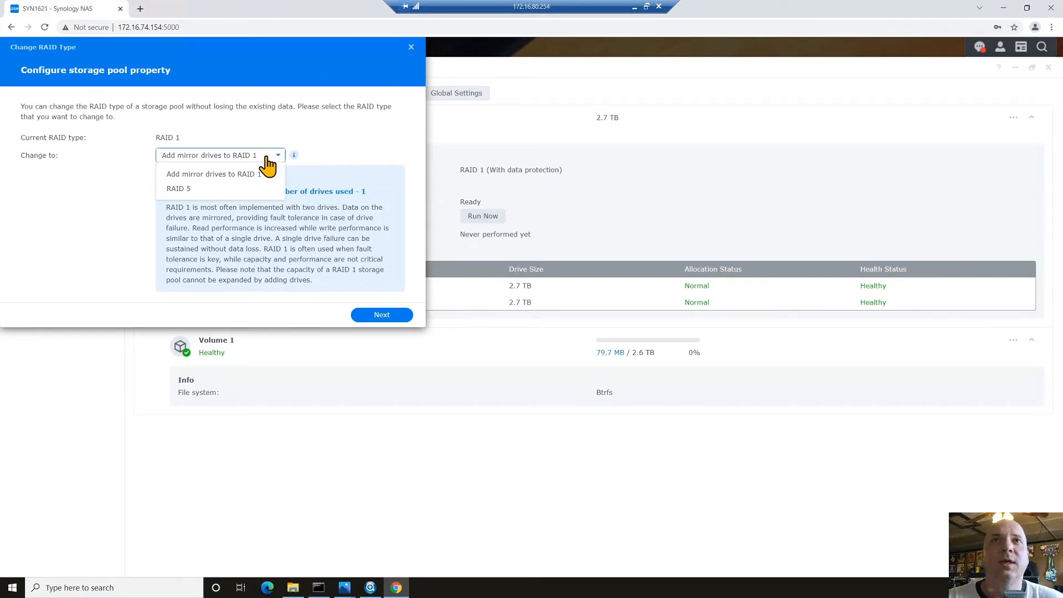
click(179, 189)
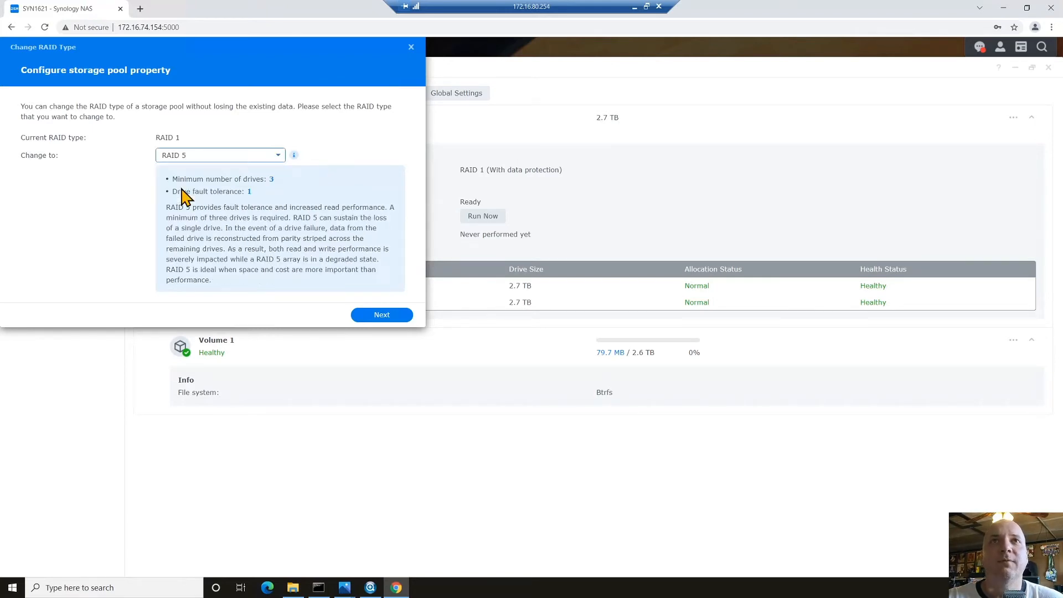
mouse_move(275, 190)
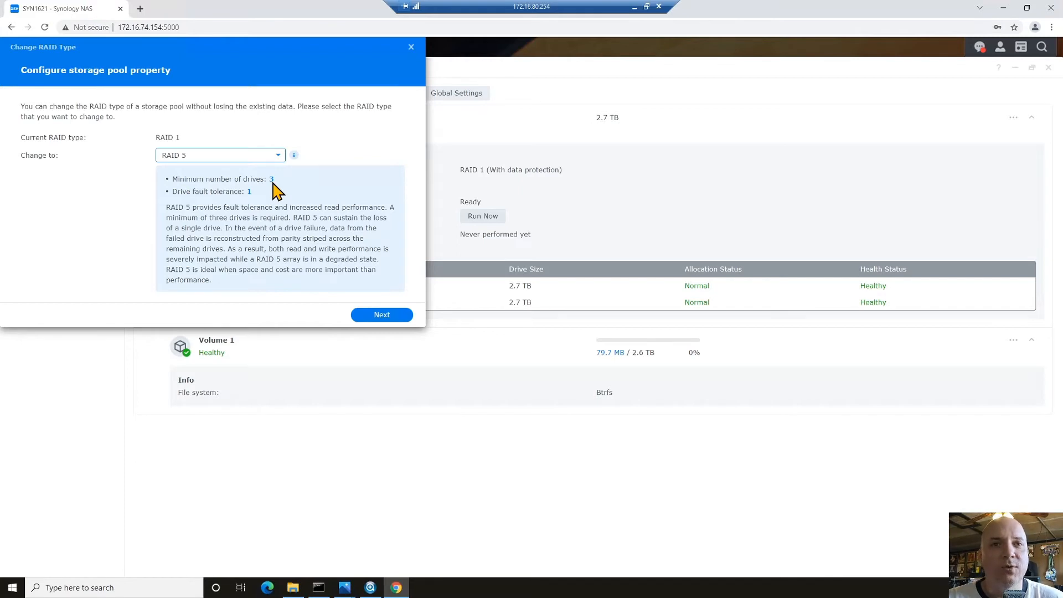
mouse_move(244, 203)
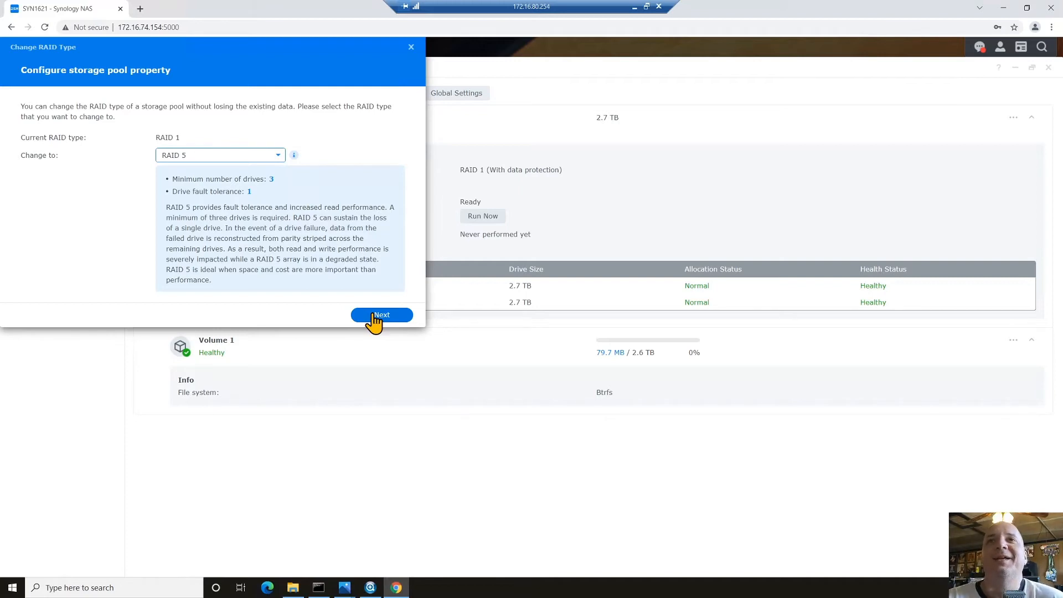
- Select Drives 3, 4, 5 and 6 for RAID 5, estimating 13.6 TB
click(381, 315)
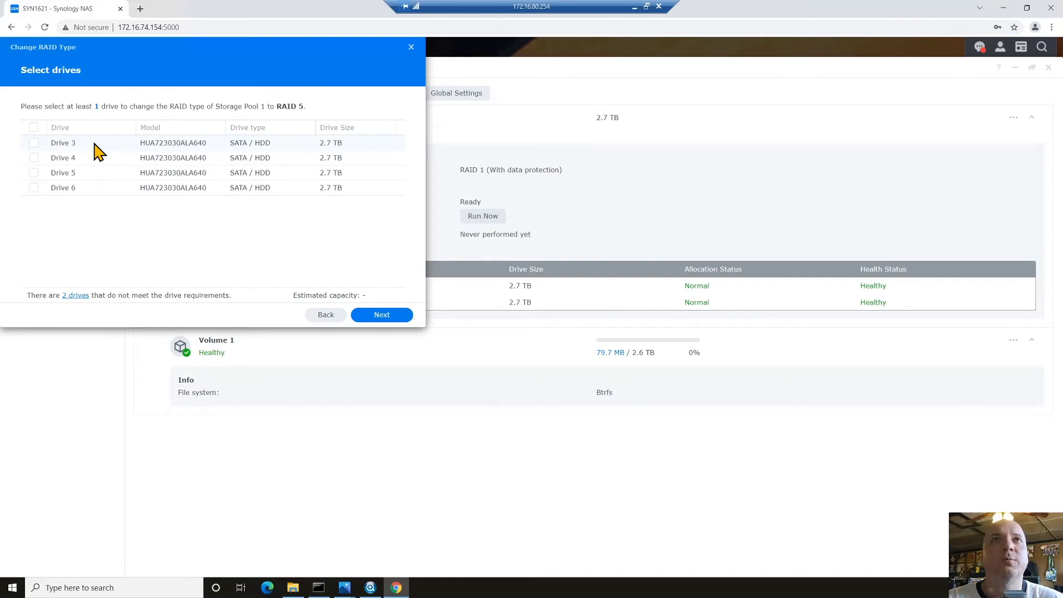
mouse_move(71, 222)
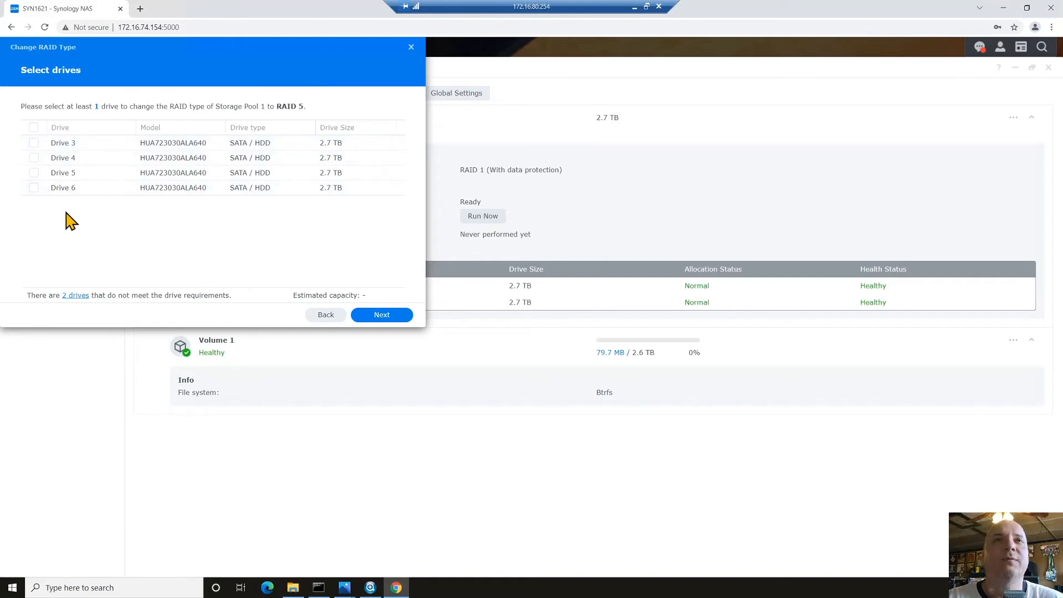
click(33, 172)
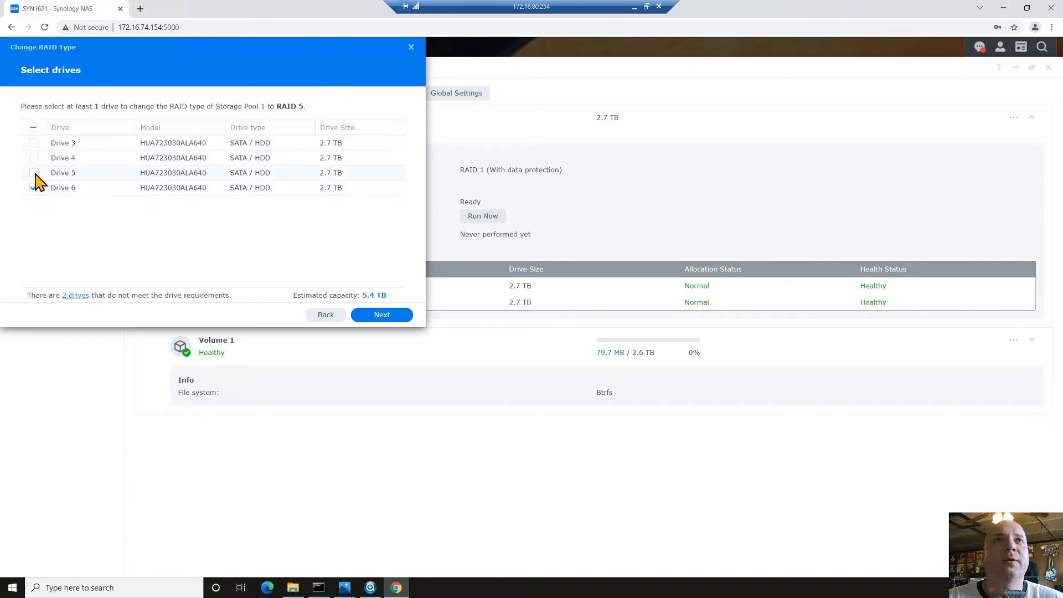
click(33, 127)
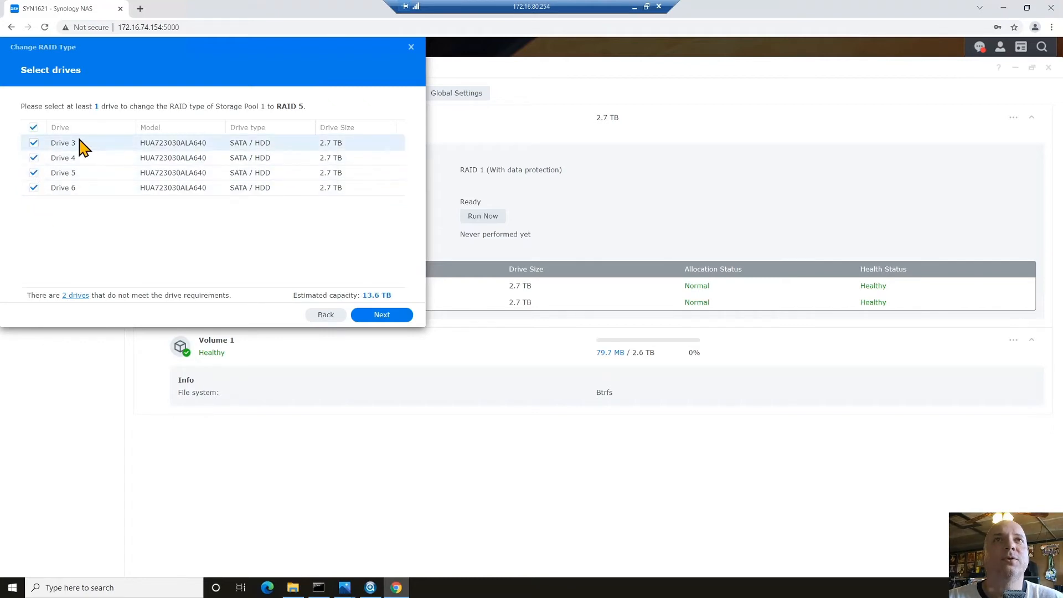
mouse_move(293, 300)
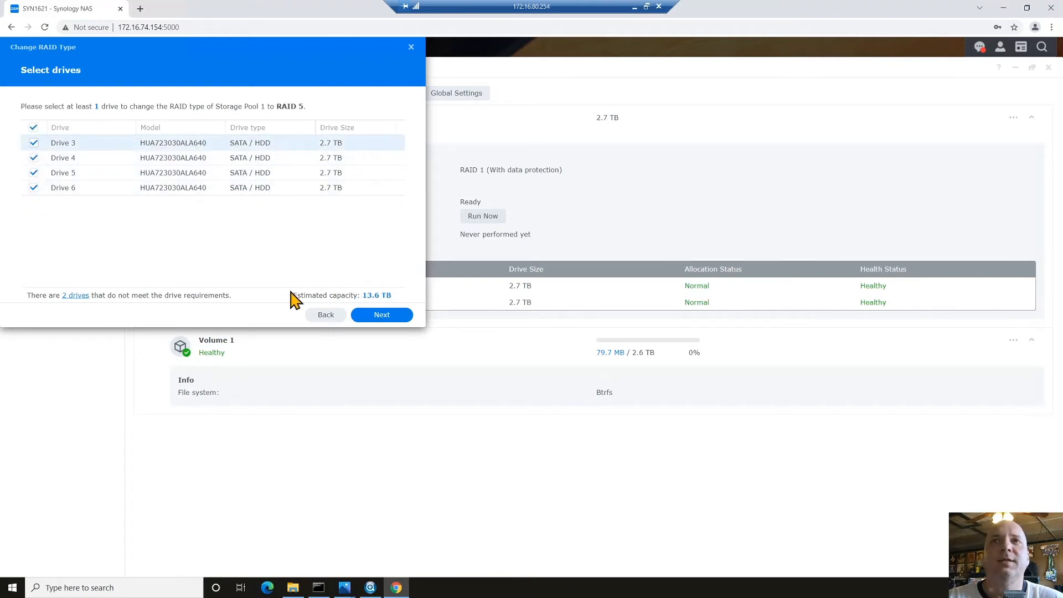
mouse_move(384, 261)
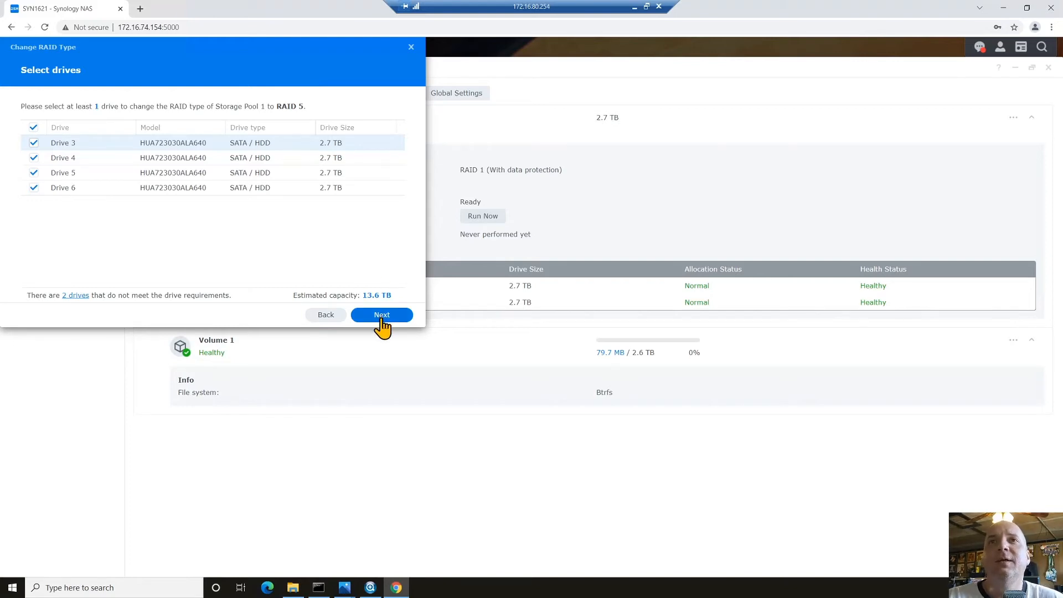
- Cancel the RAID 5 conversion after Drive 4's bad-sector warning
click(381, 315)
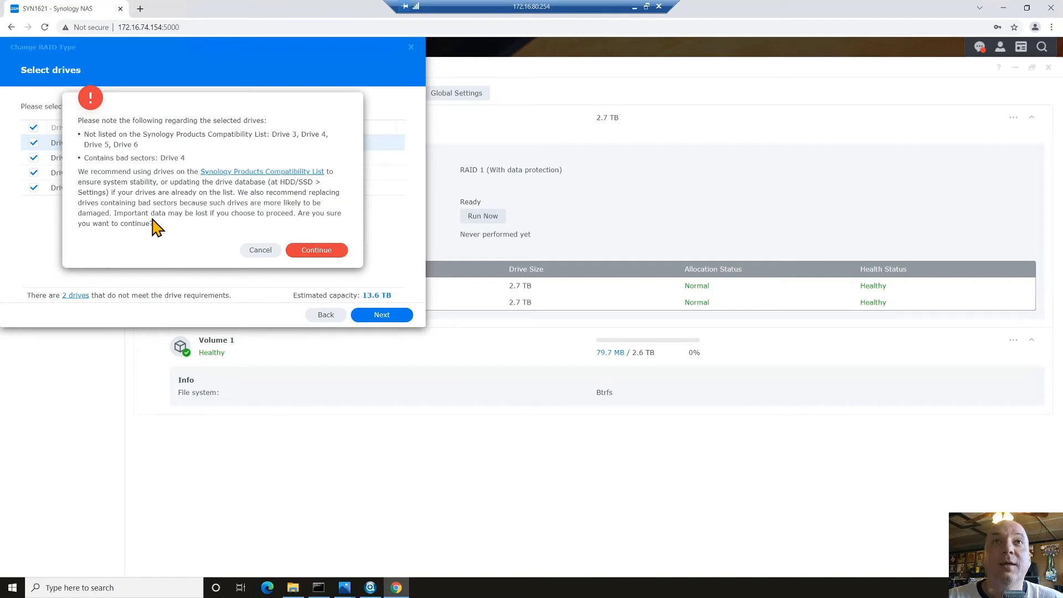
mouse_move(150, 224)
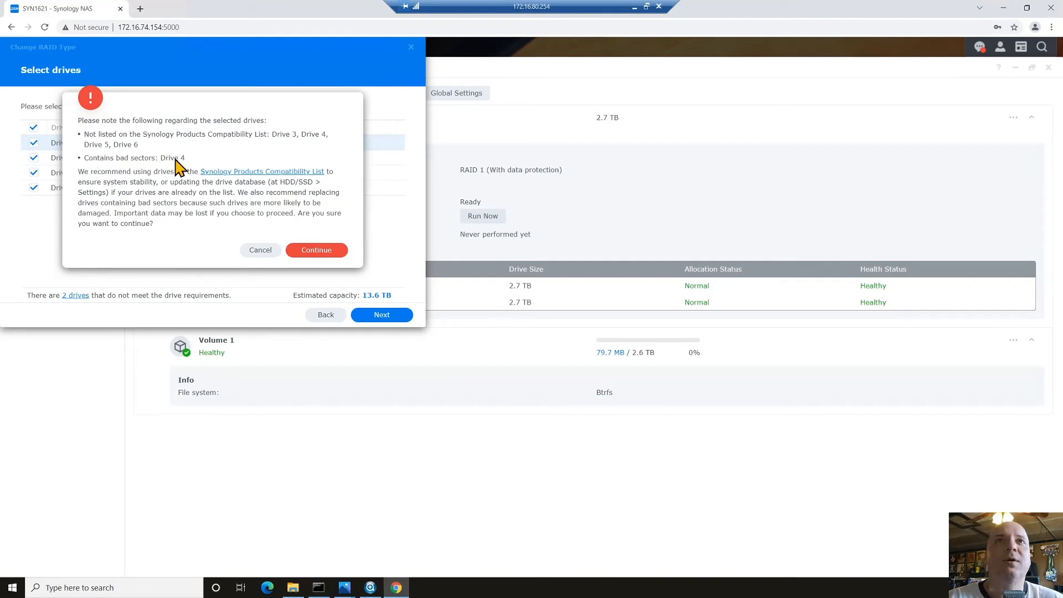
mouse_move(171, 217)
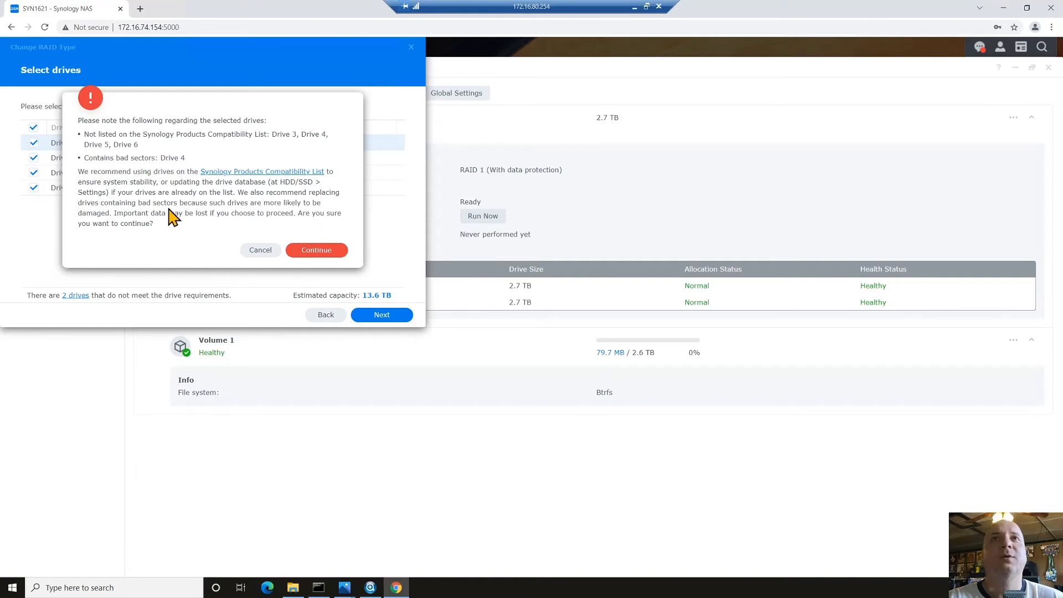
mouse_move(177, 242)
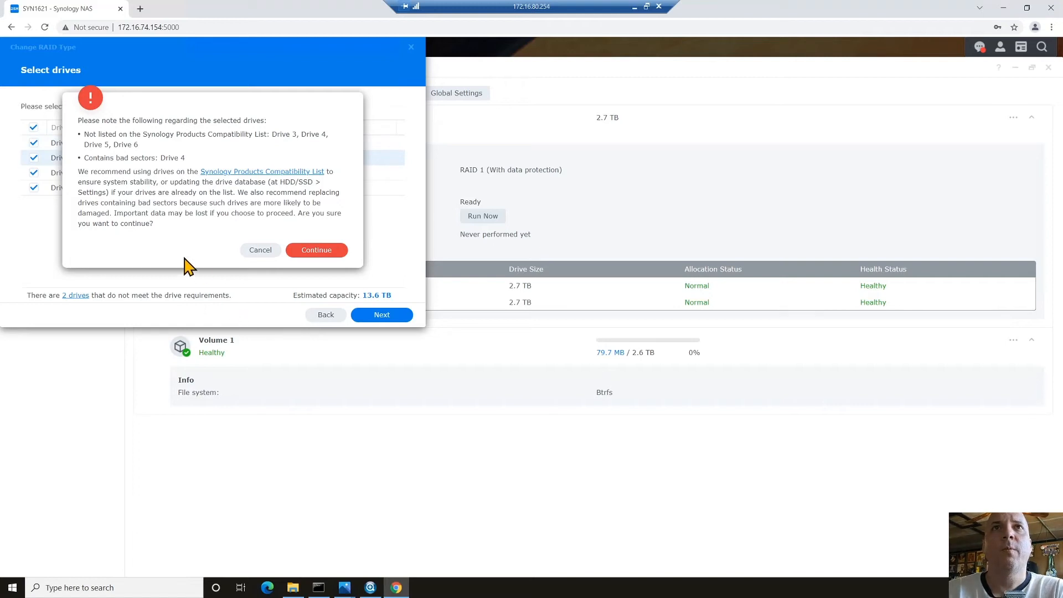
mouse_move(148, 221)
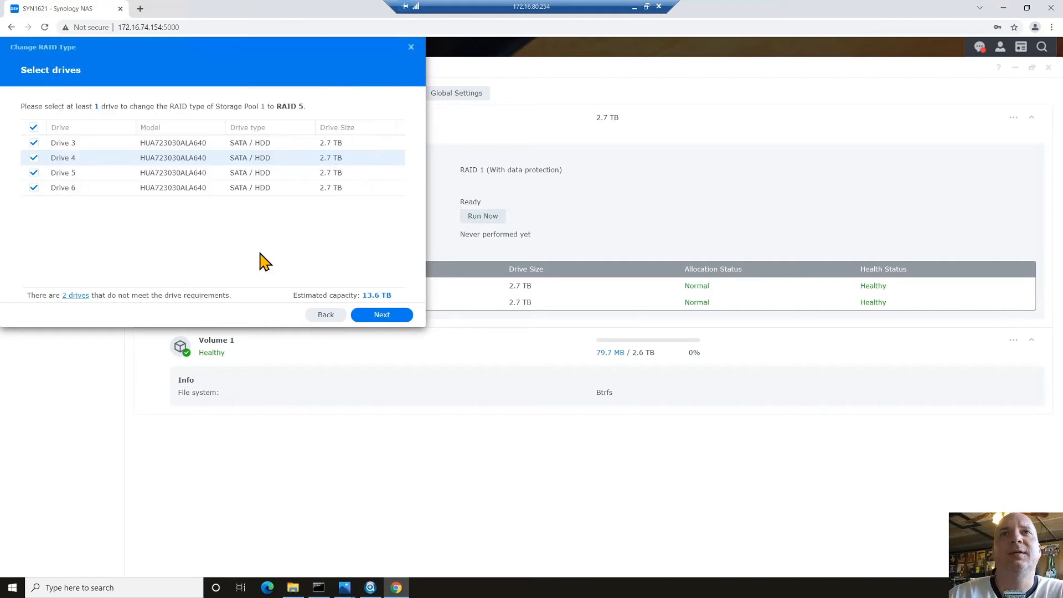
click(411, 47)
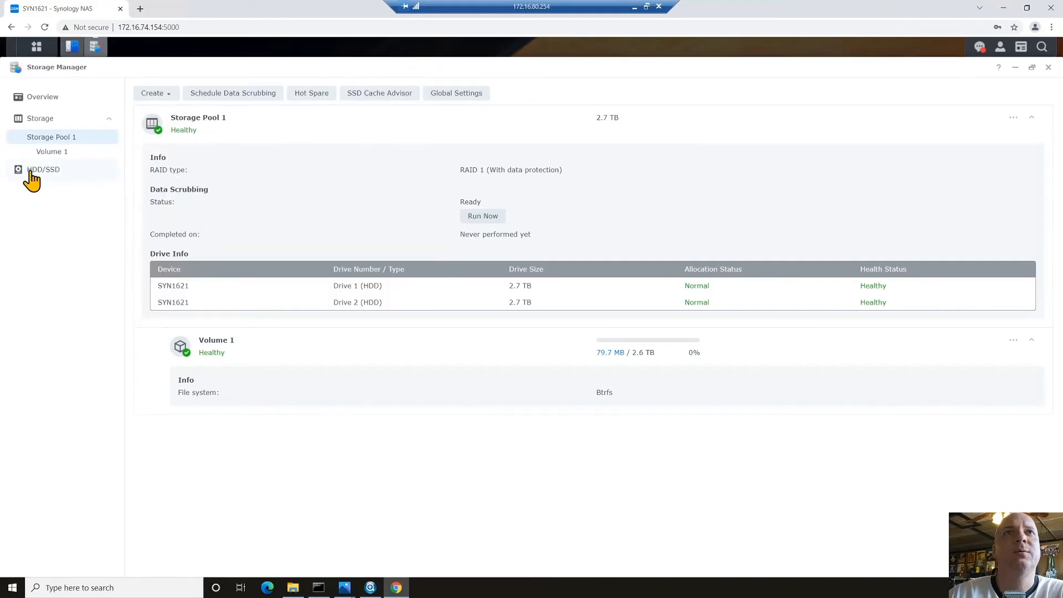
- Show the HDD/SSD drive list and review Drives 3–6, noting Drive 4's 61 bad sectors
click(43, 169)
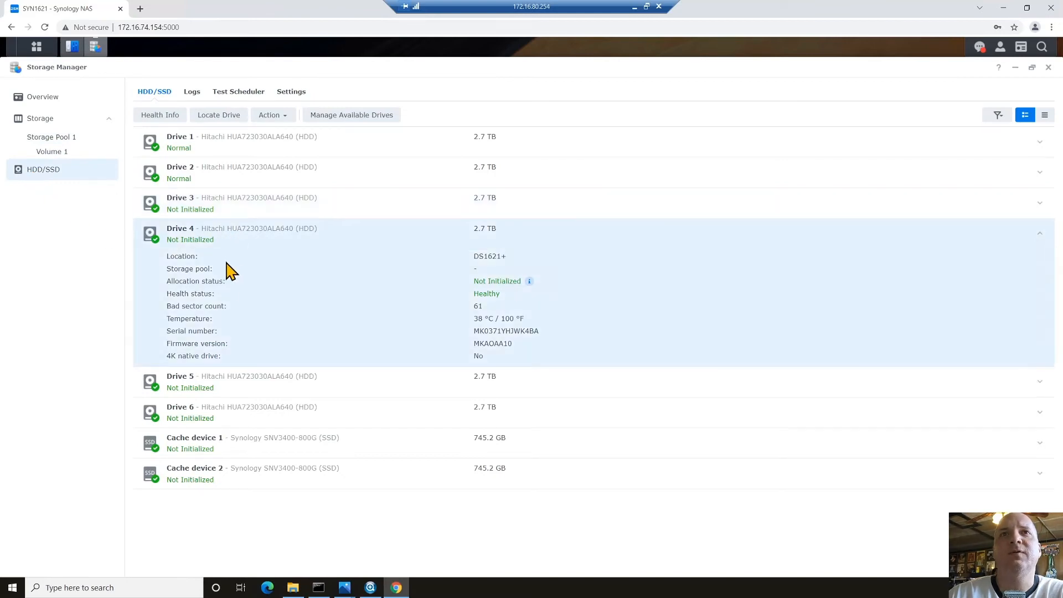
mouse_move(481, 319)
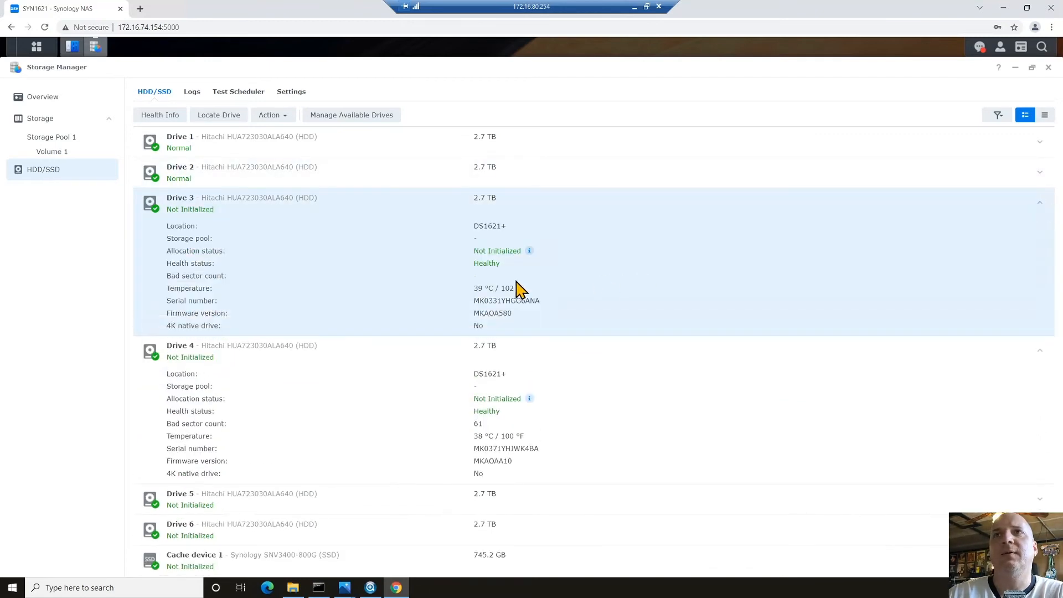
mouse_move(233, 275)
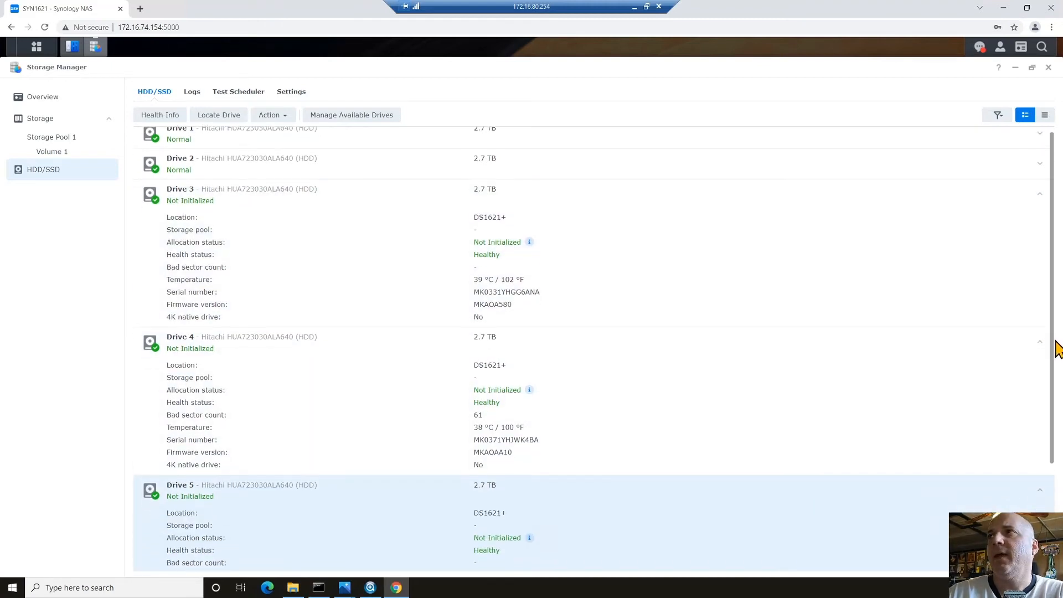
scroll(down, 3)
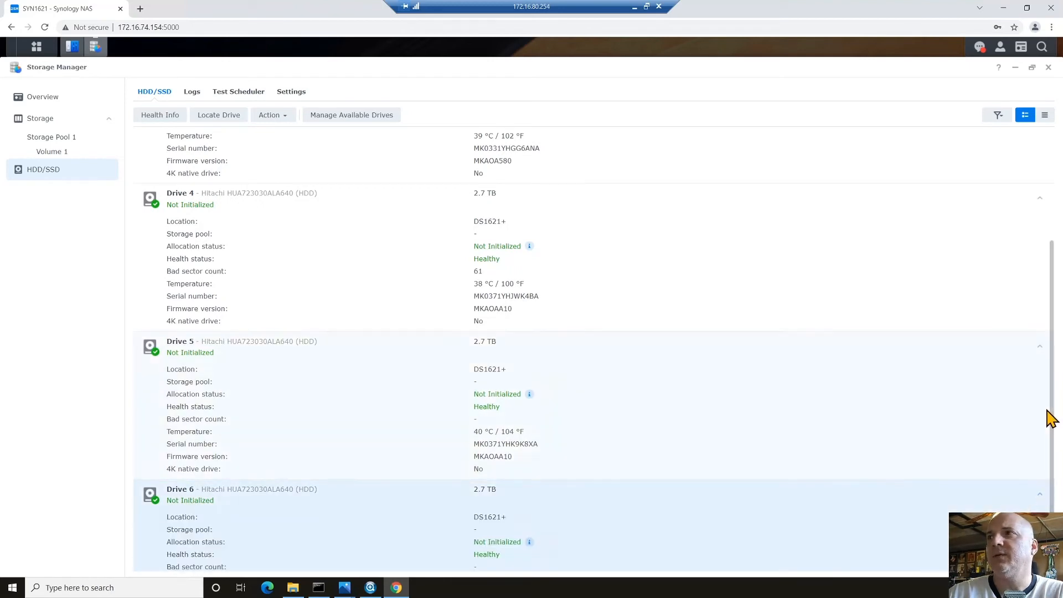
scroll(down, 3)
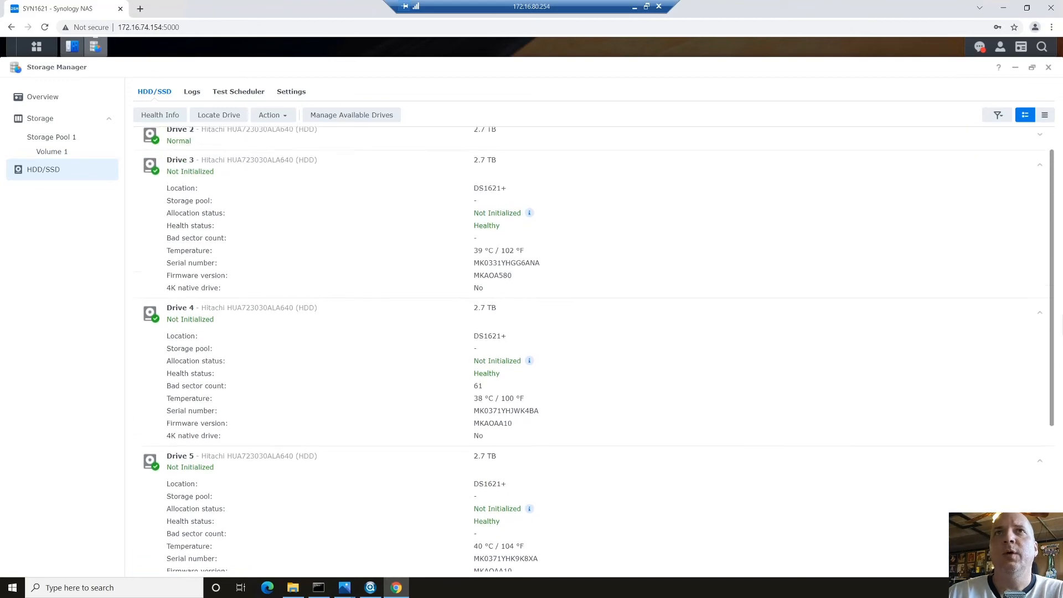
scroll(up, 3)
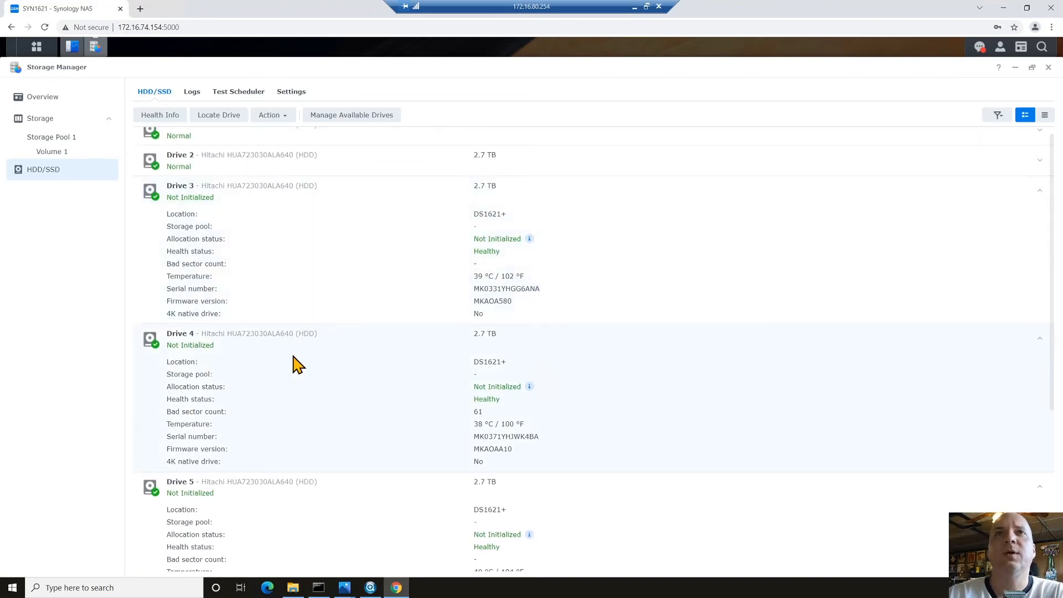
mouse_move(332, 397)
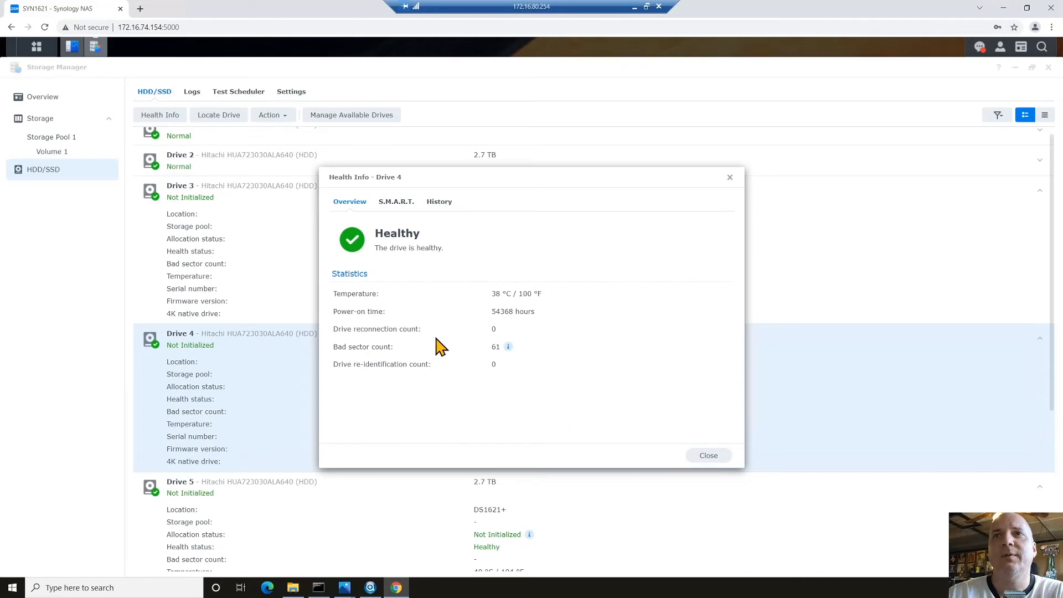
mouse_move(508, 347)
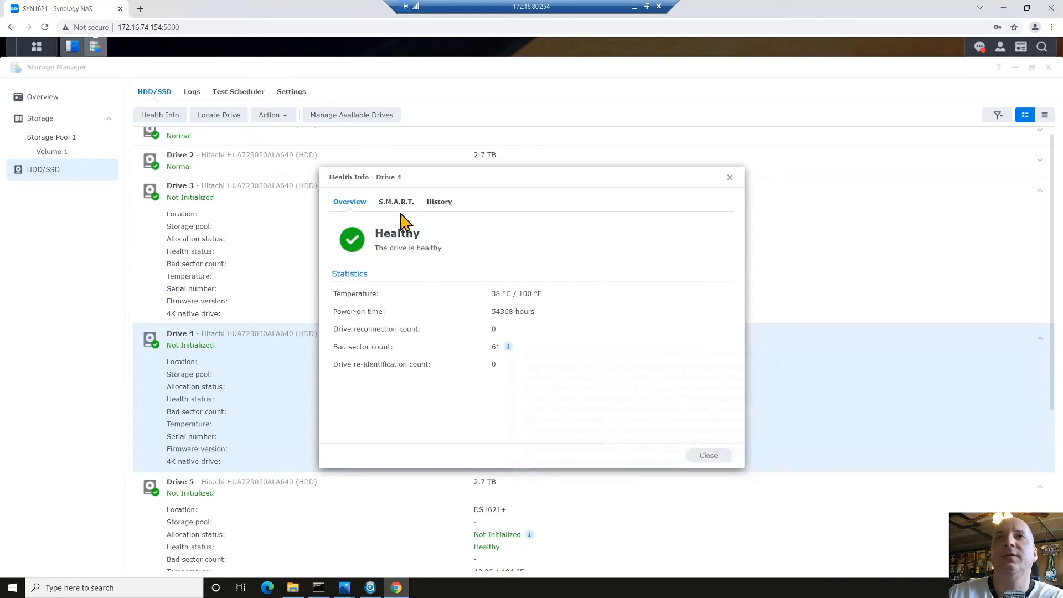
- Start an extended S.M.A.R.T. test on Drive 4, accepting the 461-minute estimate
click(395, 201)
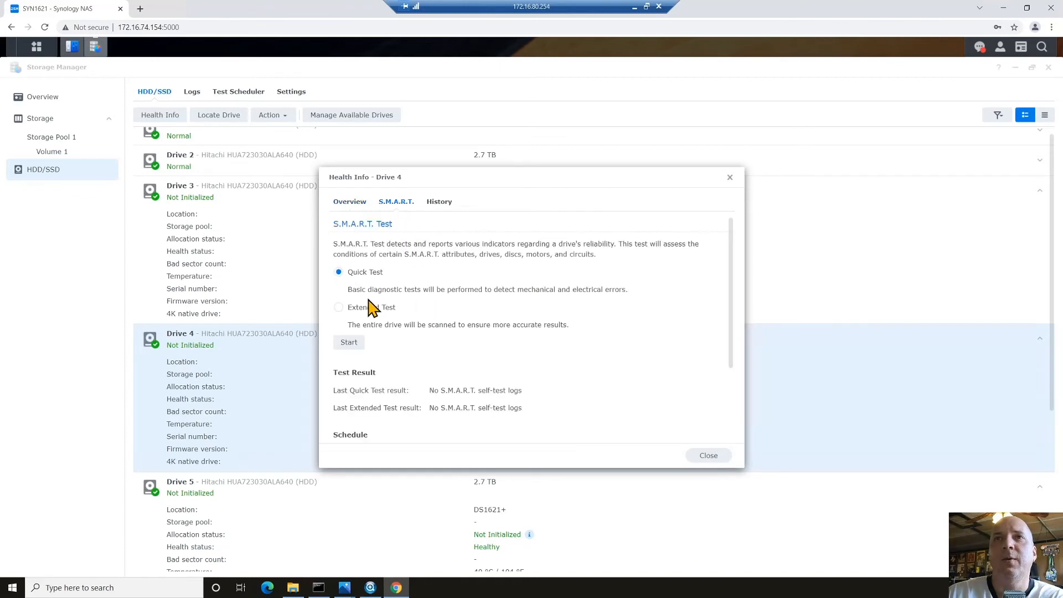
mouse_move(398, 303)
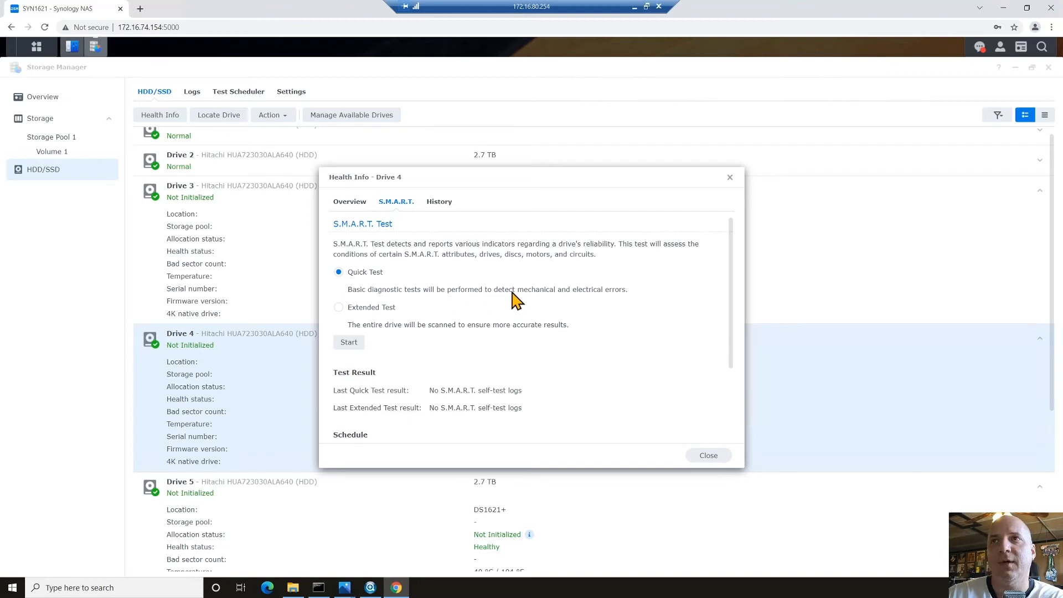
mouse_move(451, 337)
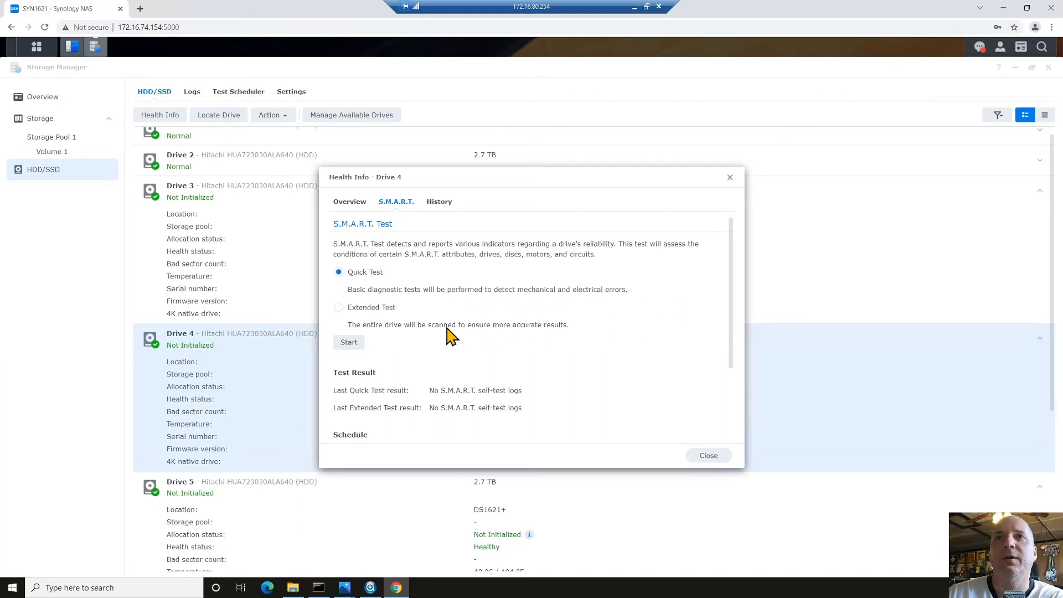
mouse_move(376, 339)
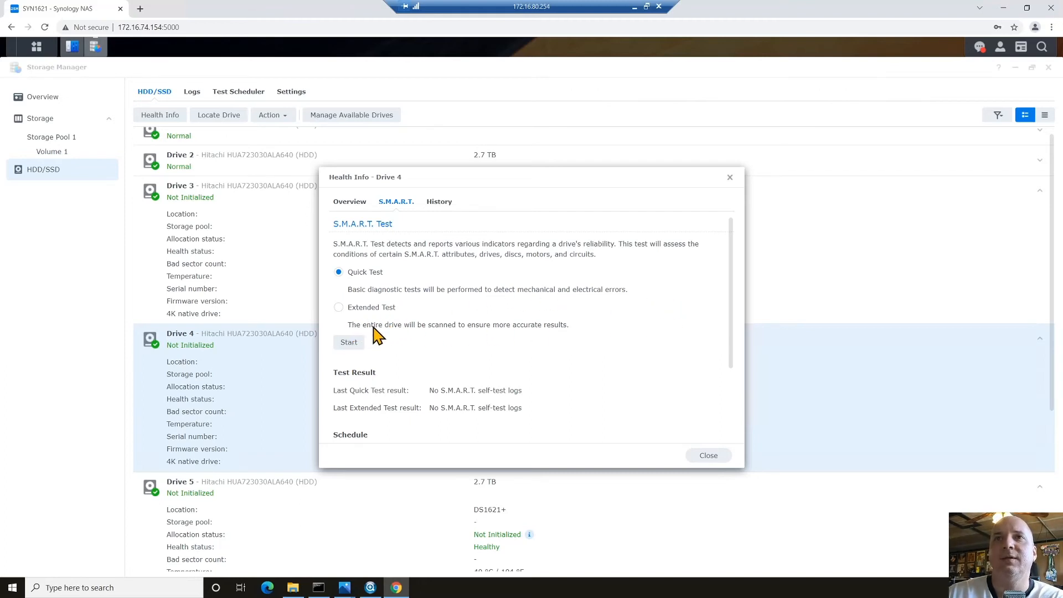
mouse_move(562, 329)
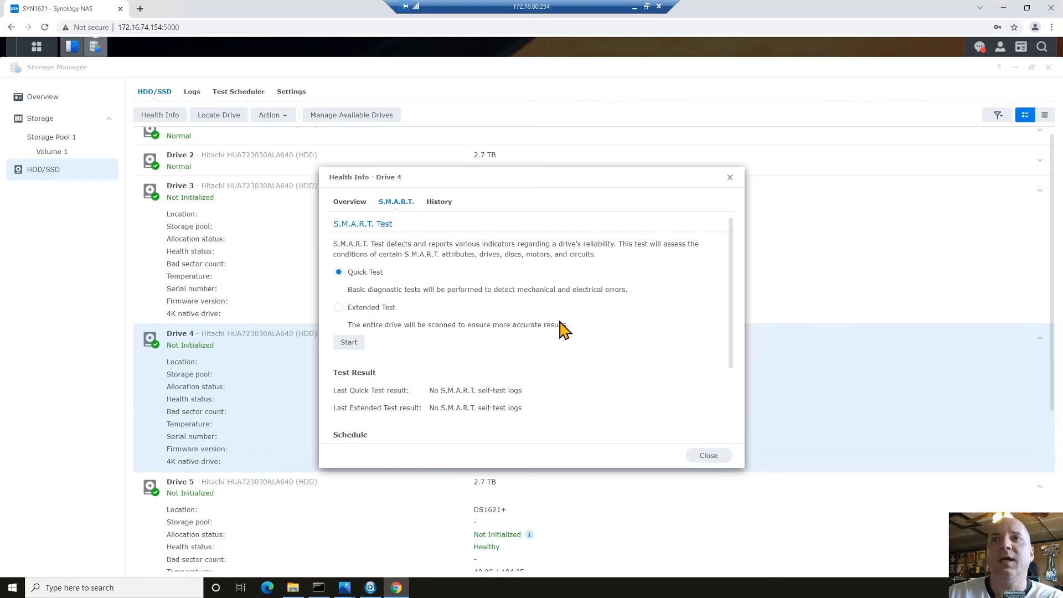
mouse_move(338, 312)
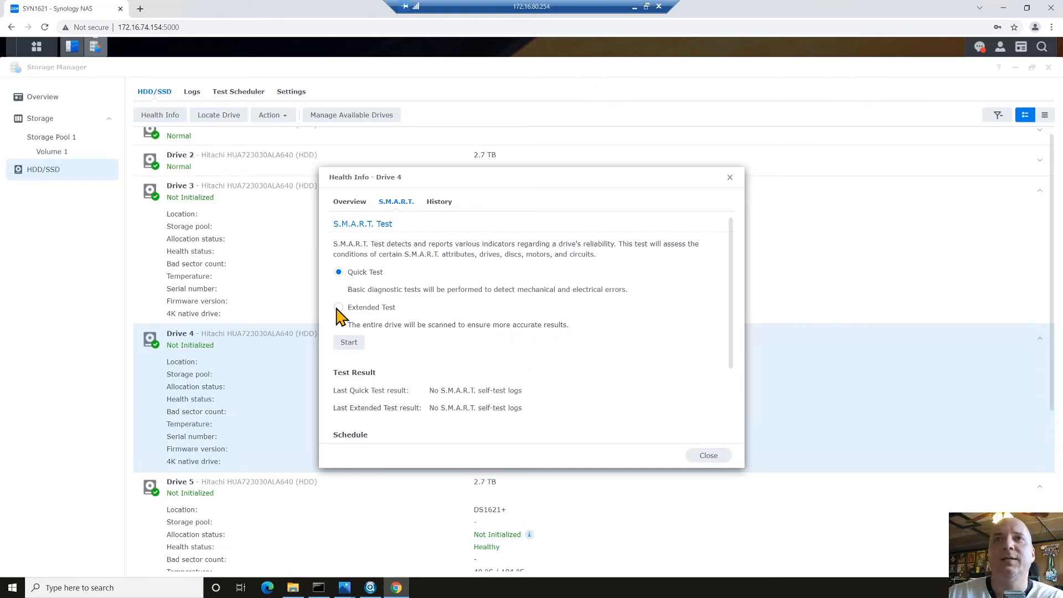
click(338, 307)
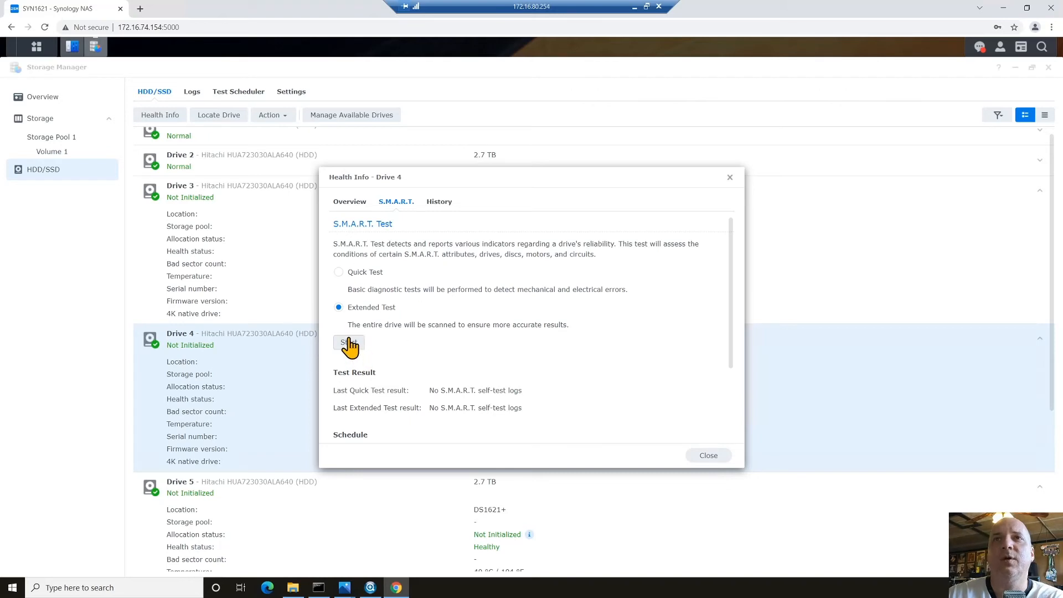
click(348, 342)
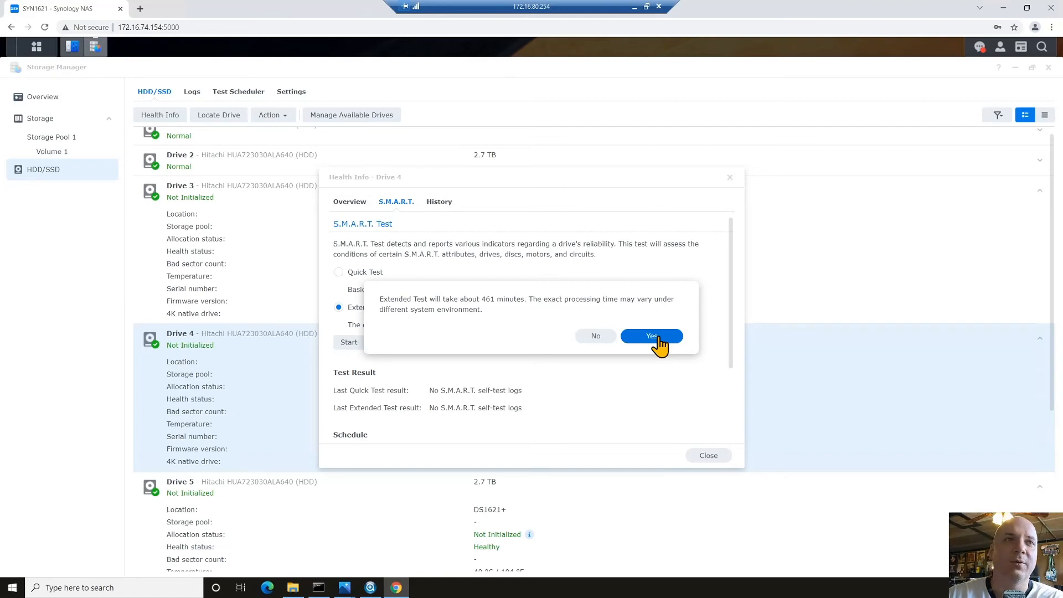
click(650, 335)
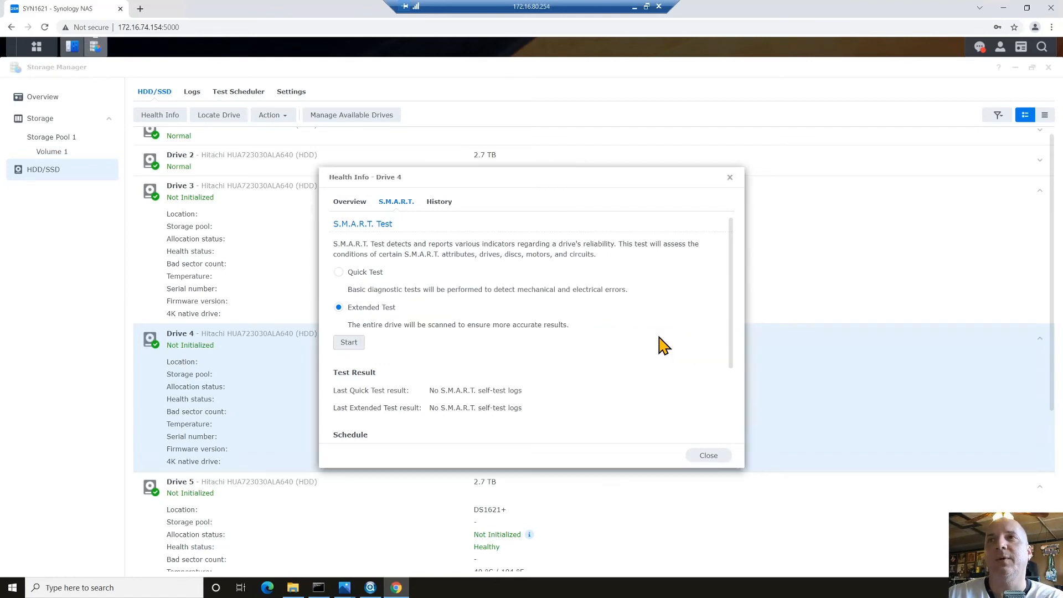
click(349, 341)
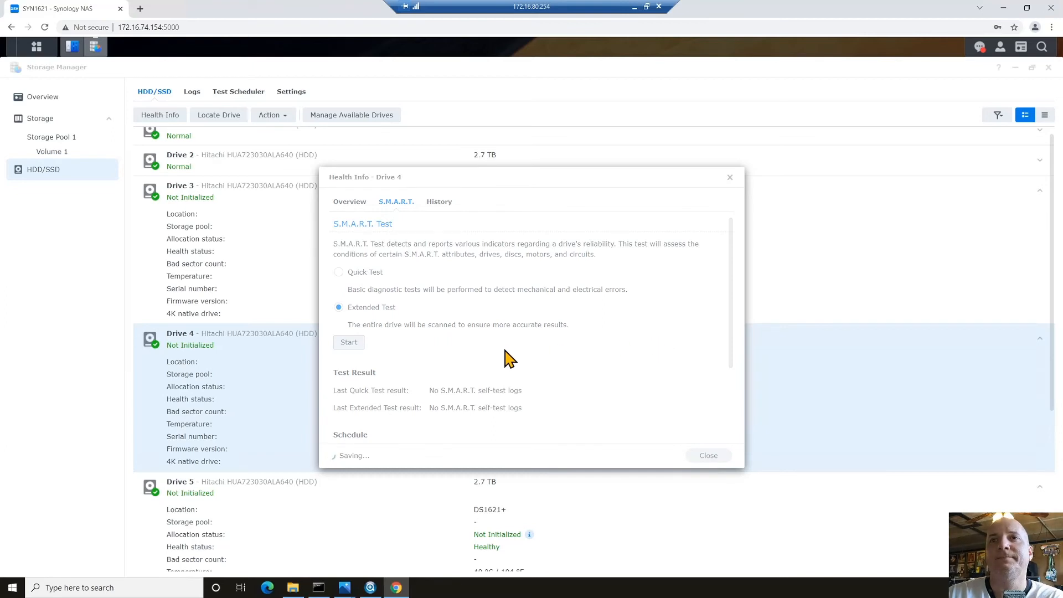
click(348, 341)
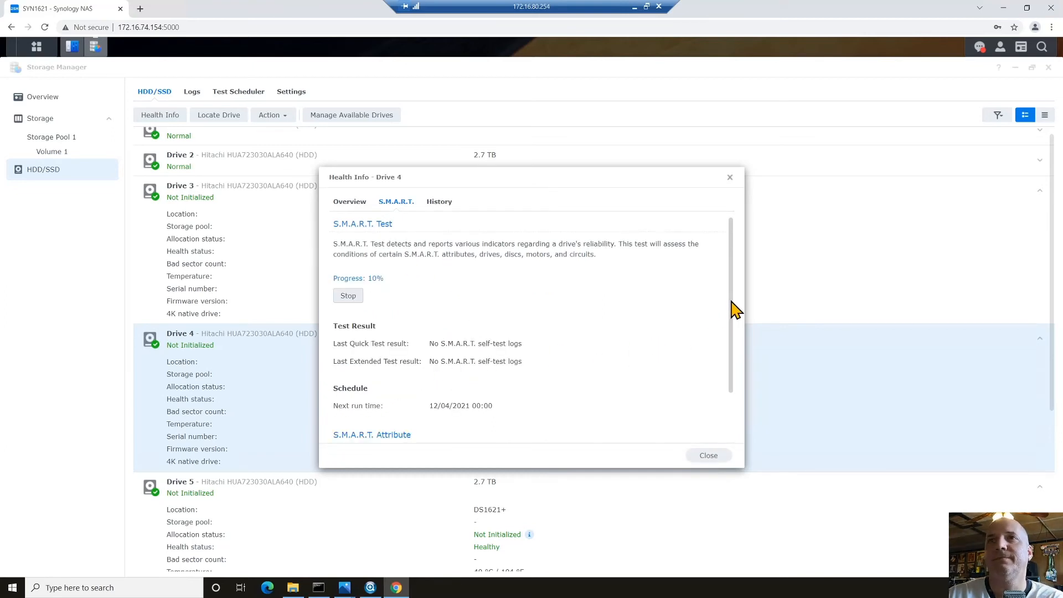
mouse_move(380, 292)
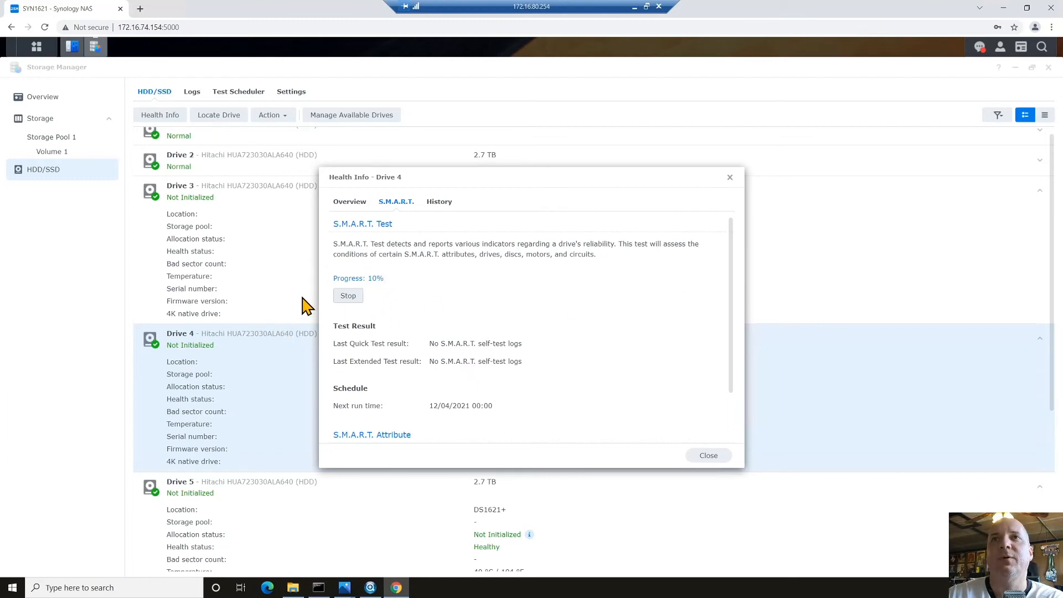
mouse_move(392, 322)
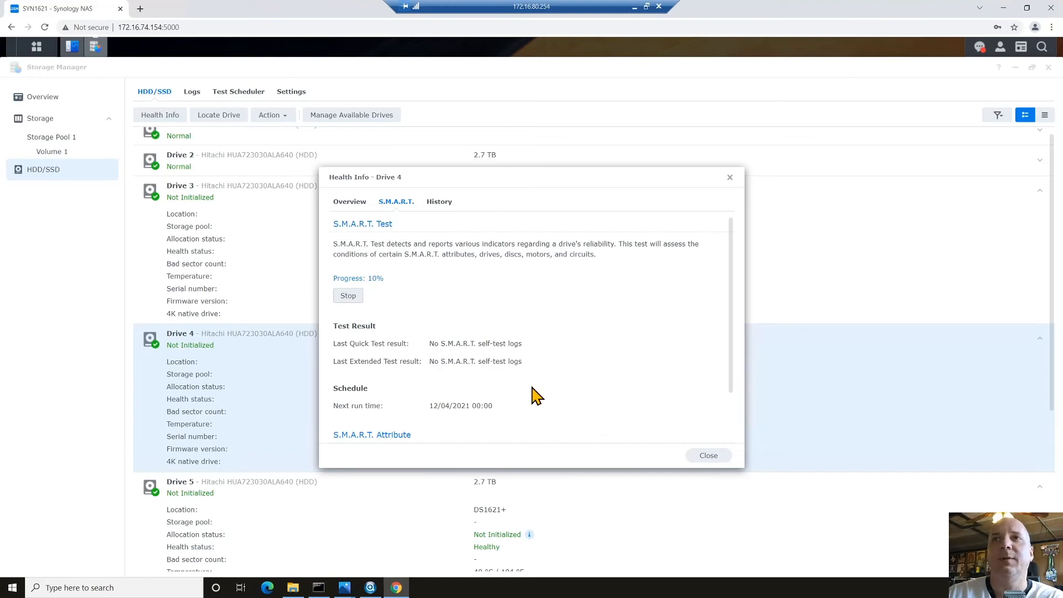
mouse_move(419, 407)
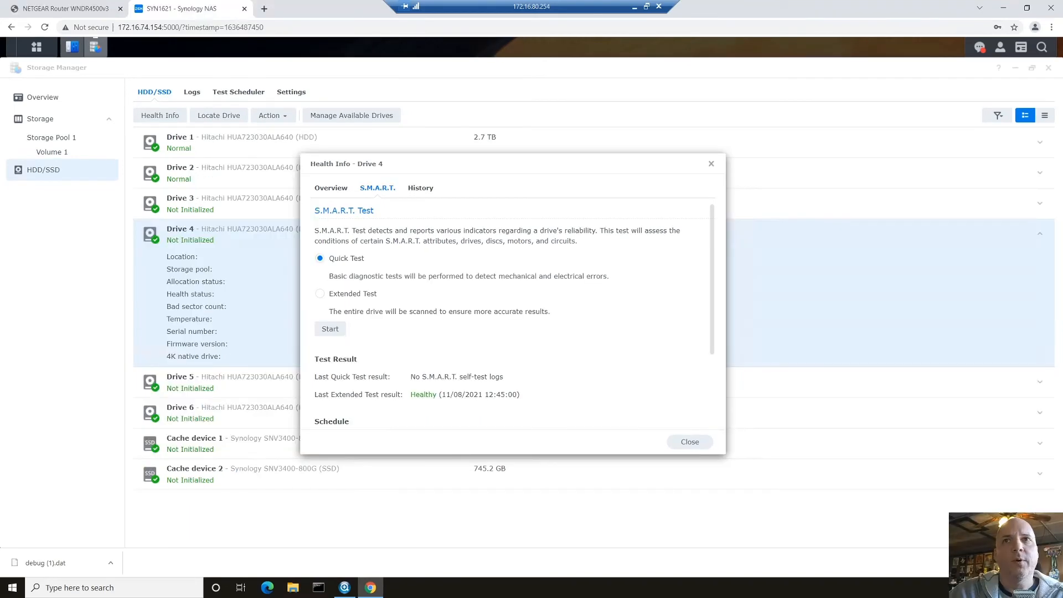
mouse_move(515, 348)
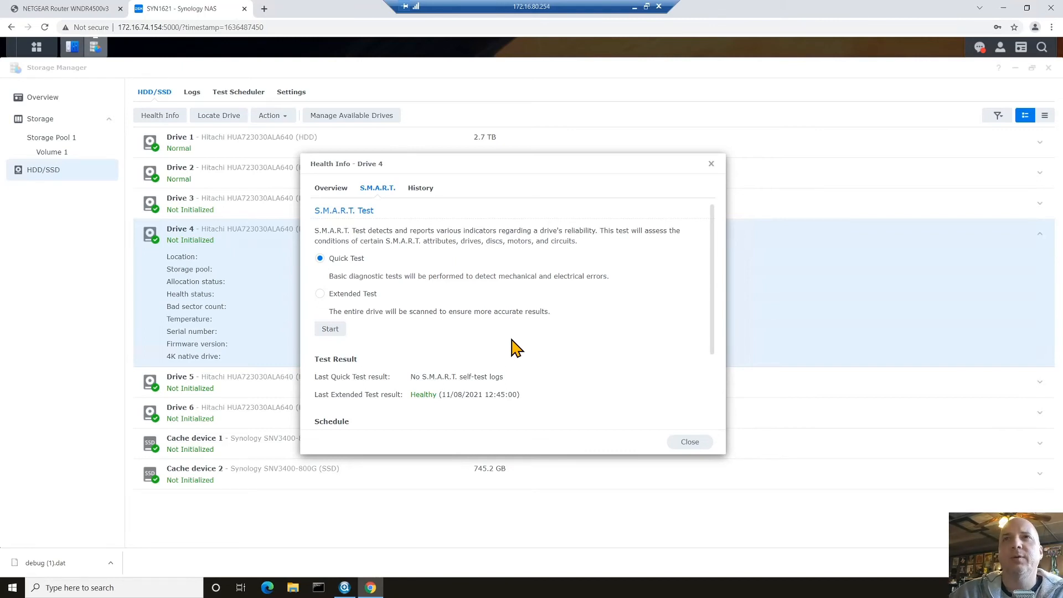
mouse_move(471, 387)
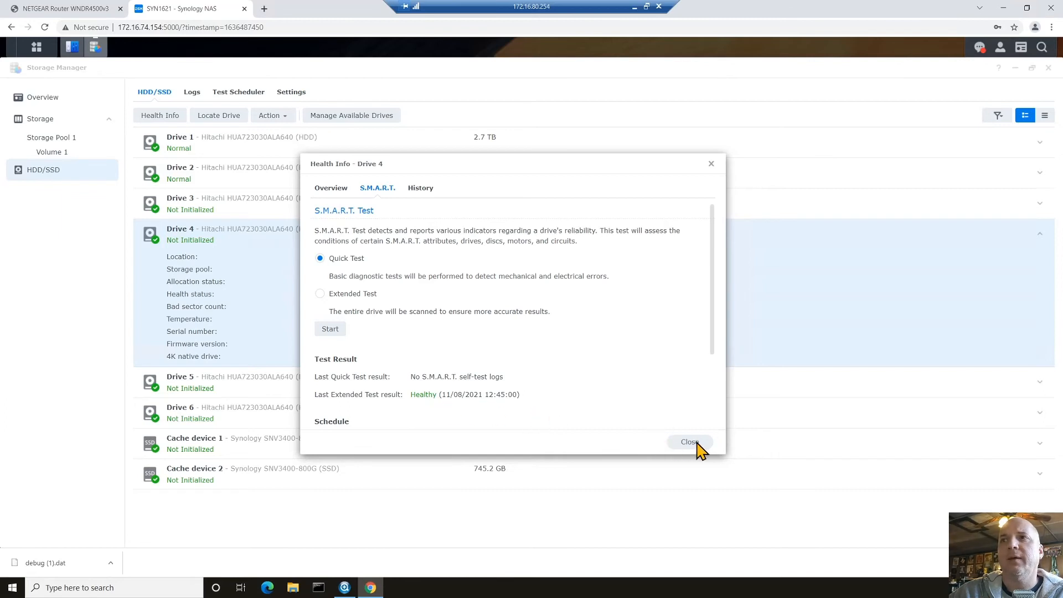
- Close the Health Info – Drive 4 window after the Healthy test result
click(688, 441)
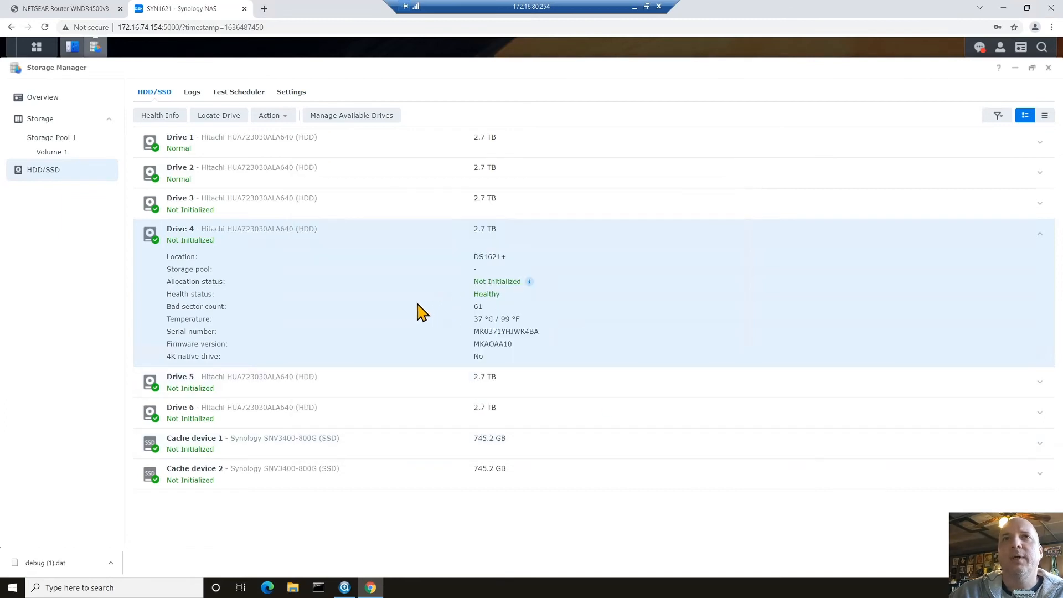
mouse_move(183, 254)
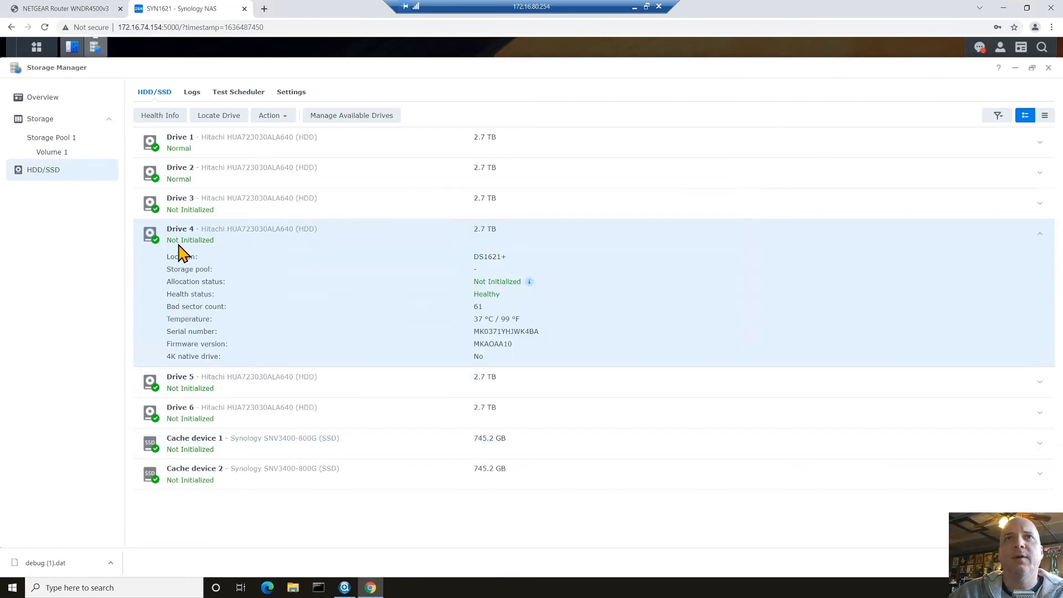
mouse_move(481, 319)
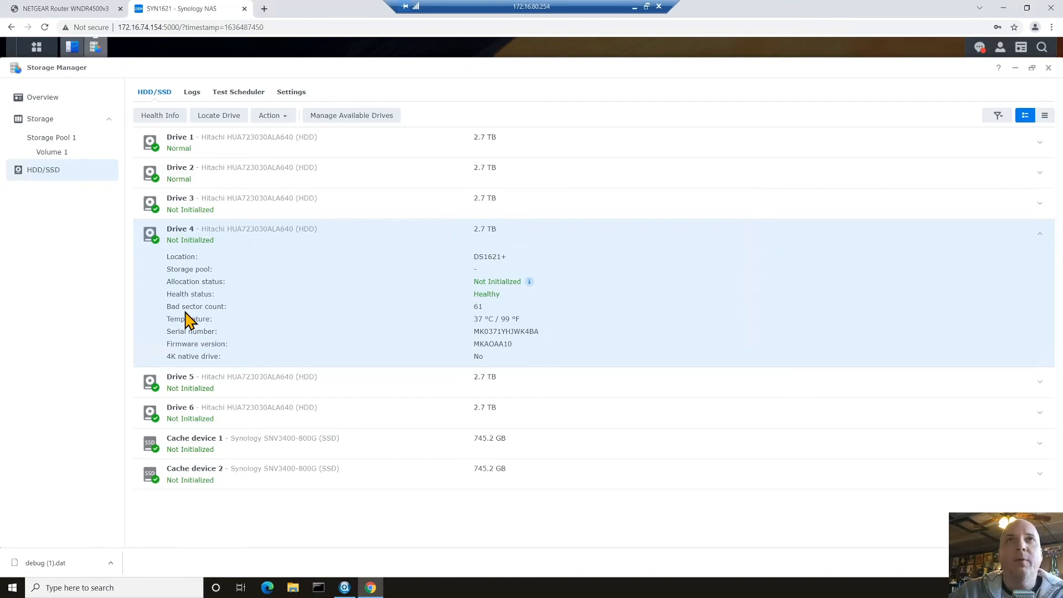
mouse_move(134, 269)
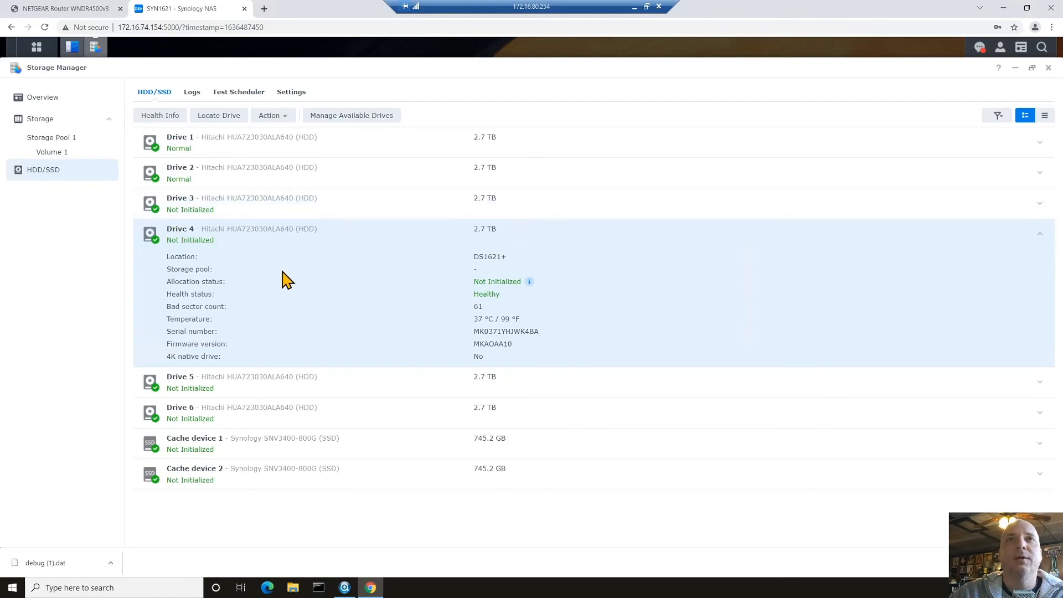
mouse_move(392, 286)
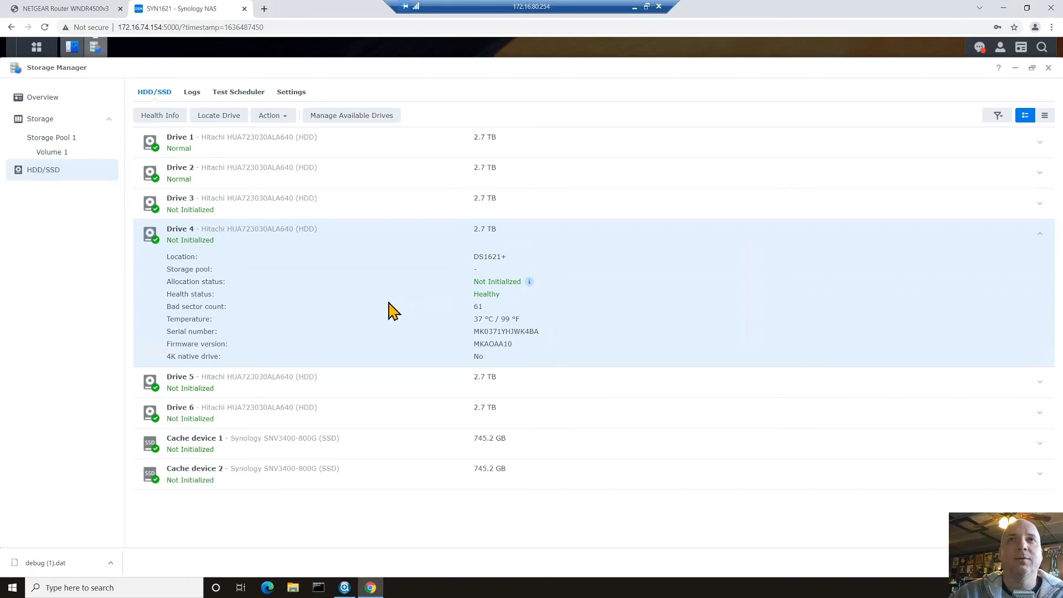
mouse_move(481, 319)
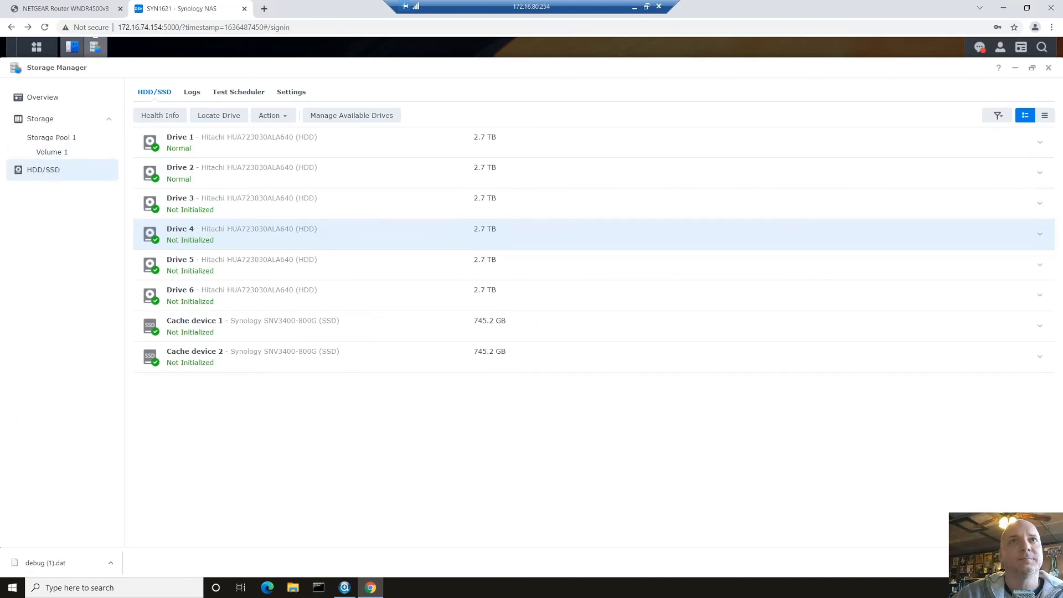
- Choose RAID 5 as the new RAID type for Storage Pool 1
click(51, 137)
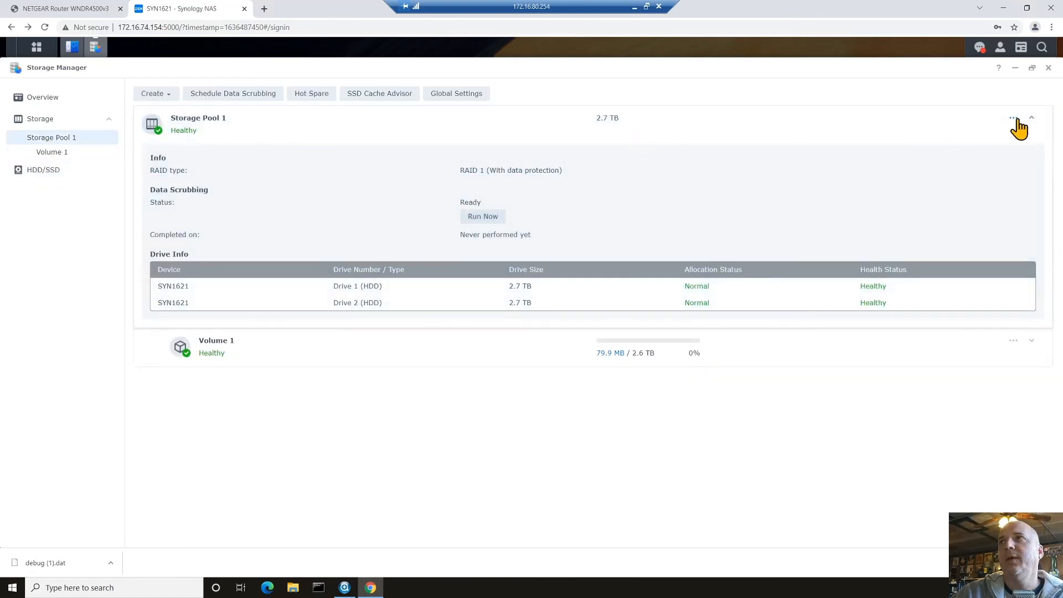
click(1012, 117)
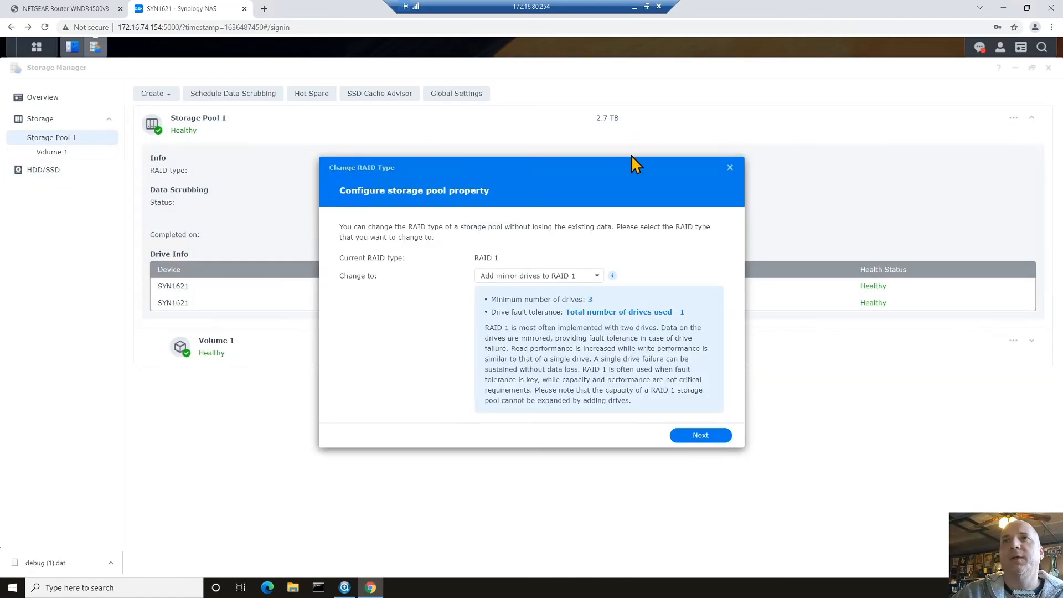
click(537, 275)
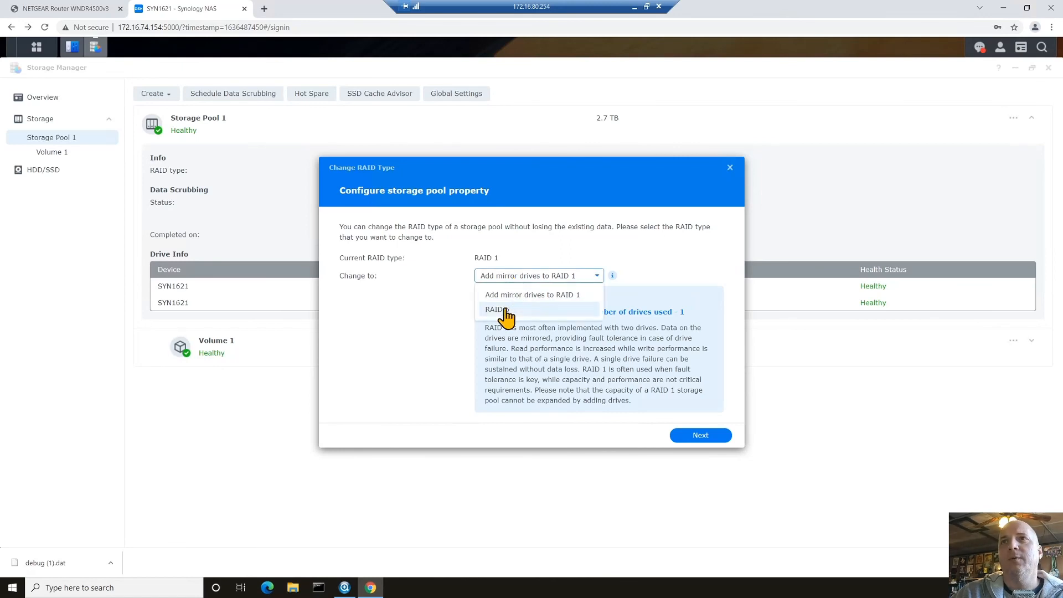
click(495, 309)
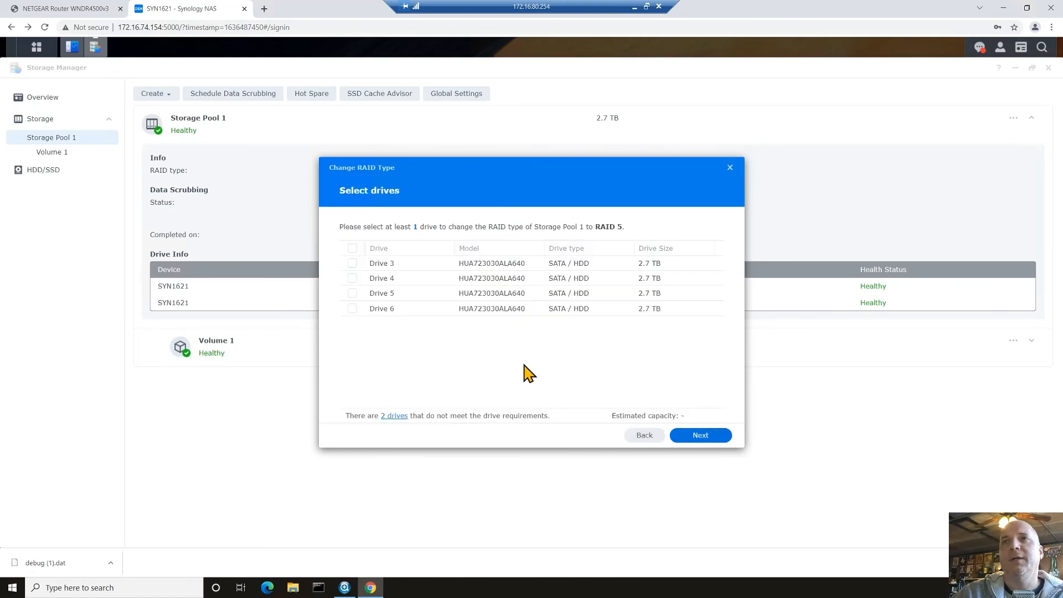
- Add Drives 3–6 to the pool and accept the compatibility warning
click(353, 247)
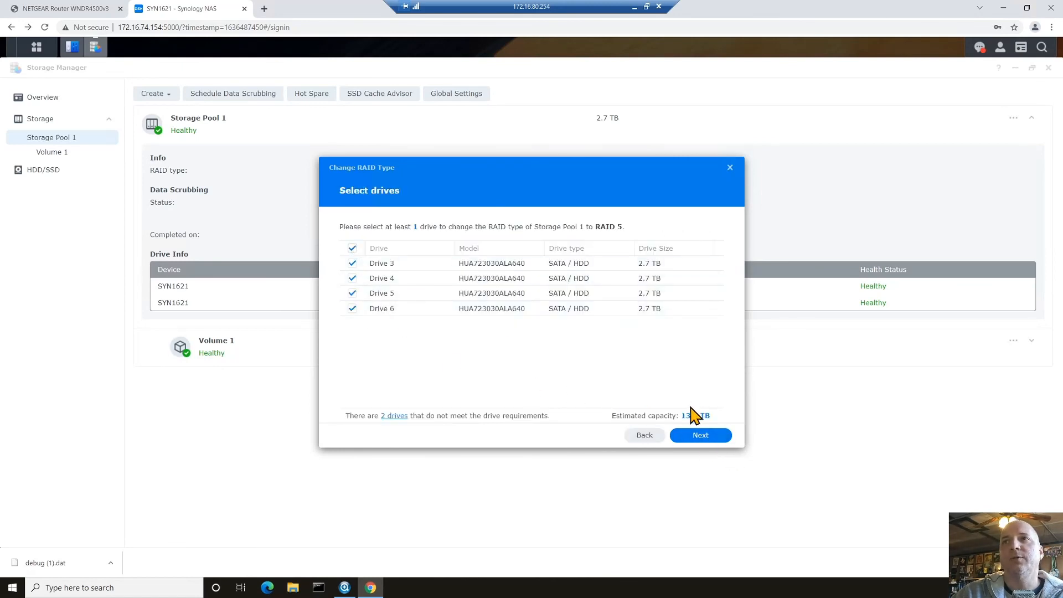
click(699, 434)
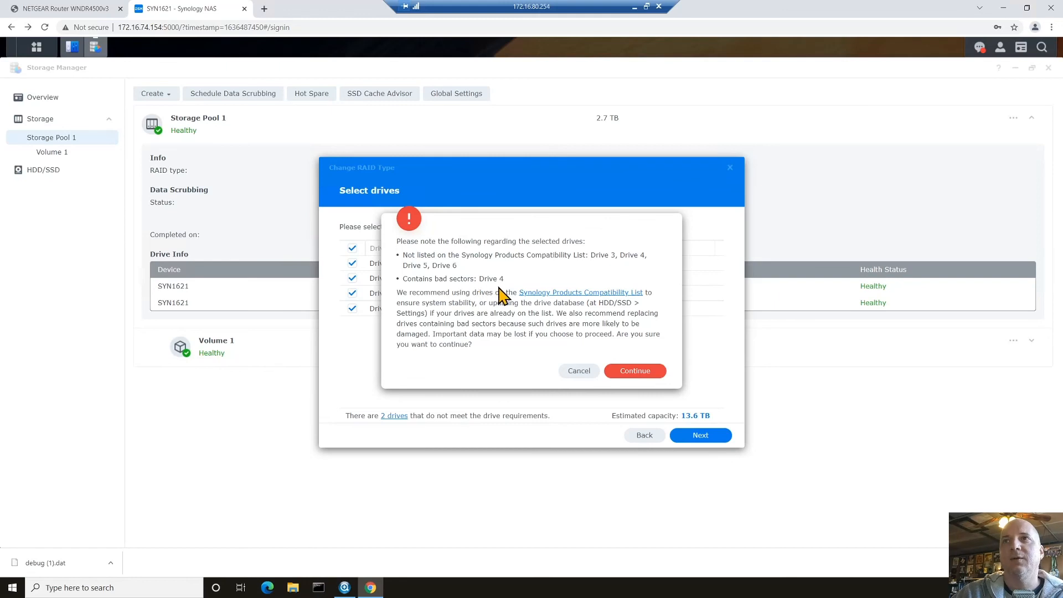
mouse_move(552, 365)
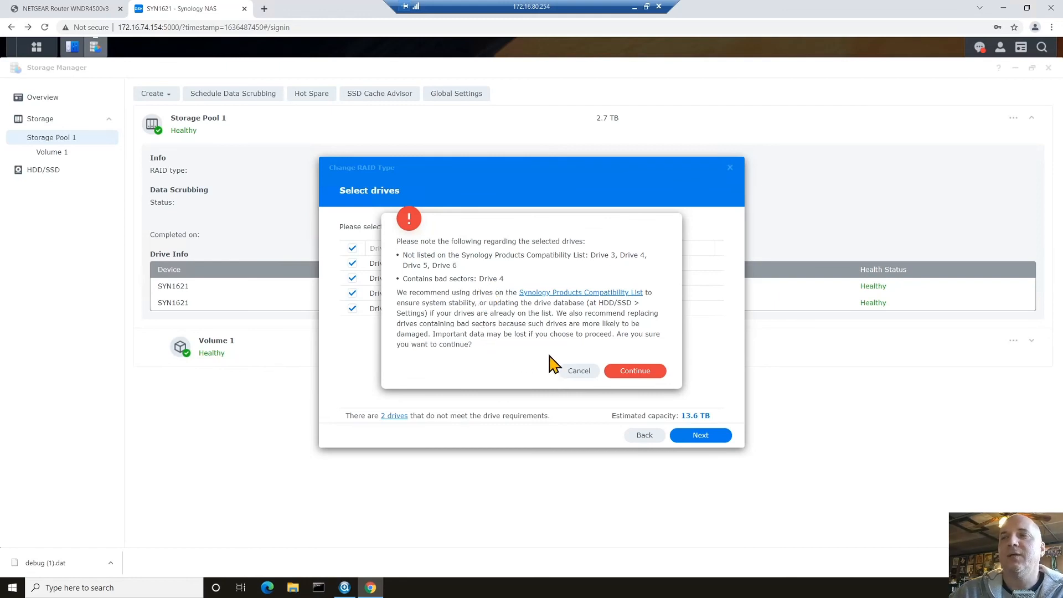
click(634, 371)
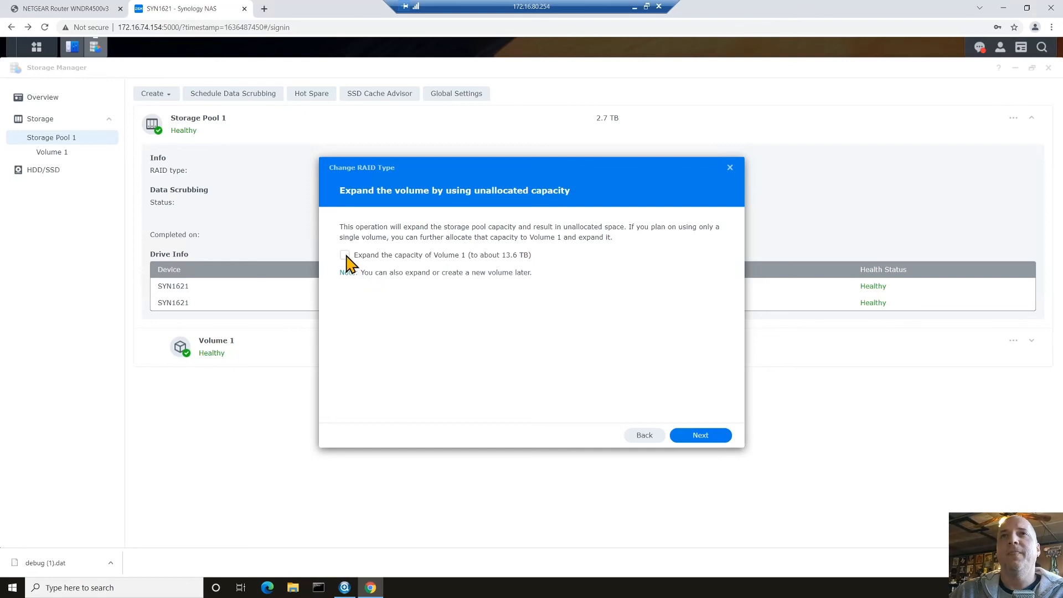
- Expand Volume 1 to about 13.6 TB, apply, and confirm erasing the added drives
click(344, 254)
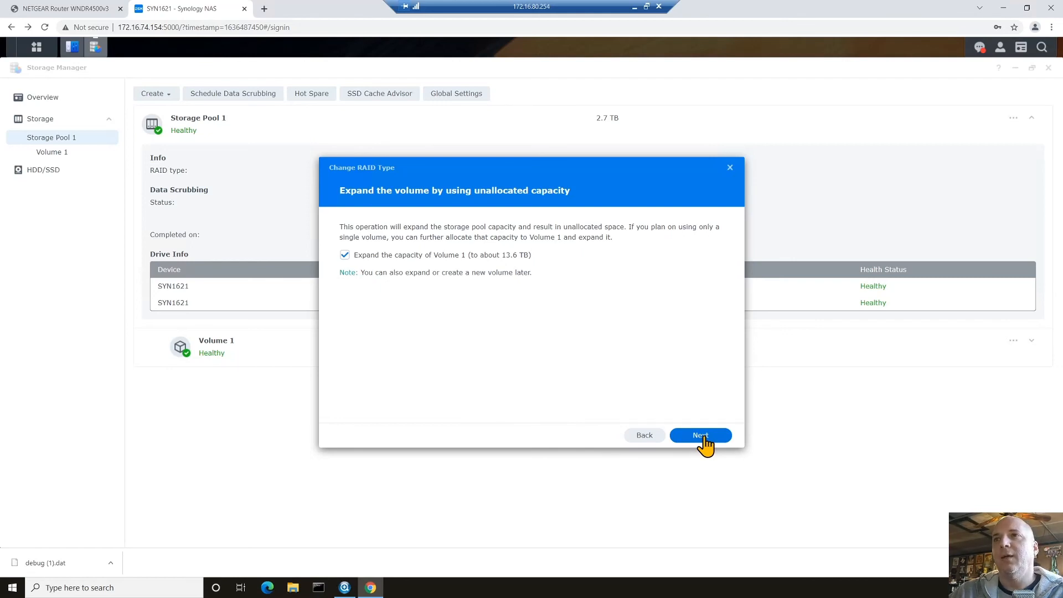
click(700, 435)
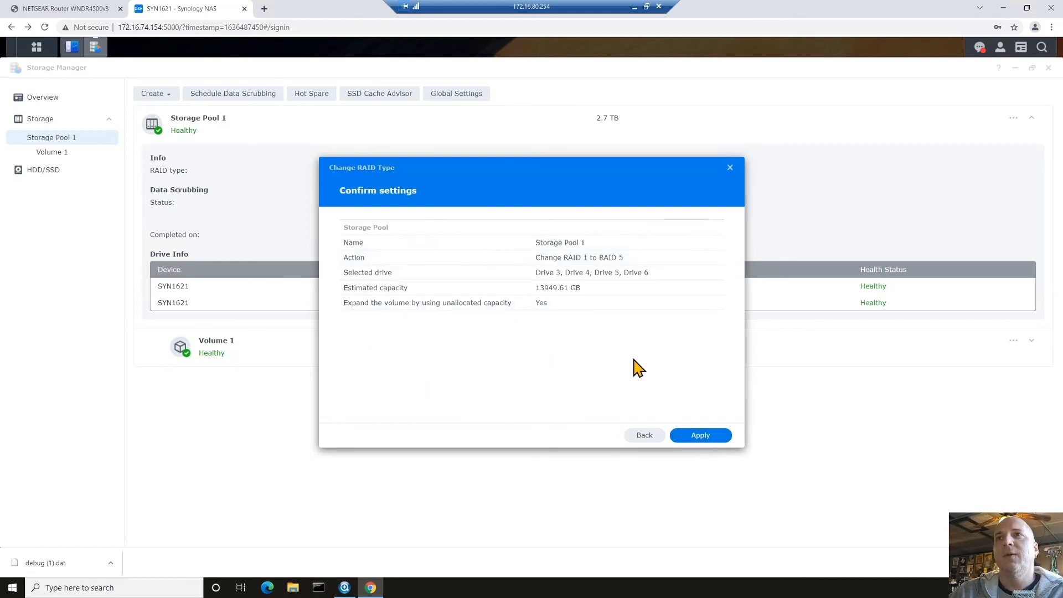
click(700, 434)
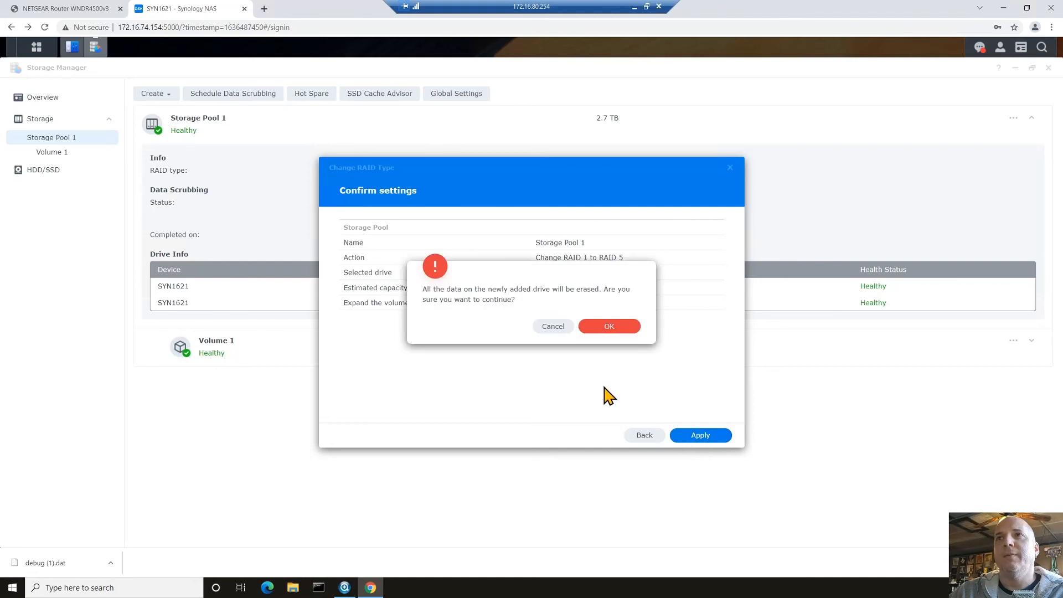
mouse_move(608, 326)
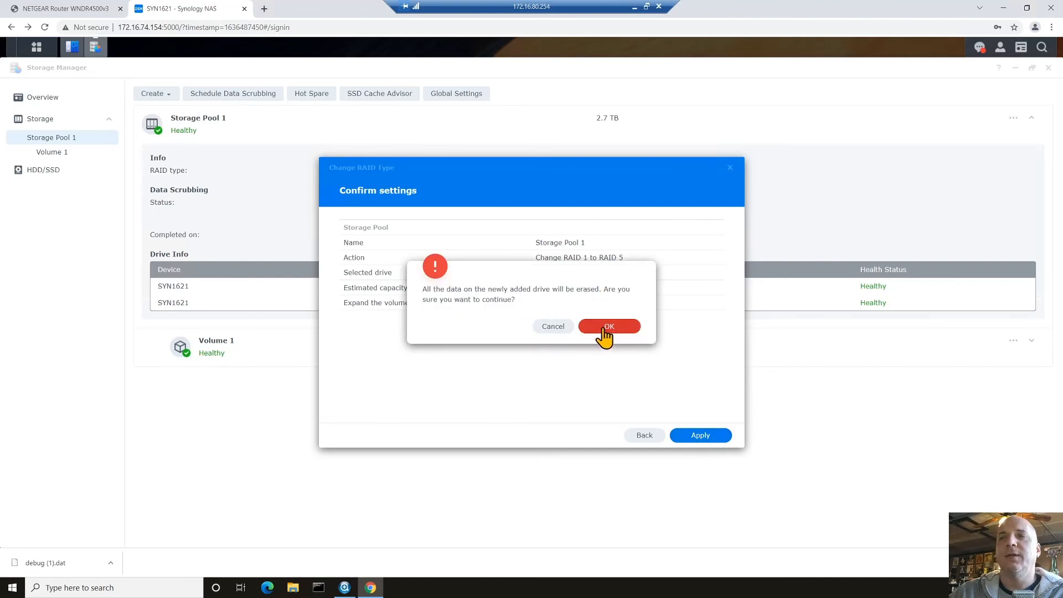
click(608, 326)
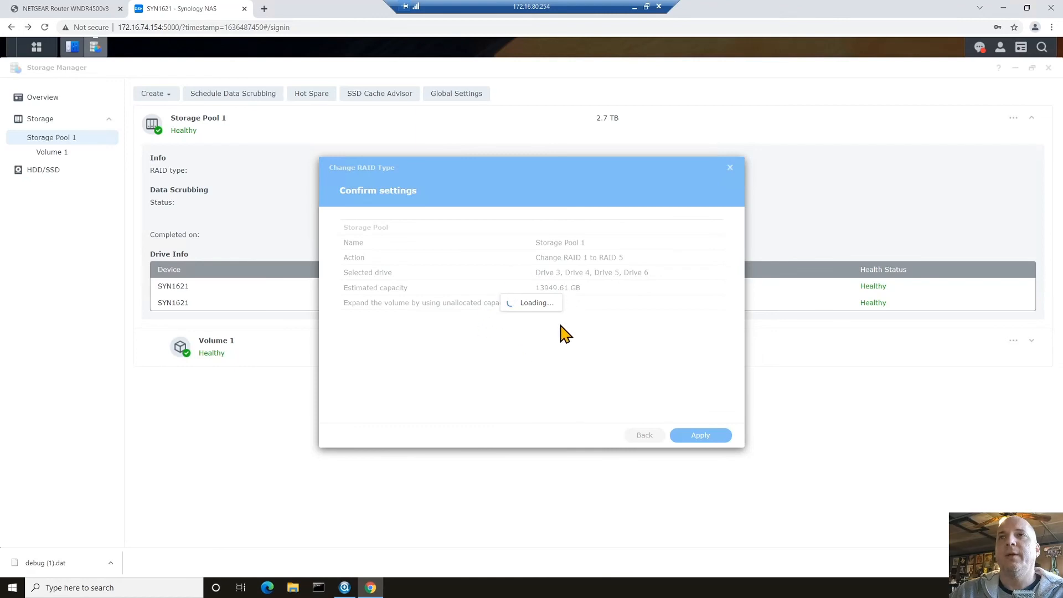
mouse_move(508, 342)
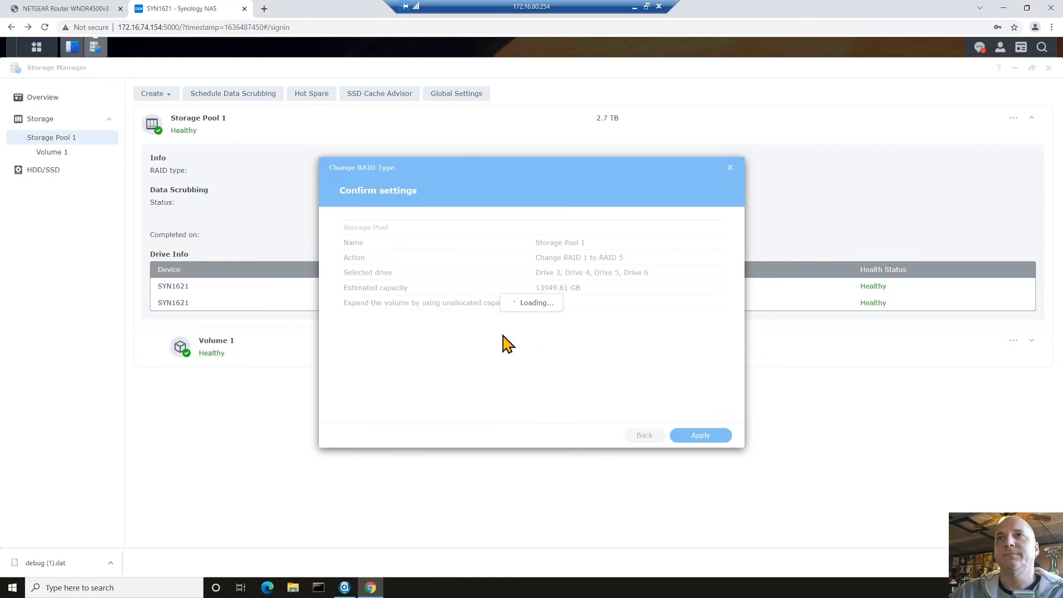
- Close the wizard to start Storage Pool 1's RAID 5 conversion
click(700, 435)
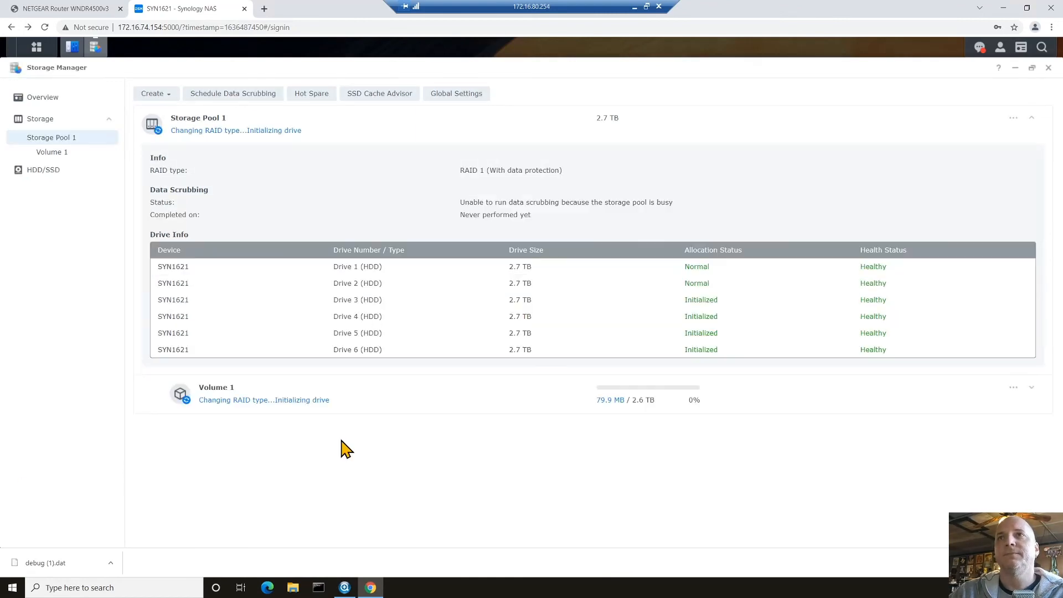
mouse_move(209, 441)
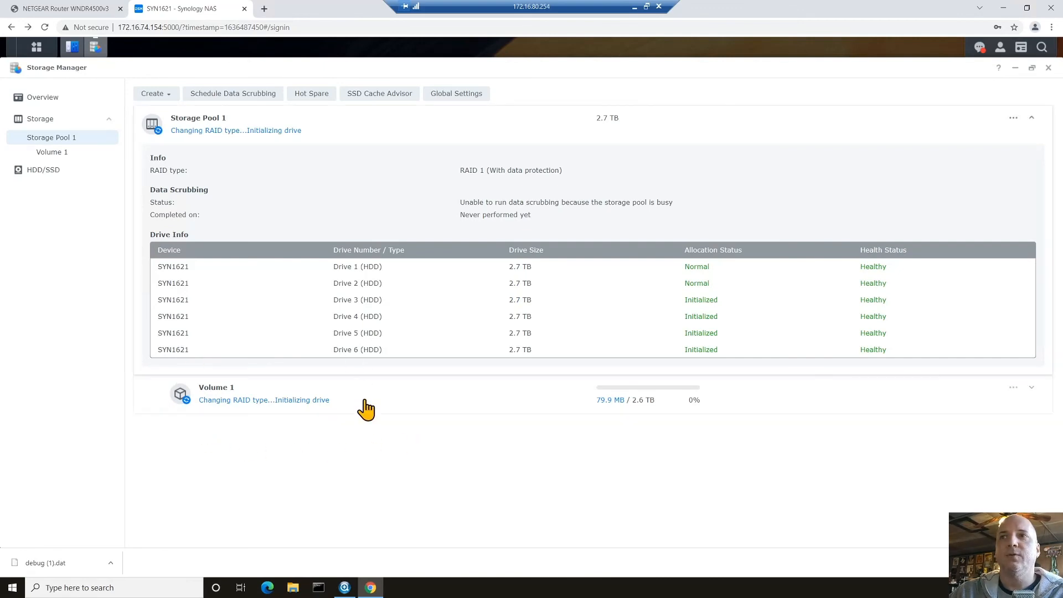
mouse_move(414, 441)
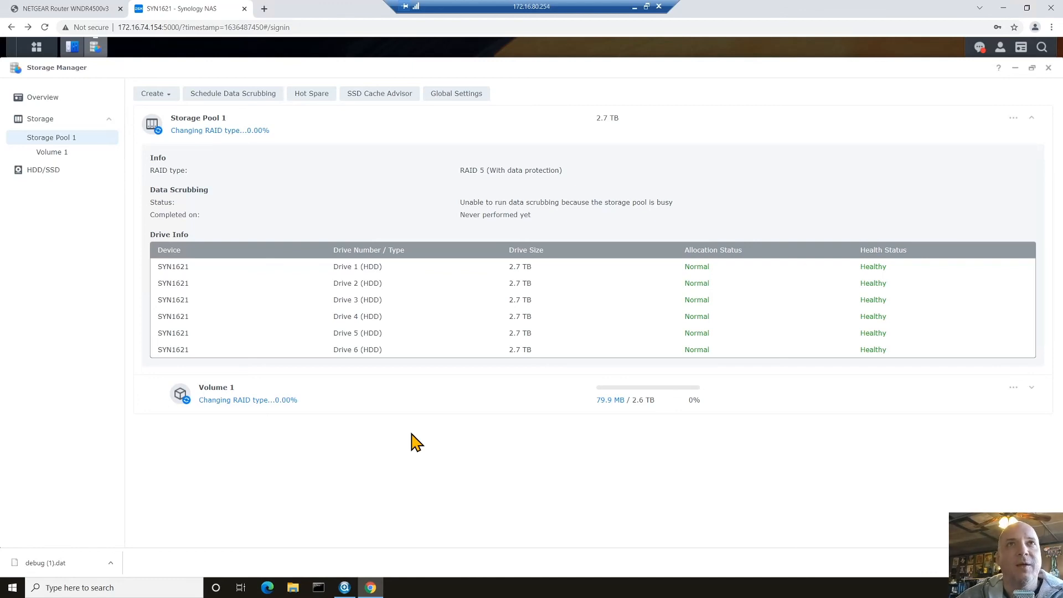
mouse_move(378, 452)
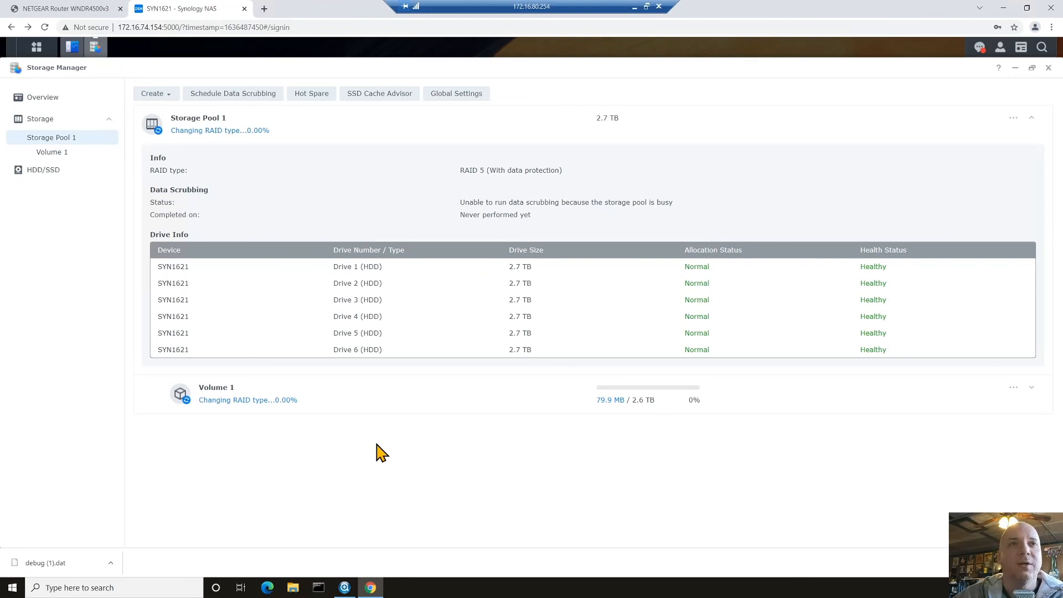